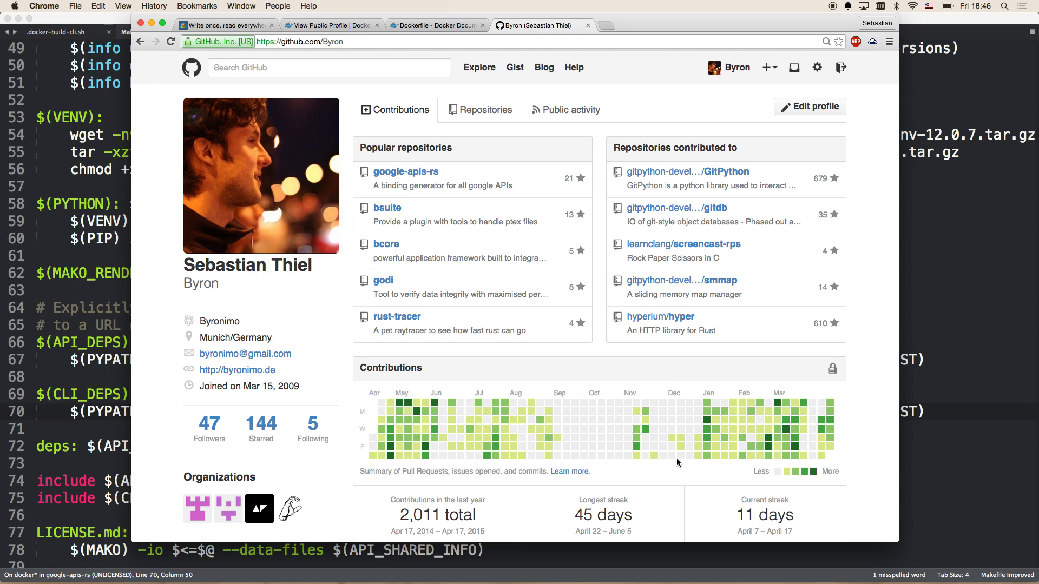
{"action": "mouse_move", "coordinate": [699, 411]}
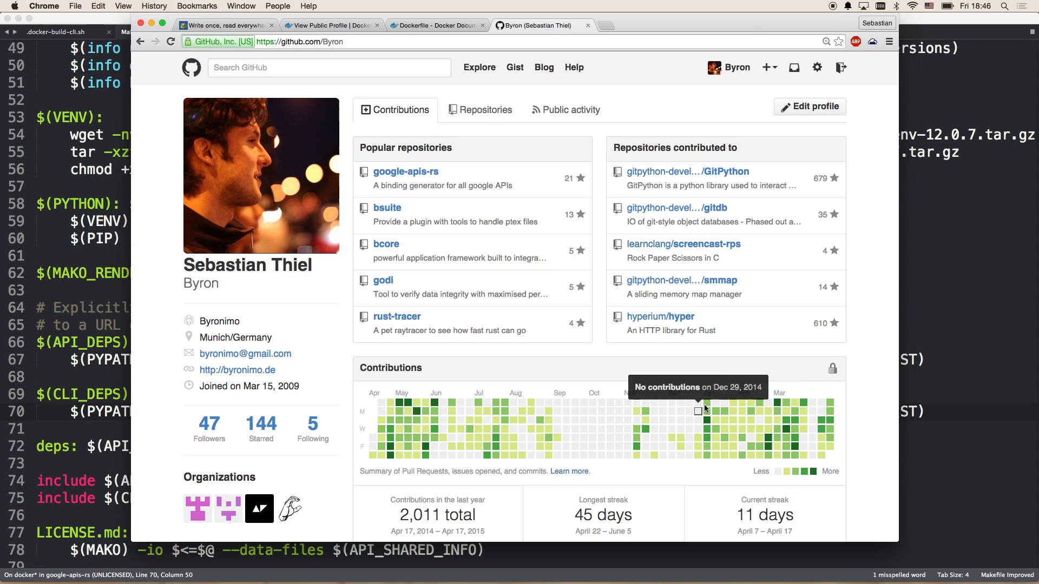
{"action": "mouse_move", "coordinate": [421, 183]}
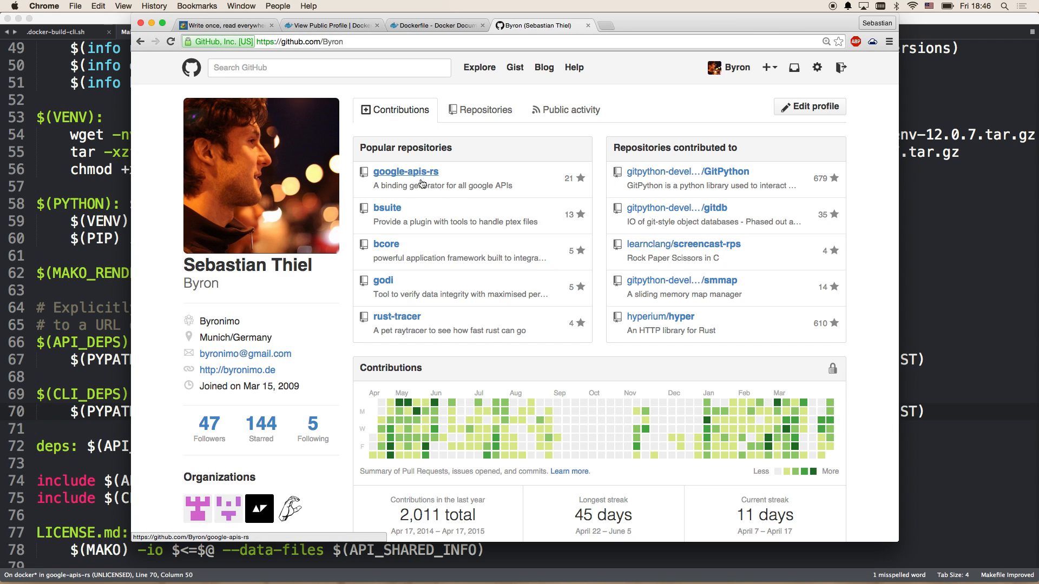
{"action": "mouse_move", "coordinate": [414, 175]}
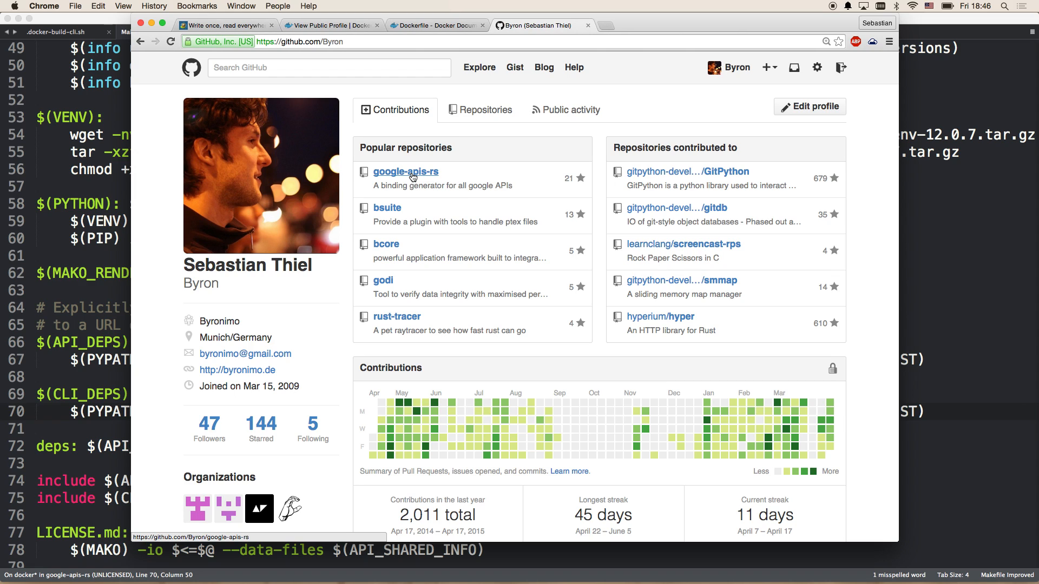
Open google-apis-rs from the profile page's Popular repositories list.
{"action": "left_click", "coordinate": [405, 172]}
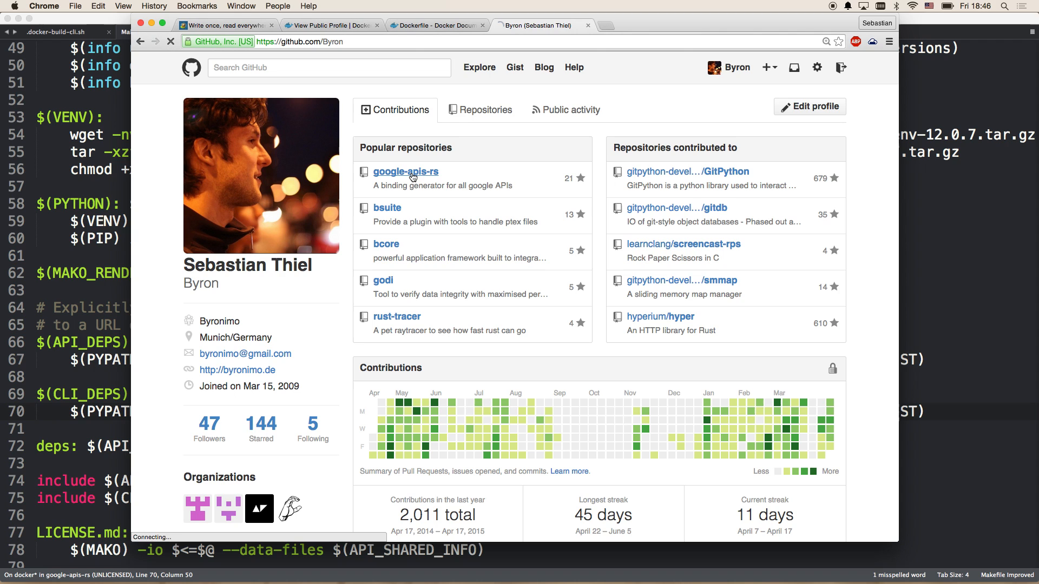
Bring up the rust-lang.org homepage, scroll it, then navigate to youtube.com.
{"action": "left_click", "coordinate": [405, 172]}
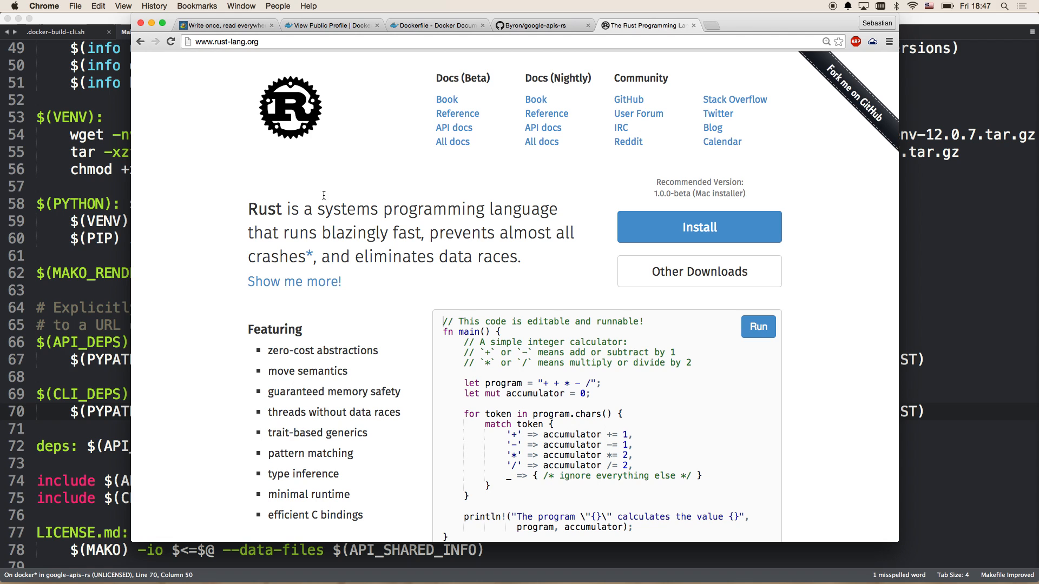
{"action": "scroll", "scroll_direction": "down", "scroll_amount": 3}
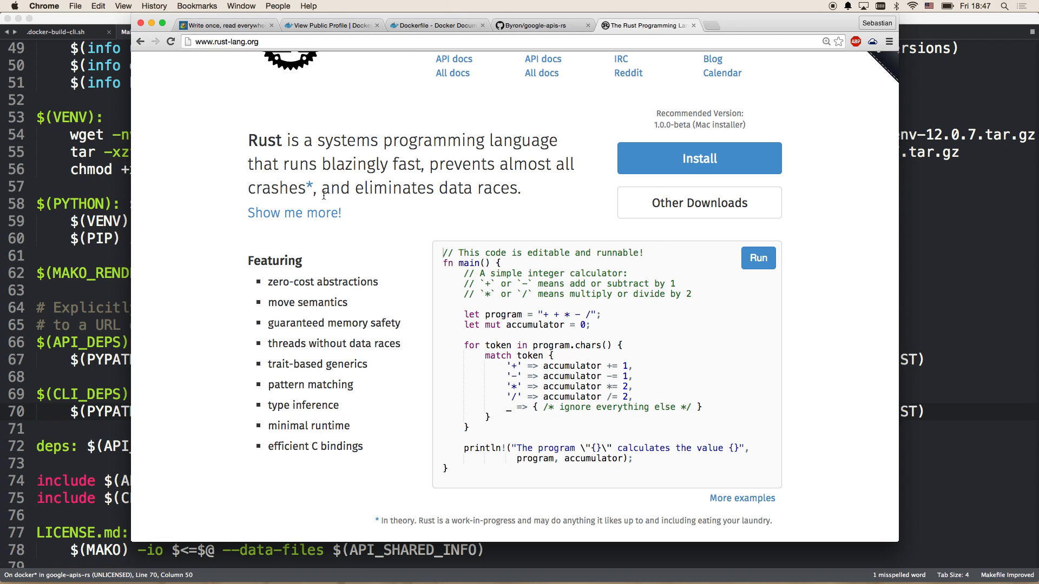
{"action": "left_click", "coordinate": [545, 26]}
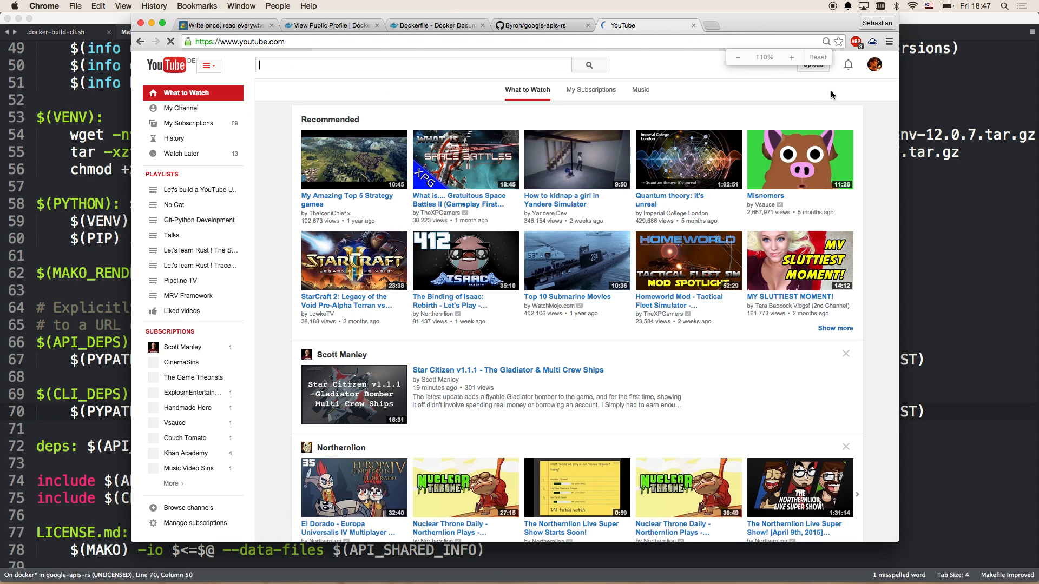
{"action": "left_click", "coordinate": [791, 56]}
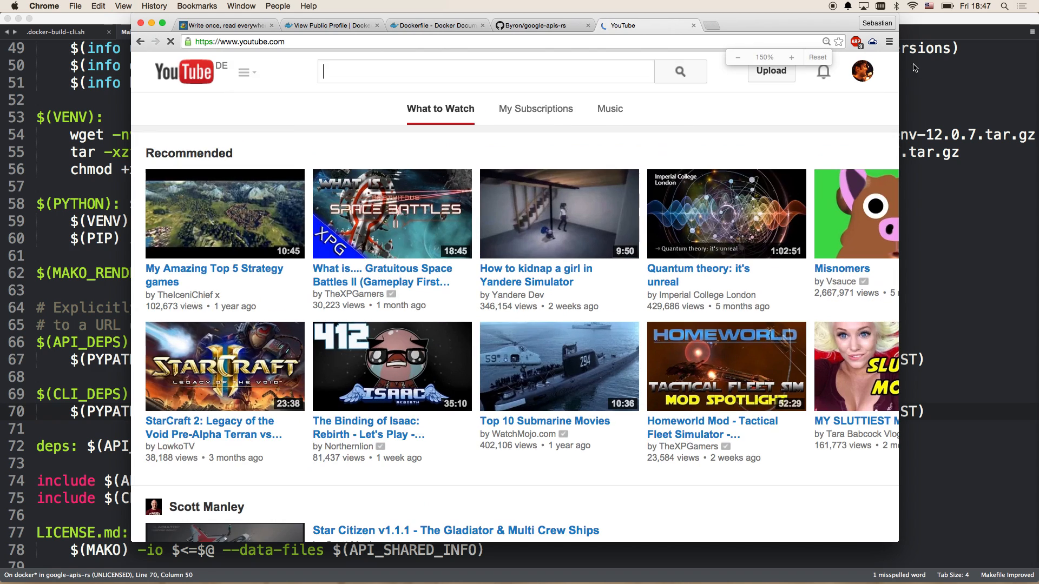
{"action": "left_click", "coordinate": [861, 70]}
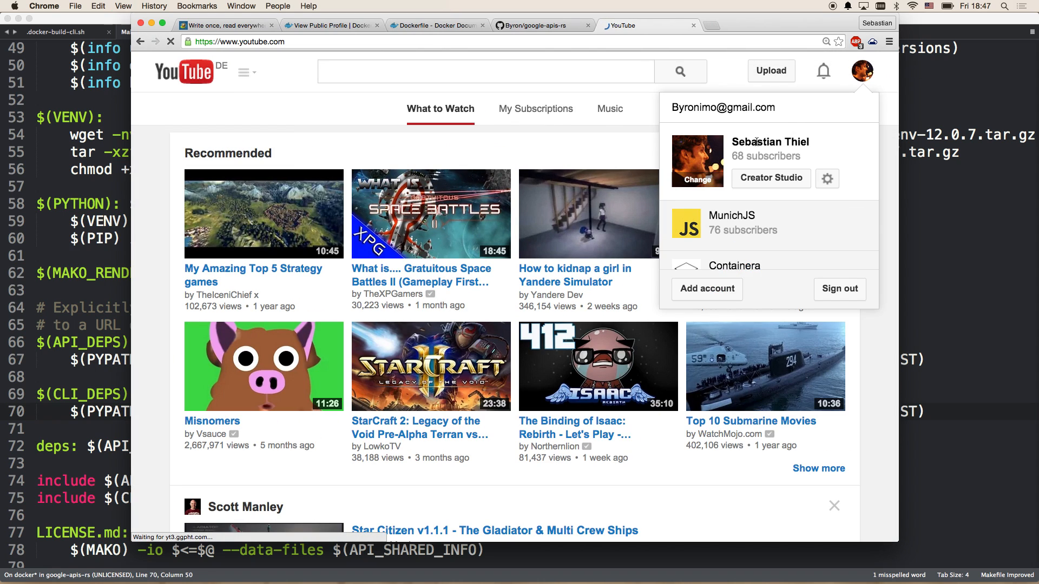
{"action": "mouse_move", "coordinate": [733, 153]}
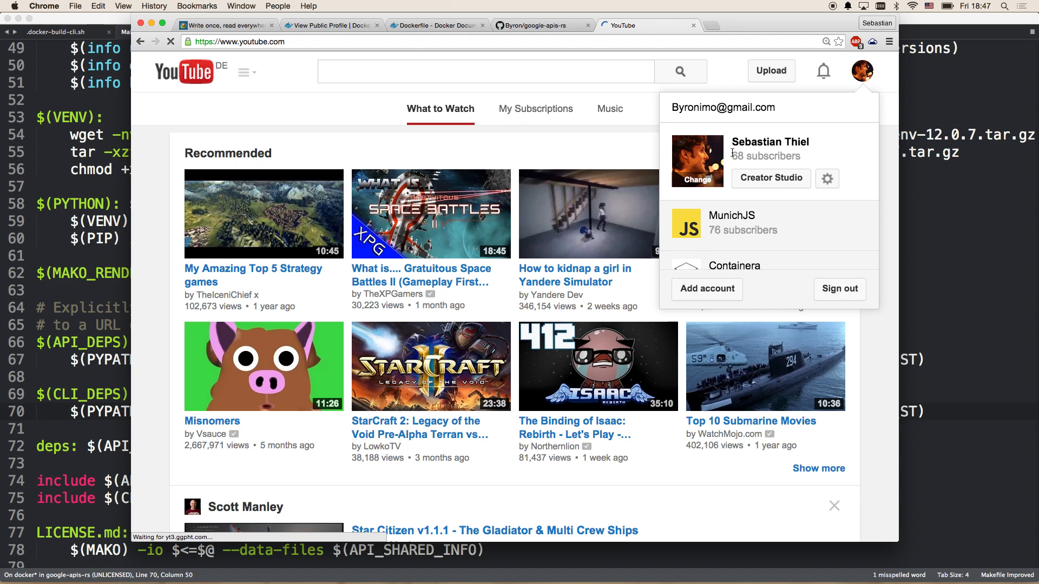
{"action": "left_click", "coordinate": [609, 135]}
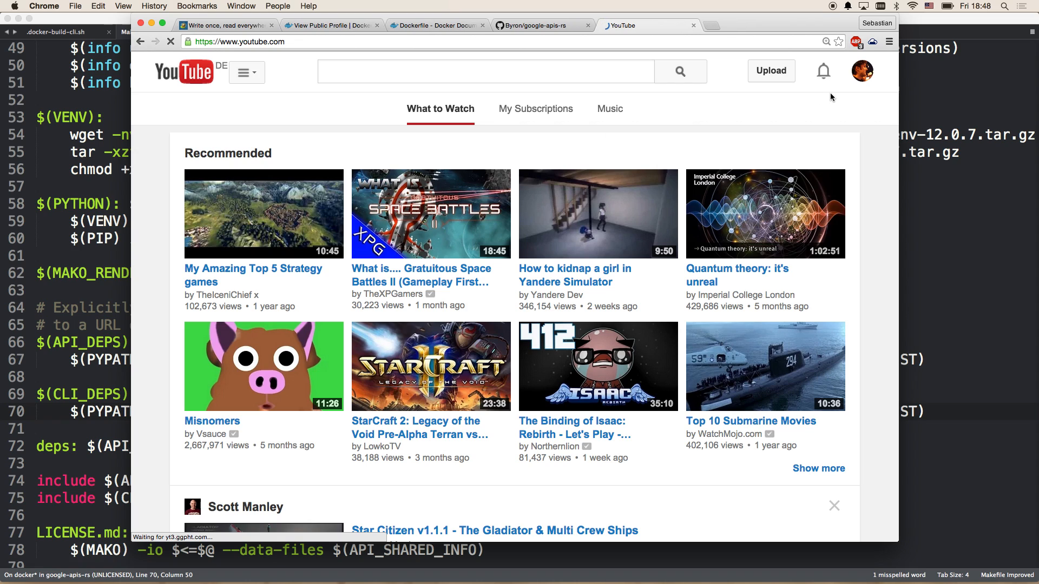
{"action": "mouse_move", "coordinate": [673, 61]}
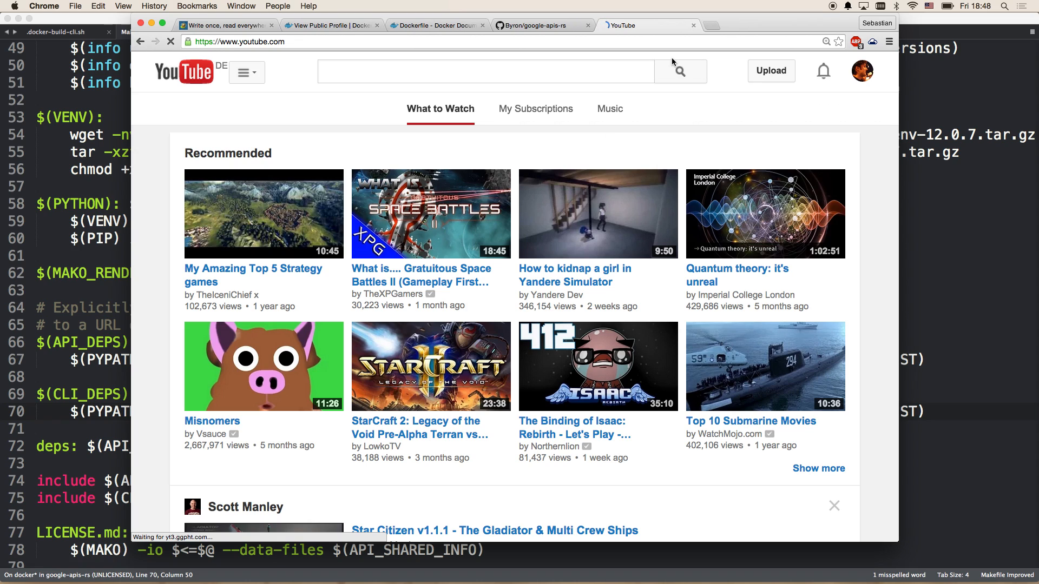
{"action": "left_click", "coordinate": [537, 25]}
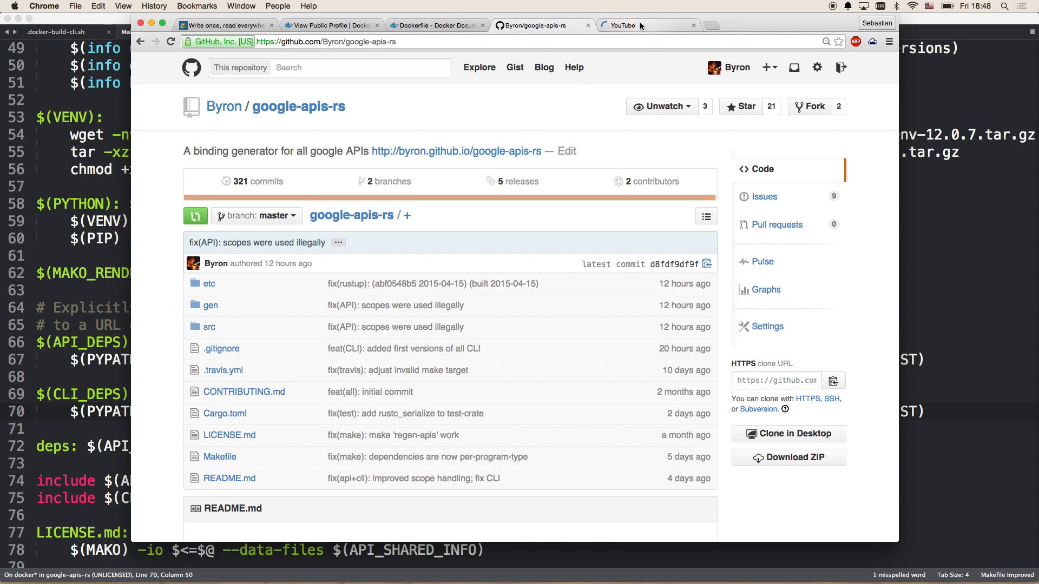
{"action": "left_click", "coordinate": [628, 25]}
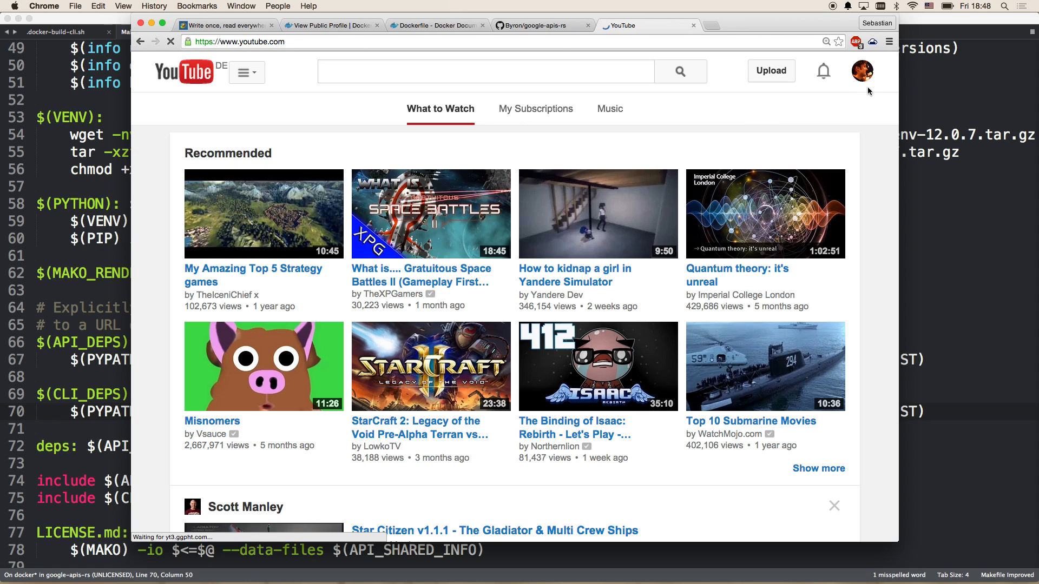
{"action": "left_click", "coordinate": [862, 71]}
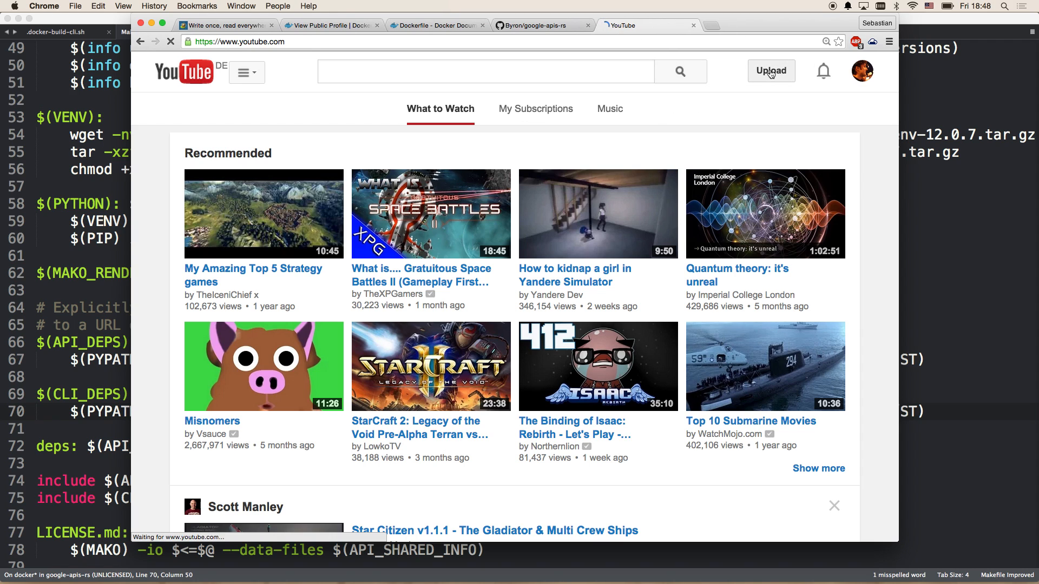
Open YouTube's upload page, pick the Munich Gophers .mov file, then cancel the picker.
{"action": "left_click", "coordinate": [771, 70]}
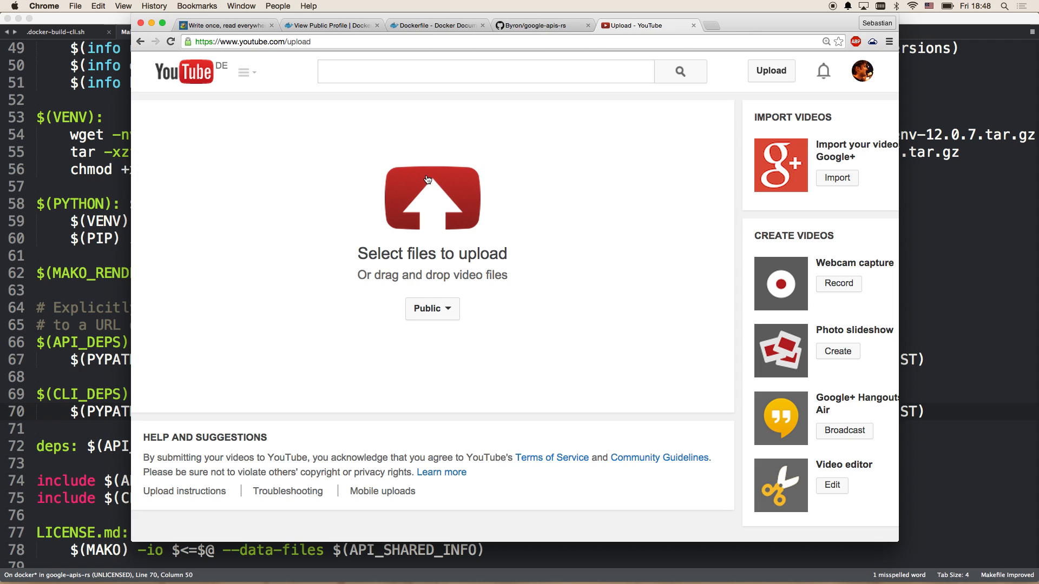
{"action": "mouse_move", "coordinate": [428, 179]}
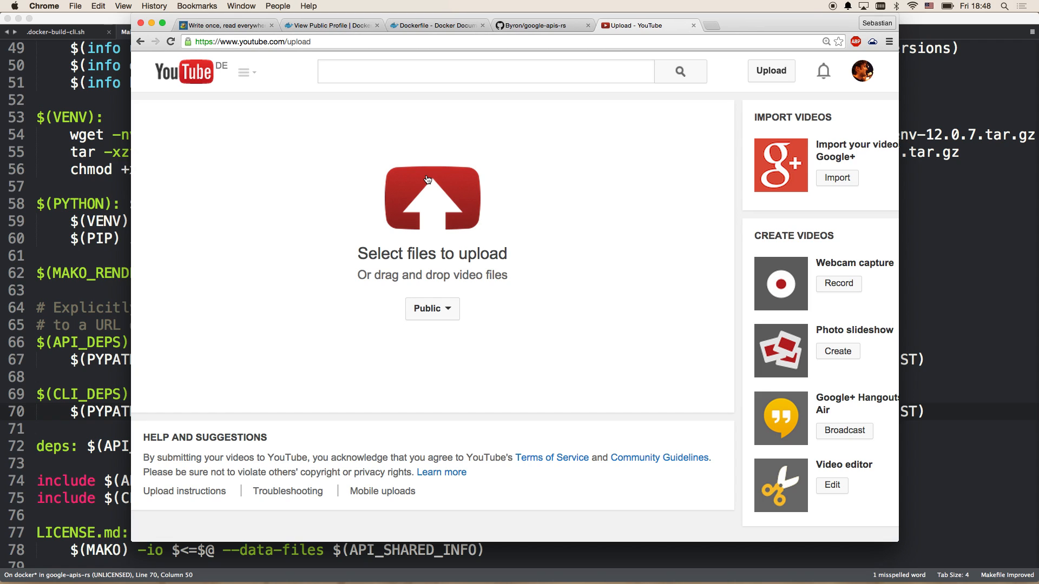
{"action": "mouse_move", "coordinate": [390, 208]}
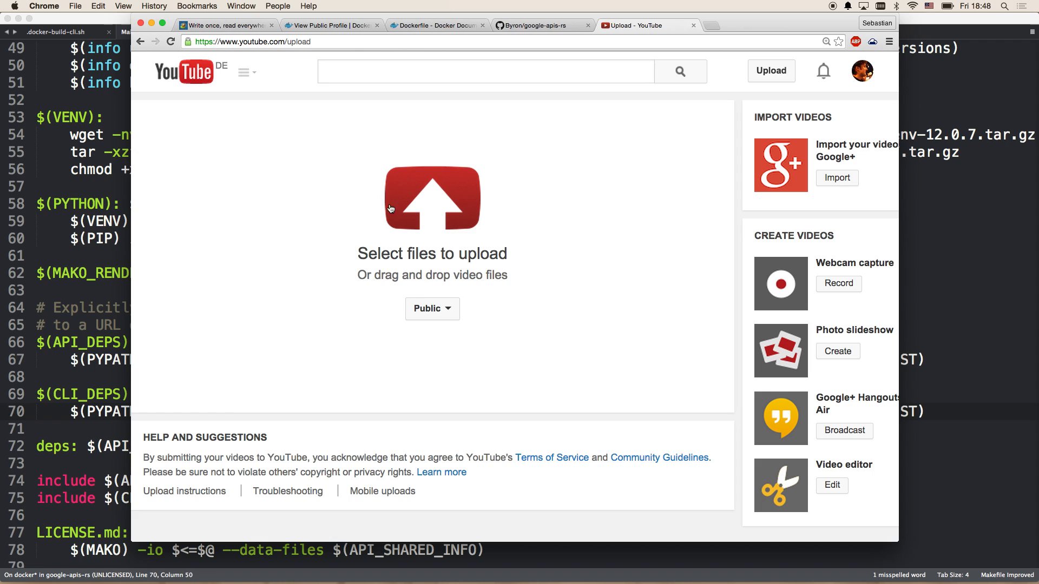
{"action": "left_click", "coordinate": [431, 198]}
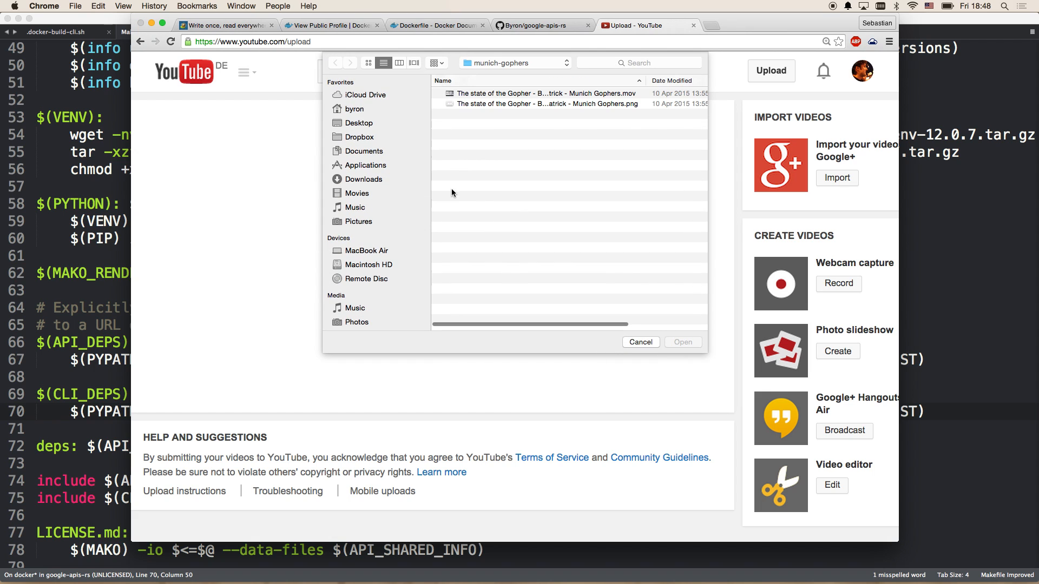
{"action": "left_click", "coordinate": [543, 93]}
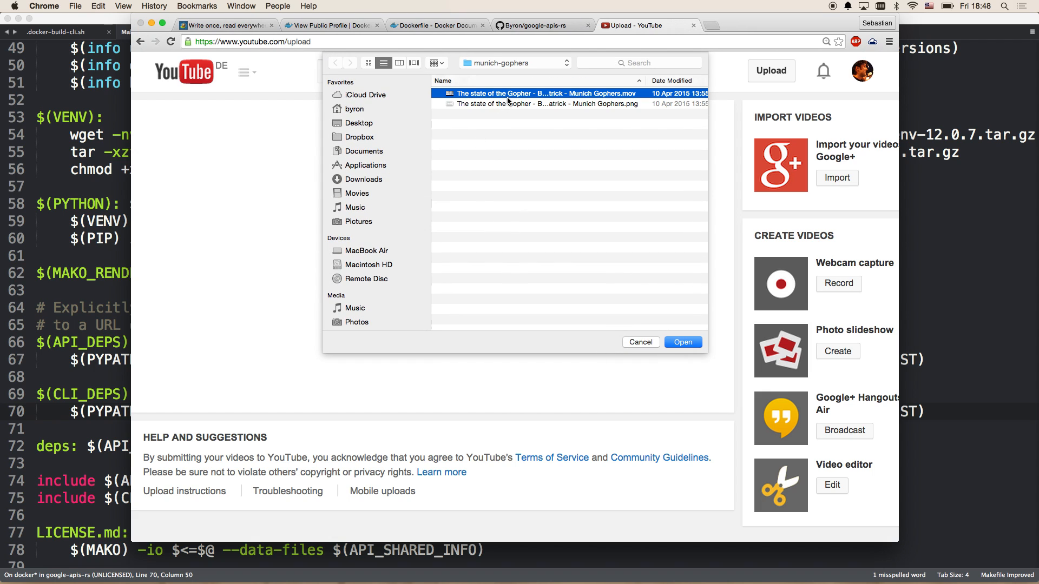
{"action": "mouse_move", "coordinate": [534, 99]}
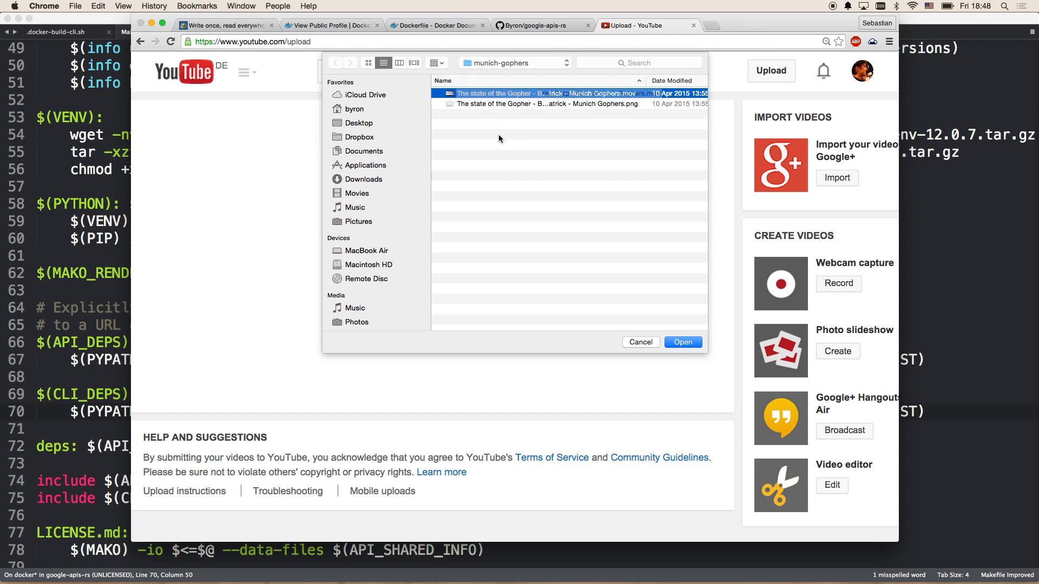
{"action": "mouse_move", "coordinate": [649, 344]}
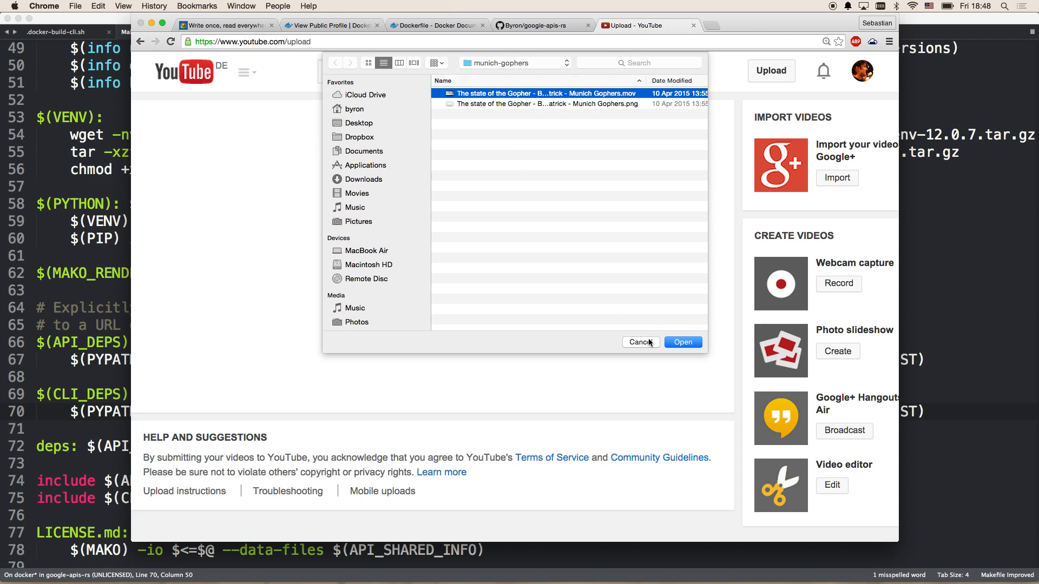
{"action": "left_click", "coordinate": [641, 342]}
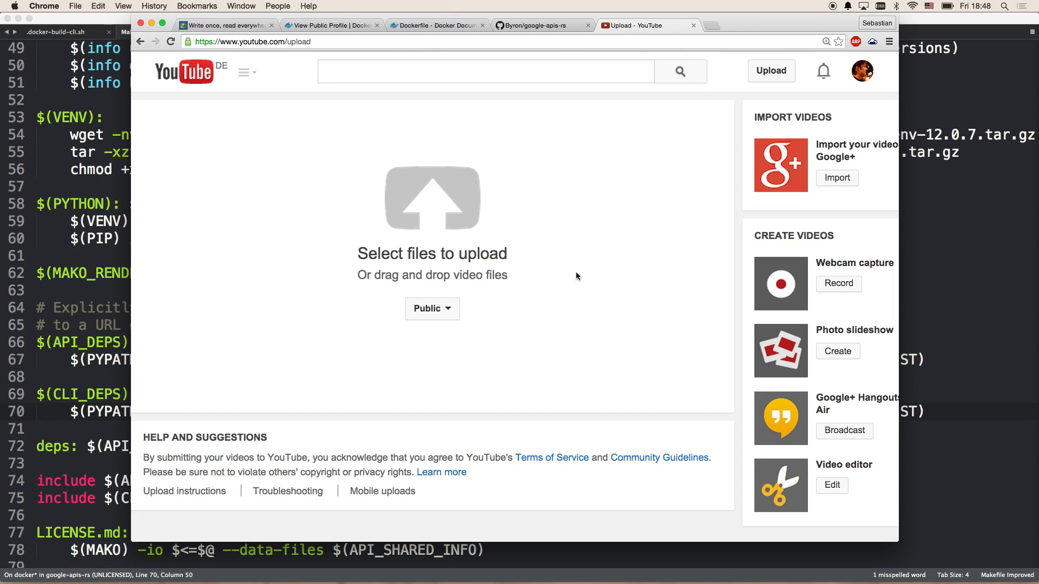
{"action": "mouse_move", "coordinate": [564, 252]}
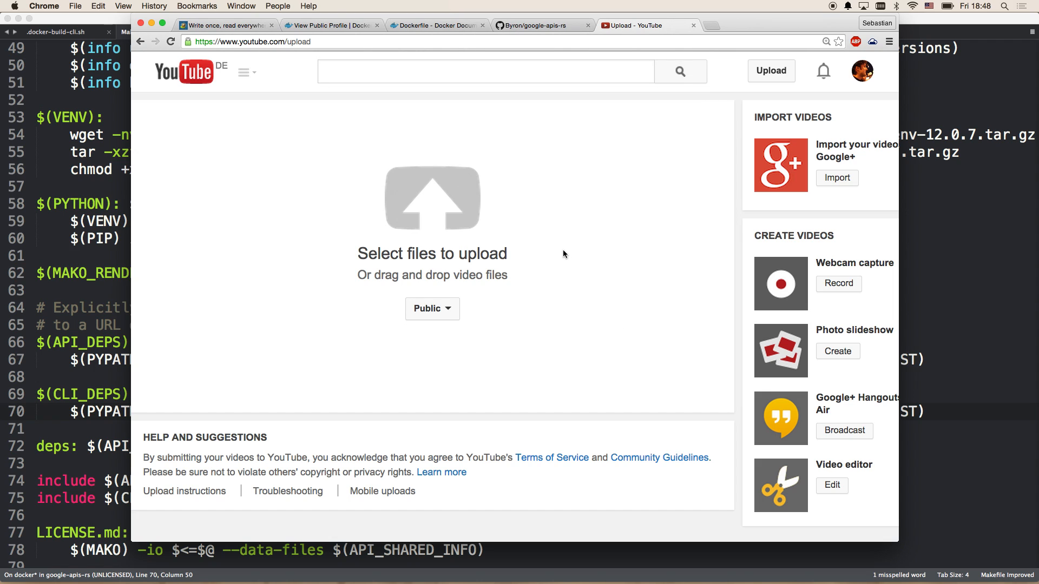
Return to the Byron/google-apis-rs repository tab, adding an empty new tab along the way.
{"action": "left_click", "coordinate": [533, 25]}
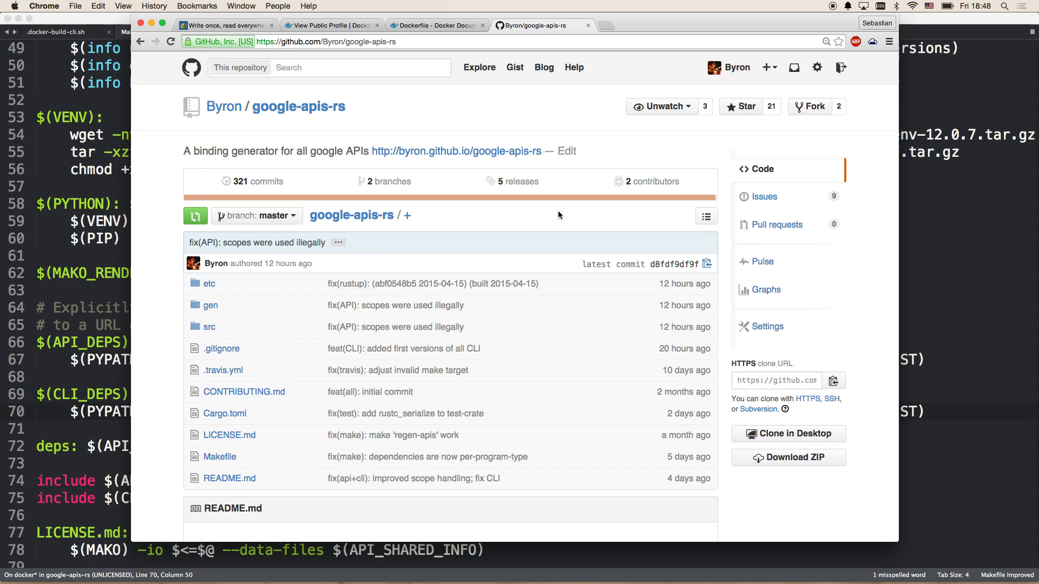
{"action": "mouse_move", "coordinate": [410, 177]}
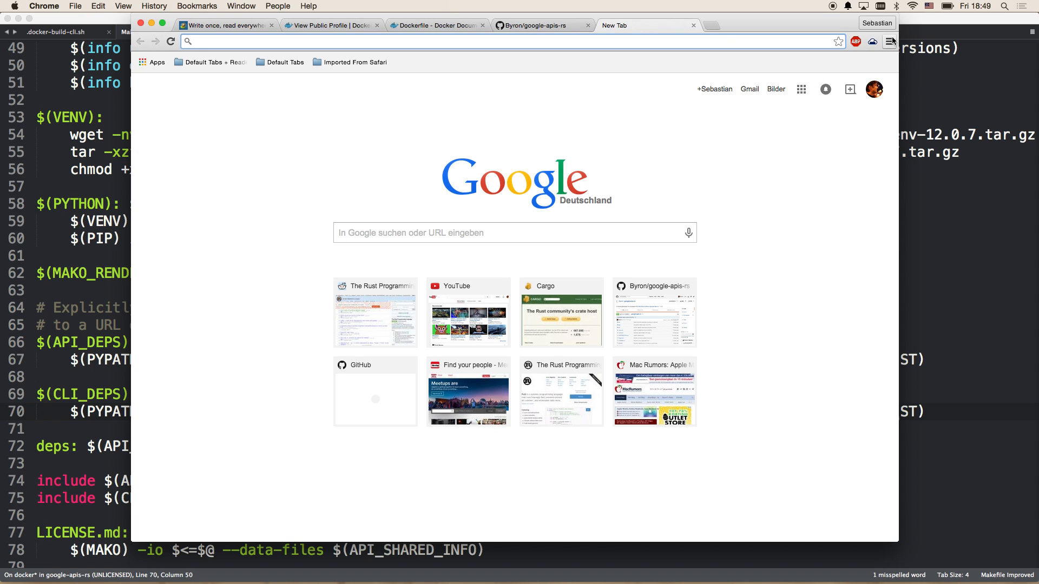
{"action": "left_click", "coordinate": [889, 41]}
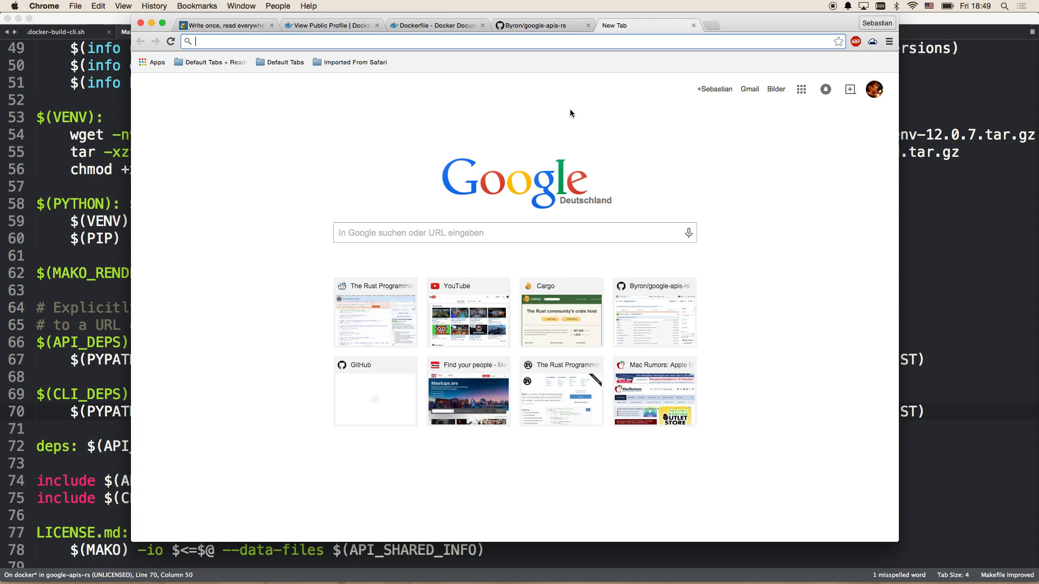
{"action": "mouse_move", "coordinate": [570, 112]}
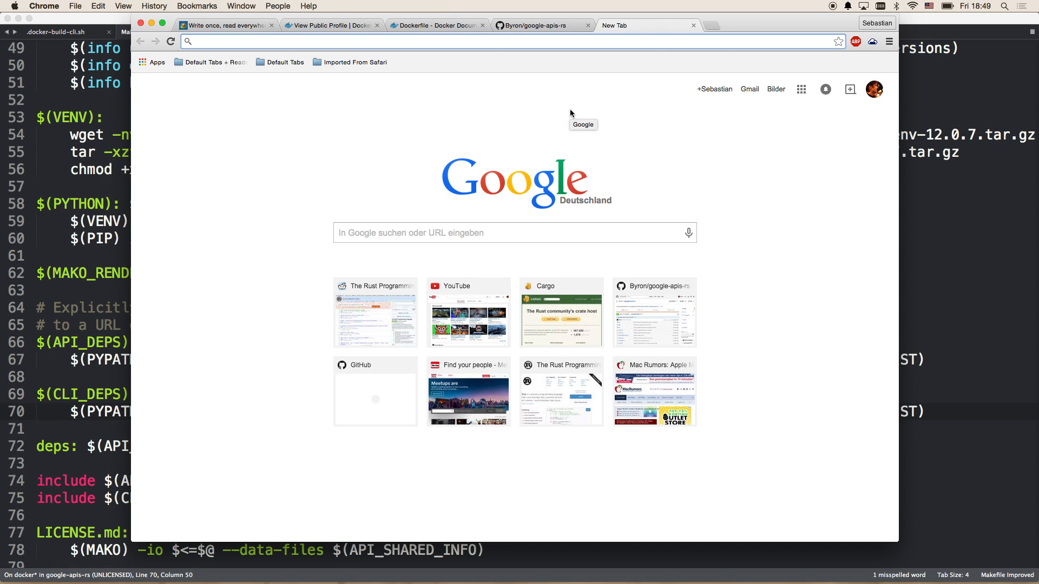
{"action": "mouse_move", "coordinate": [463, 52]}
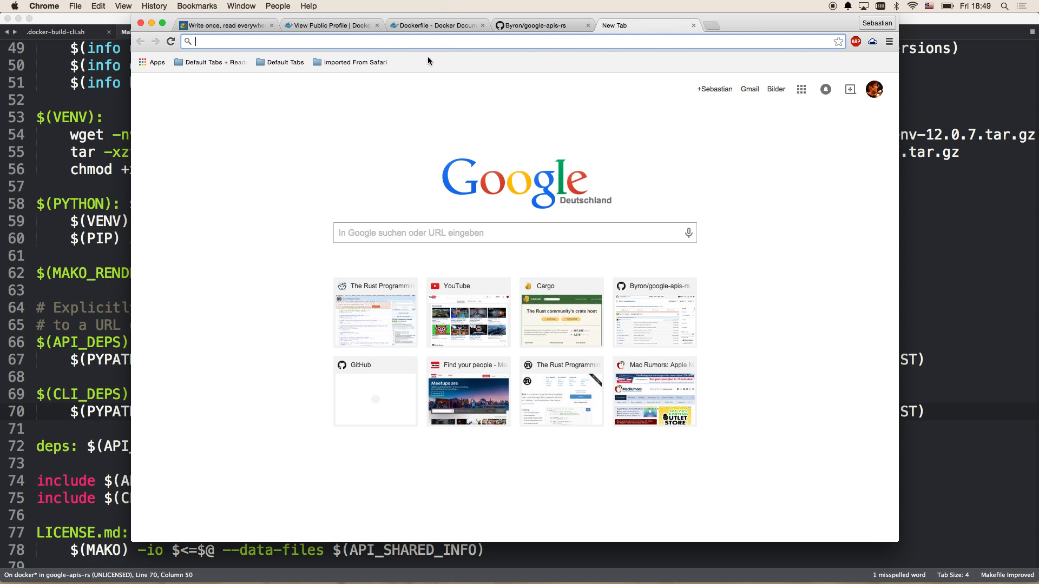
{"action": "left_click", "coordinate": [541, 25]}
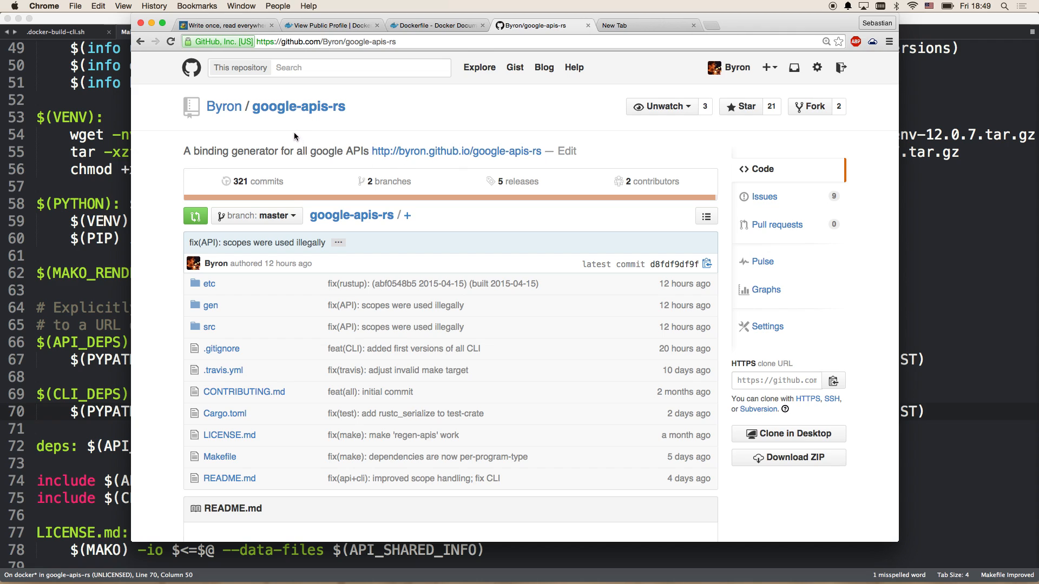
{"action": "mouse_move", "coordinate": [305, 114]}
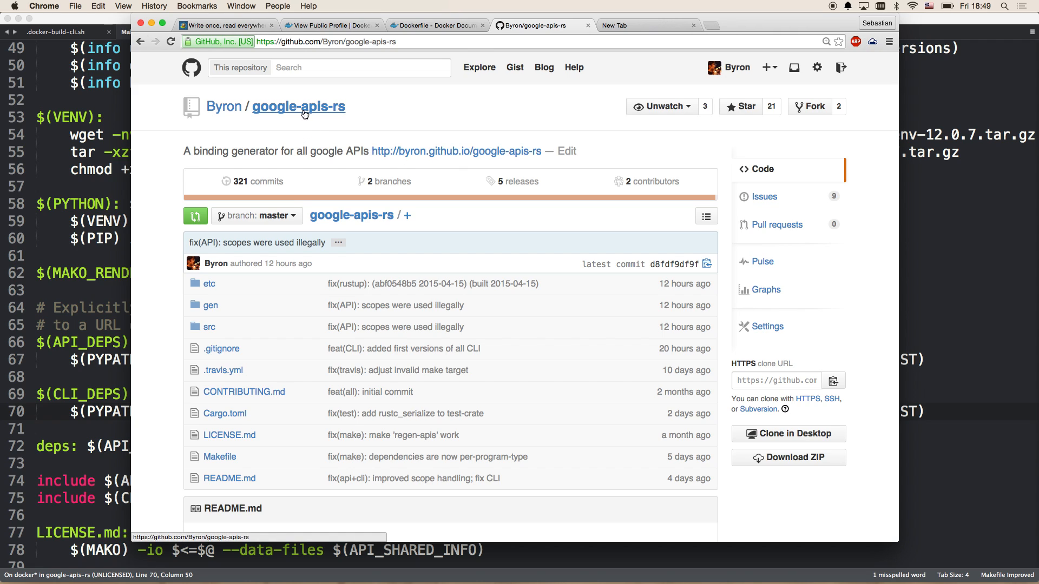
{"action": "mouse_move", "coordinate": [594, 66]}
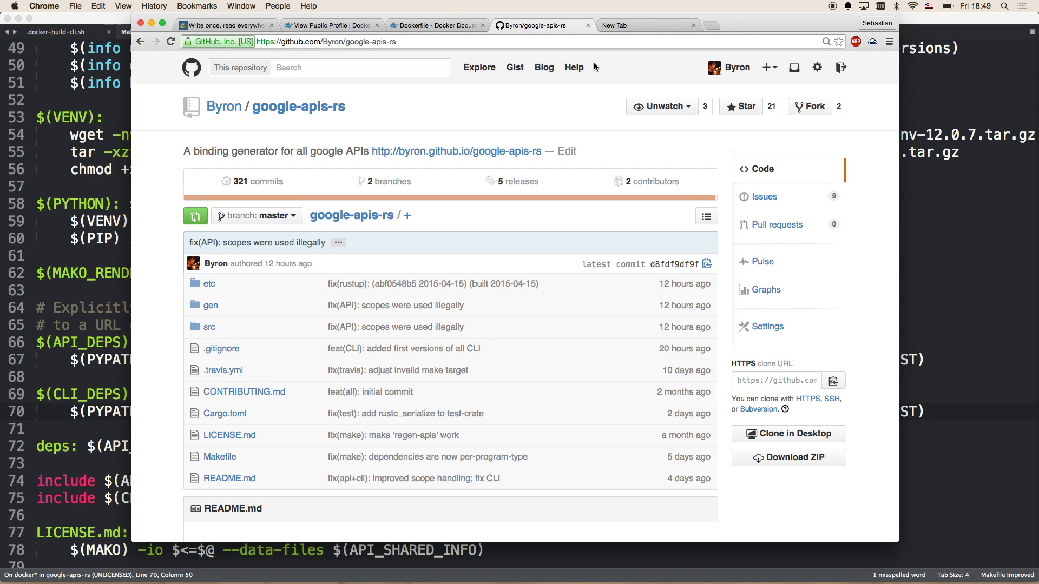
{"action": "mouse_move", "coordinate": [621, 97]}
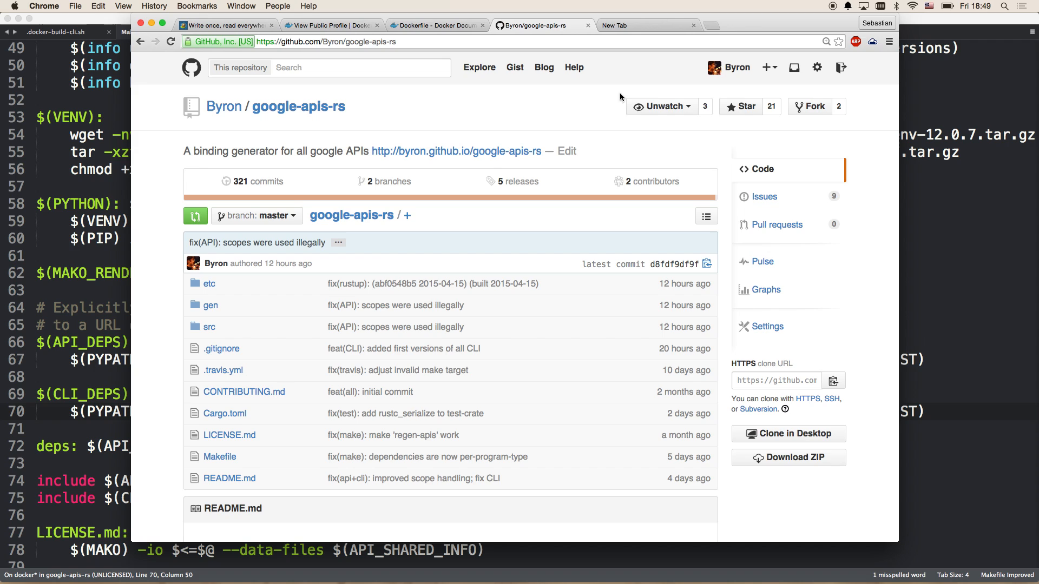
{"action": "mouse_move", "coordinate": [304, 110]}
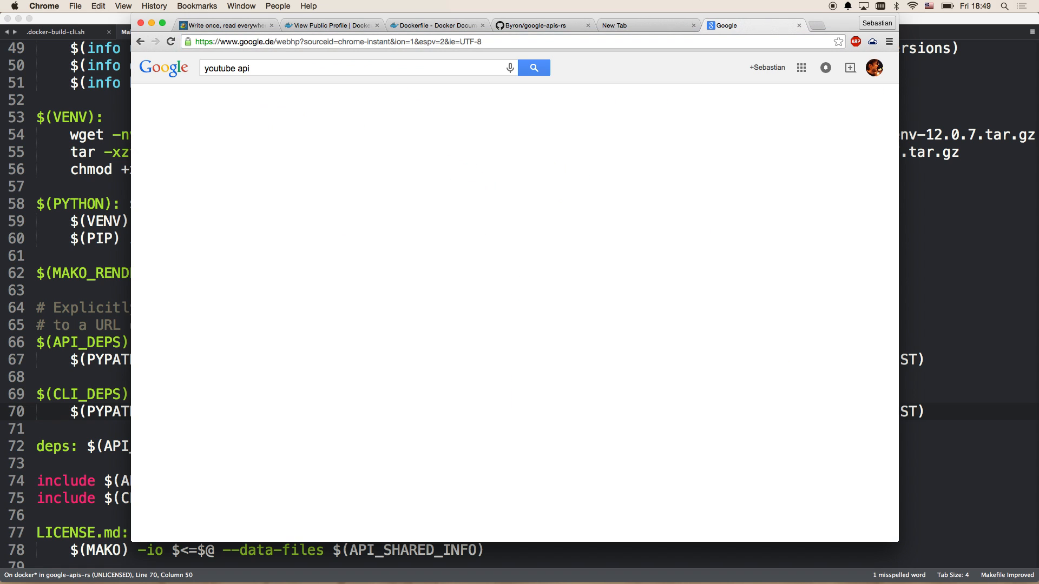
Search 'youtube api', open the Getting Started with the YouTube Data API guide, and scroll down.
{"action": "left_click", "coordinate": [533, 68]}
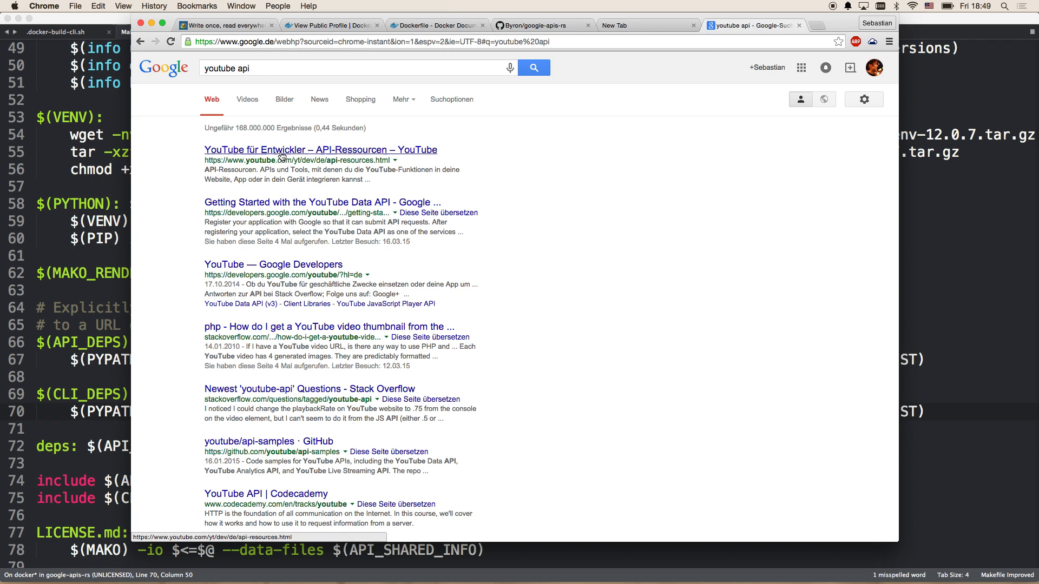
{"action": "mouse_move", "coordinate": [267, 209]}
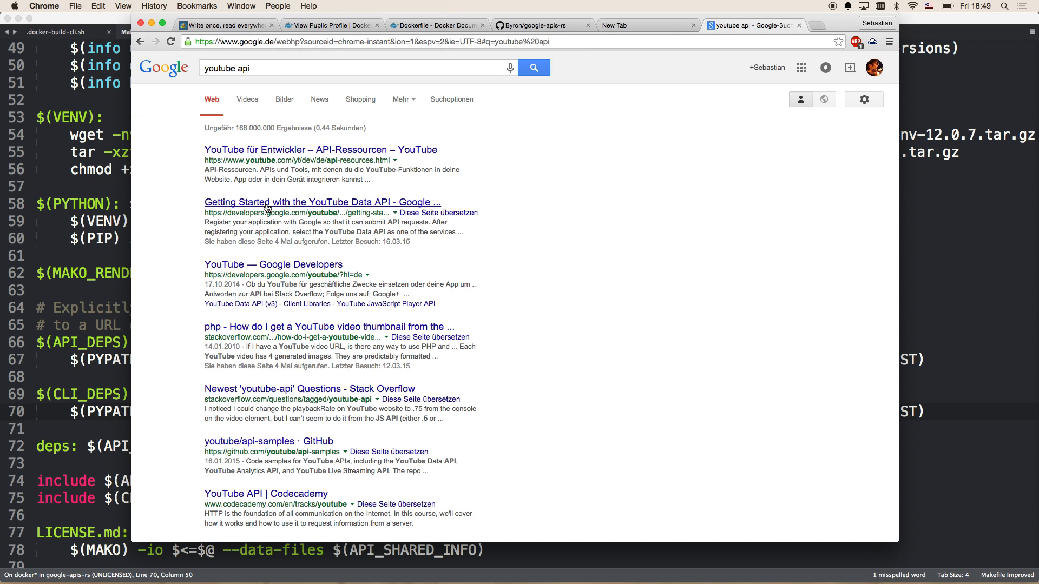
{"action": "left_click", "coordinate": [321, 202]}
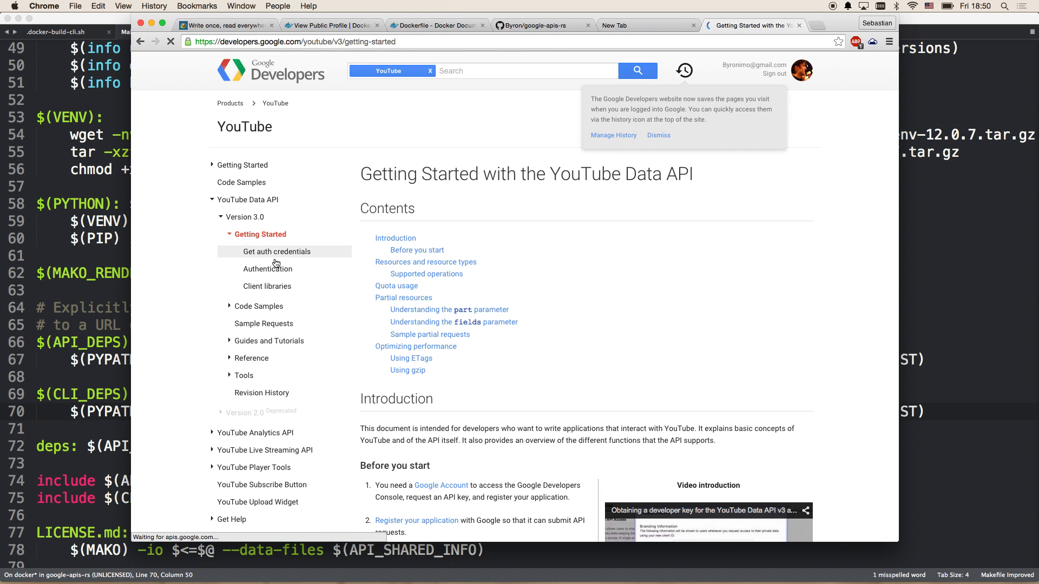
{"action": "mouse_move", "coordinate": [226, 332]}
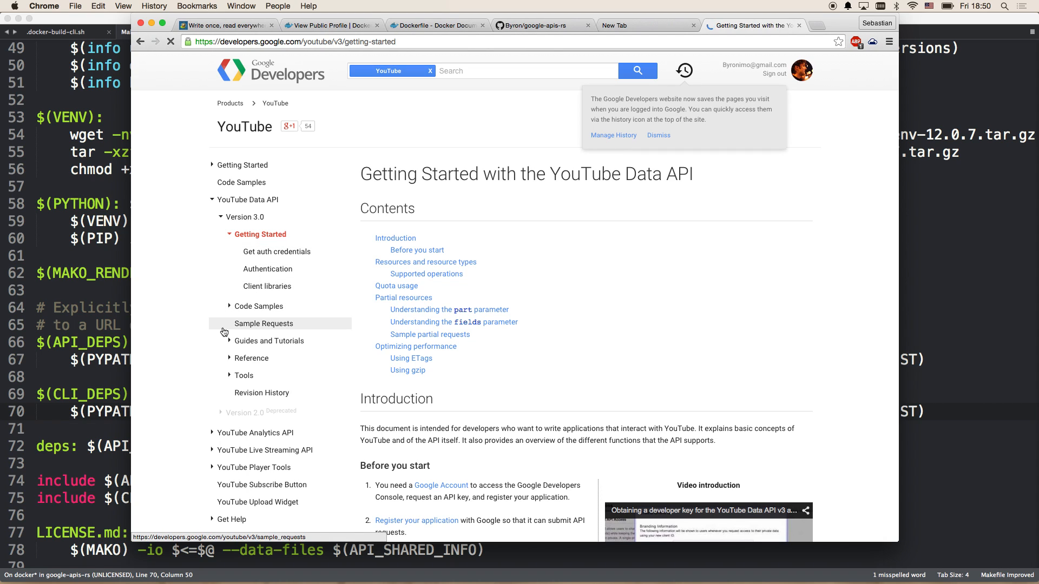
{"action": "scroll", "scroll_direction": "down", "scroll_amount": 3}
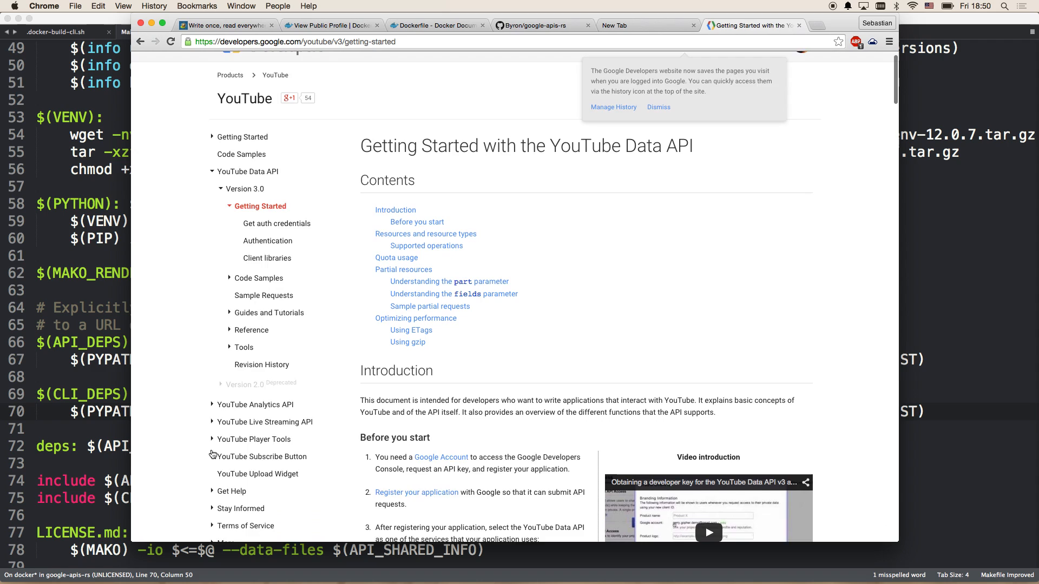
{"action": "scroll", "scroll_direction": "down", "scroll_amount": 3}
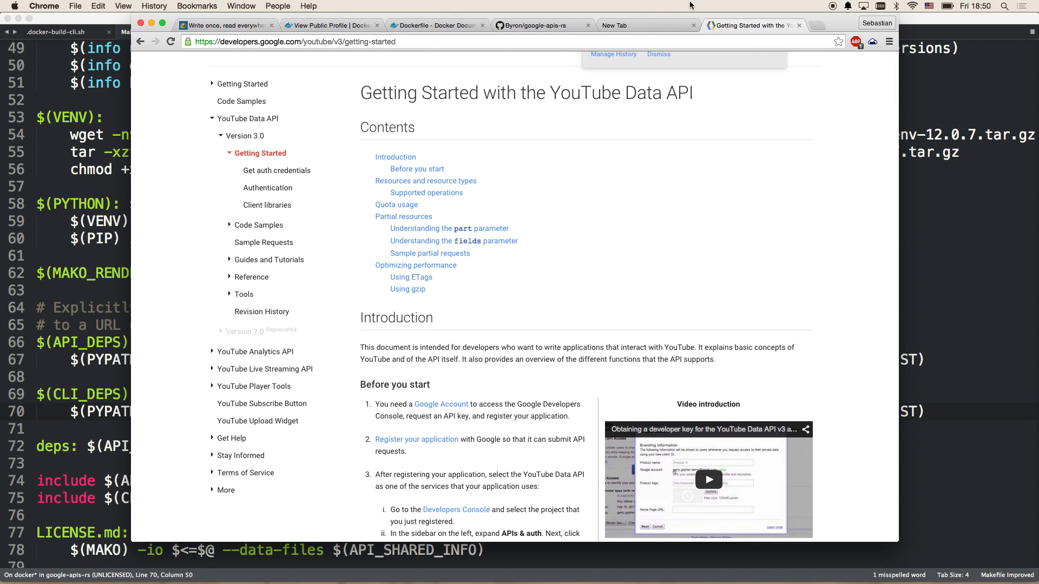
Switch to iTerm to review the sloc output for the 312 gen files, then Cmd-Tab away.
{"action": "left_click", "coordinate": [542, 25]}
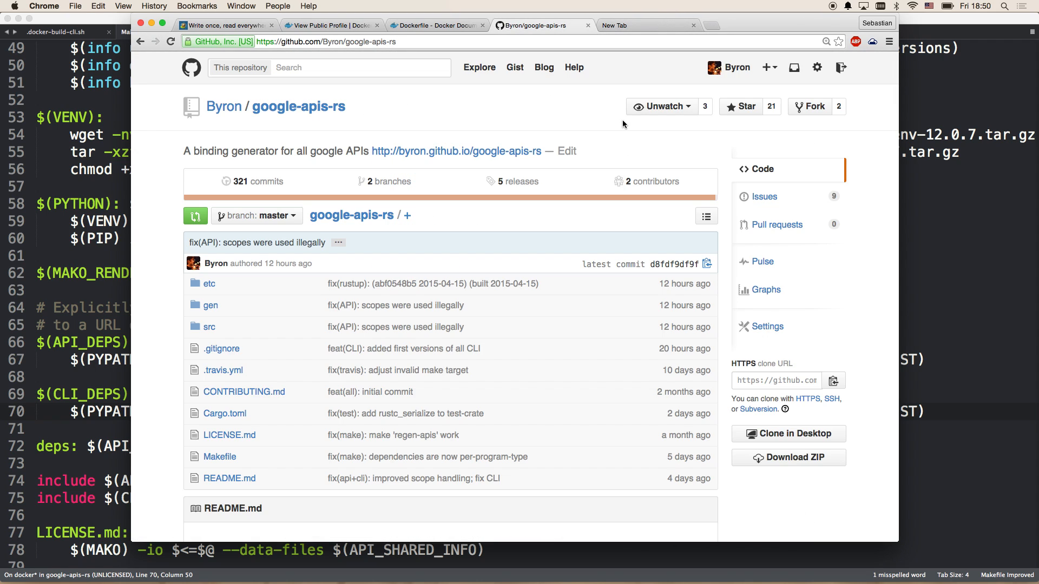
{"action": "mouse_move", "coordinate": [637, 15]}
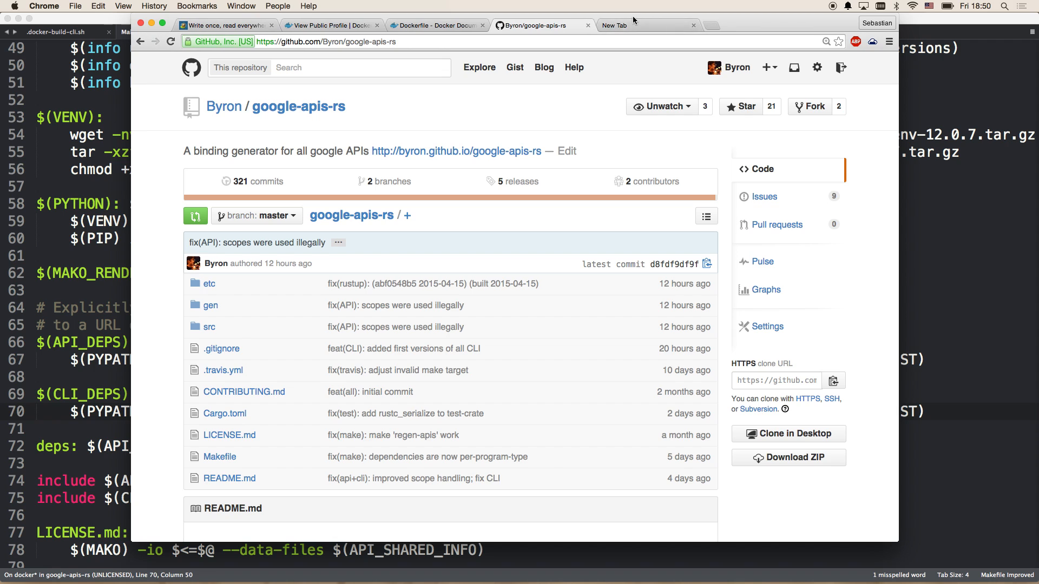
{"action": "key", "text": "Cmd+Tab"}
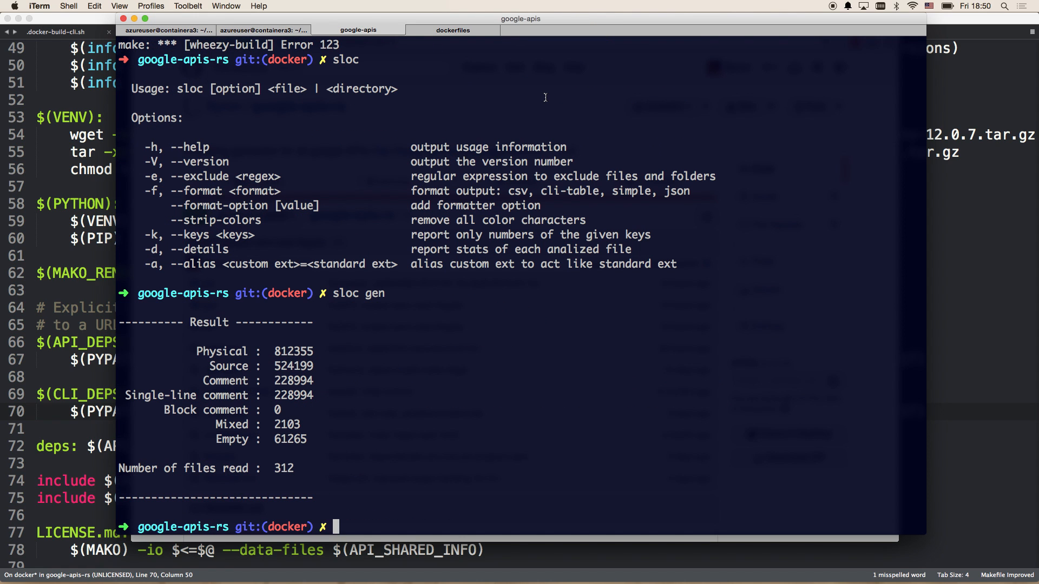
{"action": "key", "text": "Cmd+Tab"}
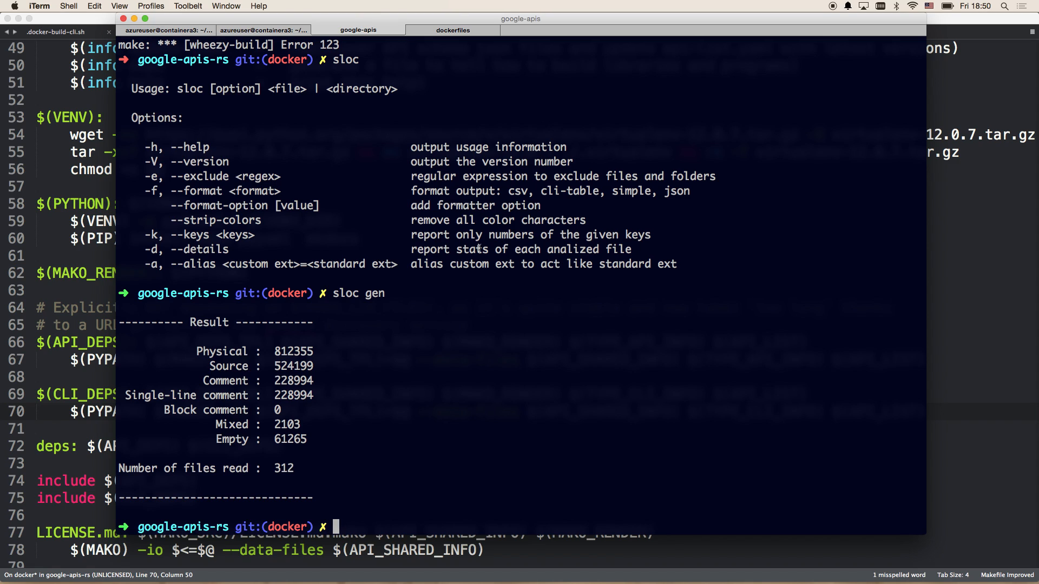
{"action": "mouse_move", "coordinate": [472, 312]}
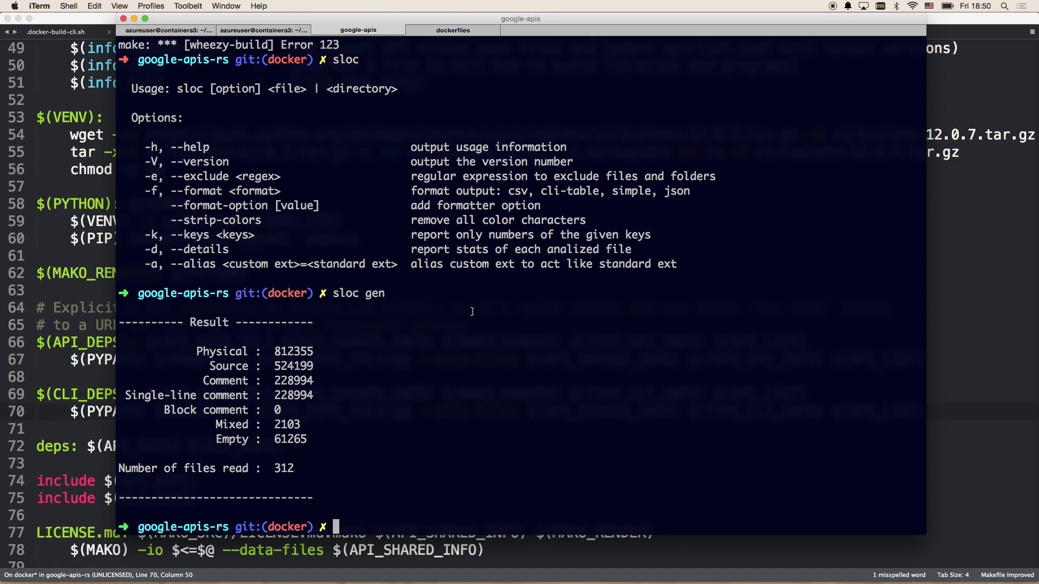
{"action": "key", "text": "Cmd+Tab"}
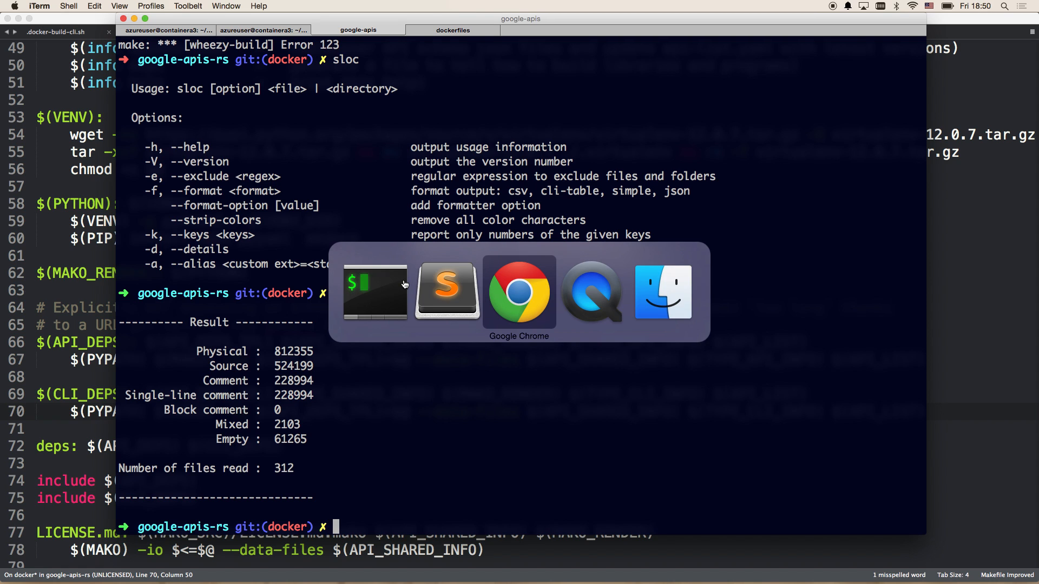
Switch to Chrome and scroll google-api-go-client's API folder list down to youtube/v3.
{"action": "left_click", "coordinate": [518, 292]}
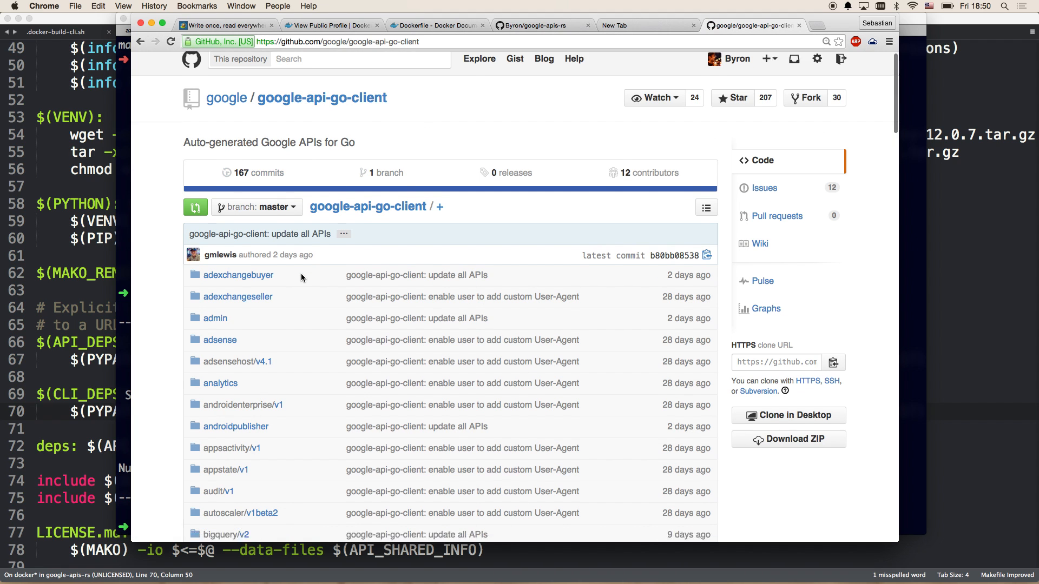
{"action": "scroll", "scroll_direction": "down", "scroll_amount": 3}
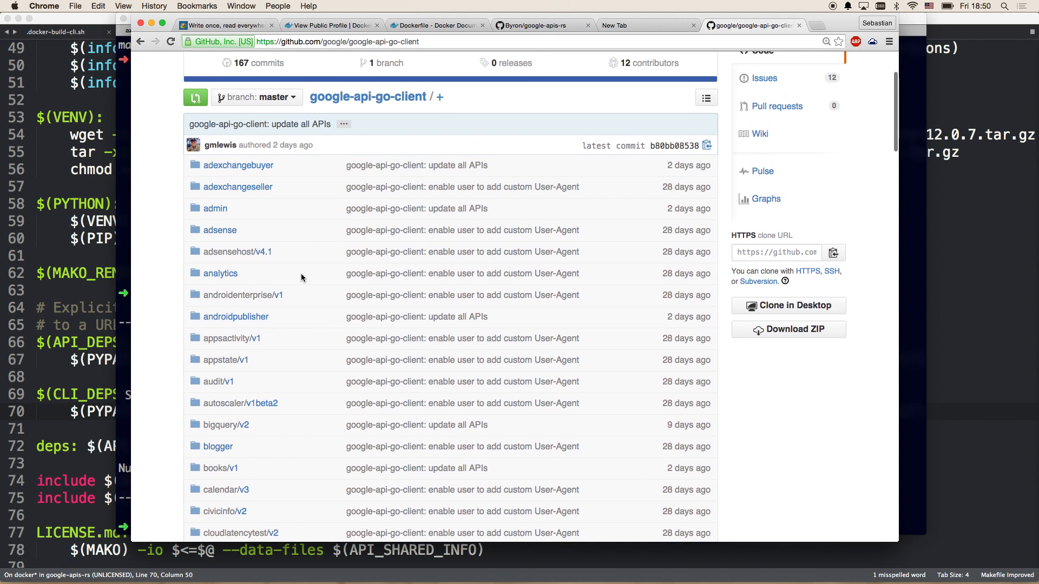
{"action": "scroll", "scroll_direction": "down", "scroll_amount": 3}
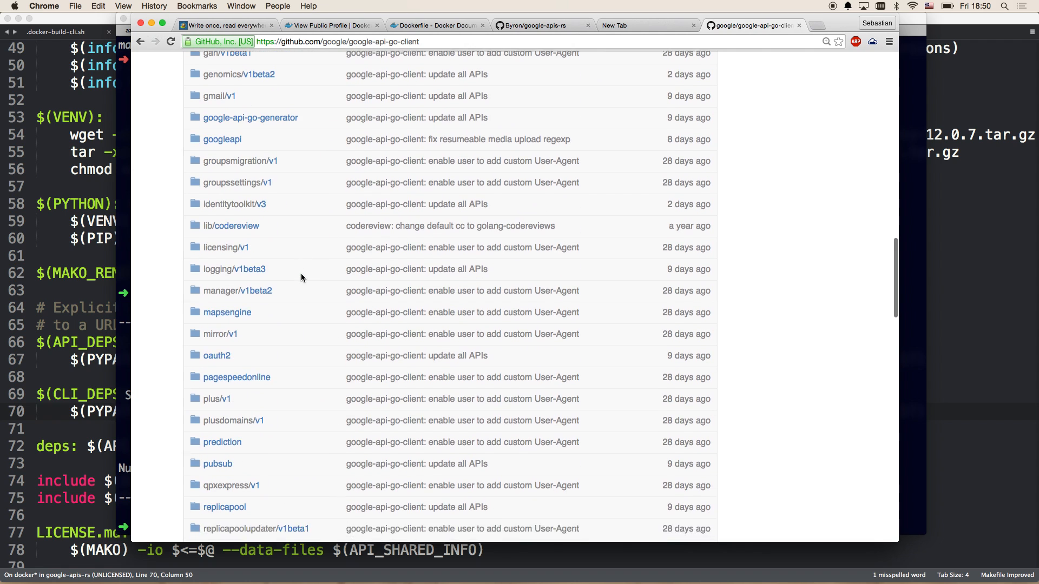
{"action": "scroll", "scroll_direction": "down", "scroll_amount": 3}
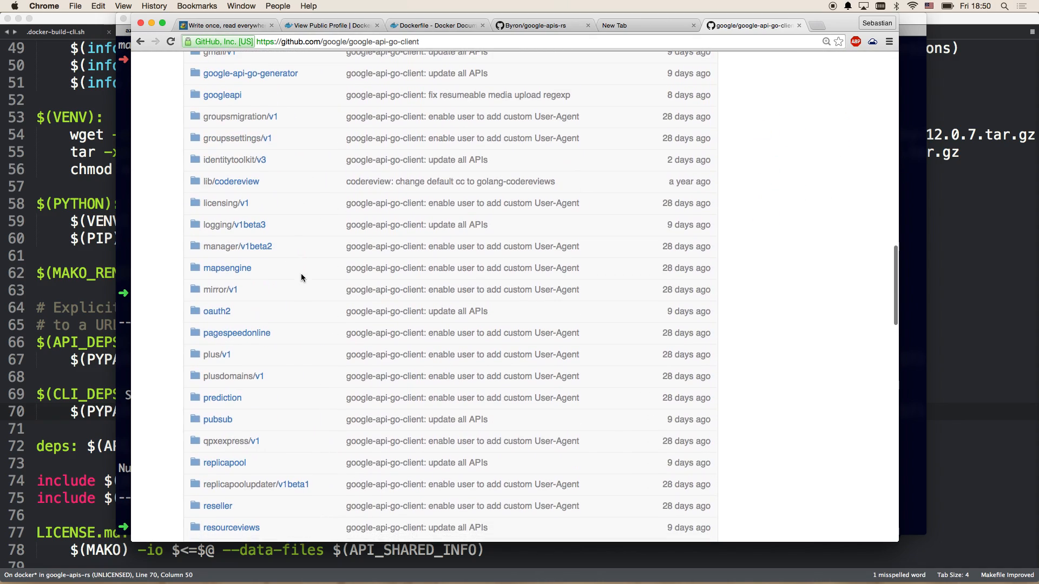
{"action": "scroll", "scroll_direction": "down", "scroll_amount": 3}
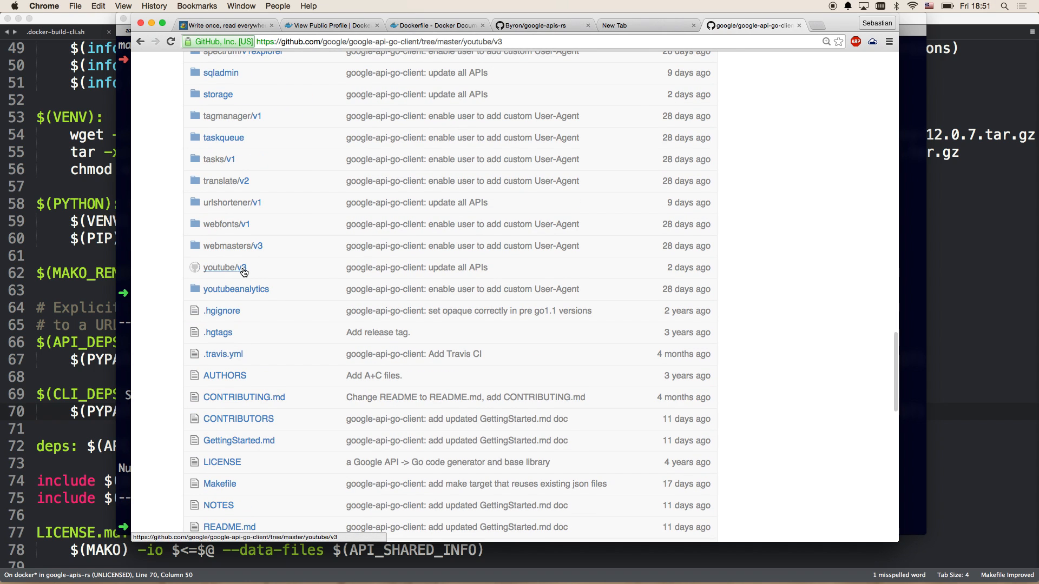
Open the youtube-gen.go file inside the youtube/v3 folder.
{"action": "left_click", "coordinate": [219, 268]}
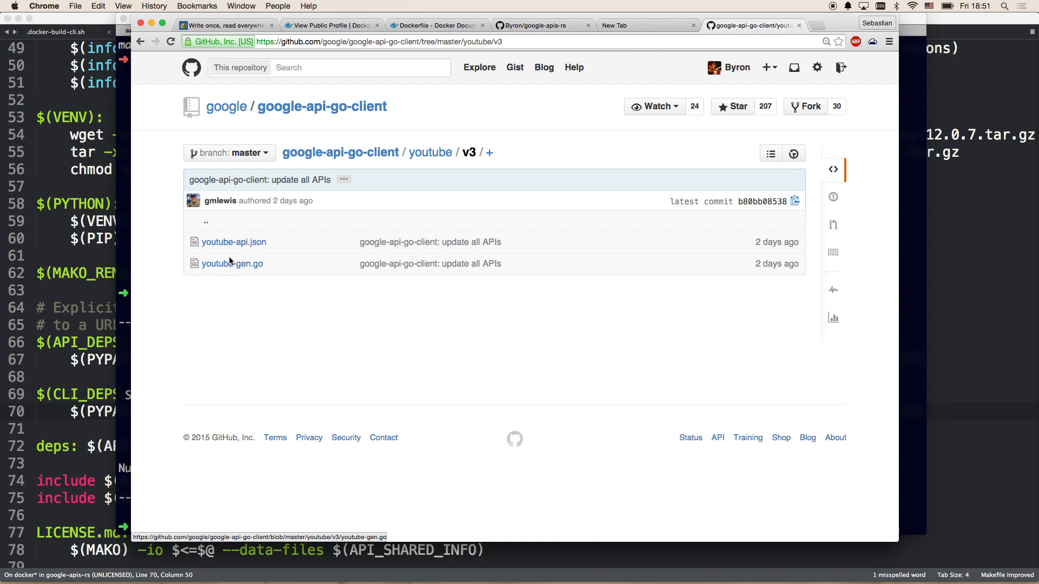
{"action": "left_click", "coordinate": [232, 263]}
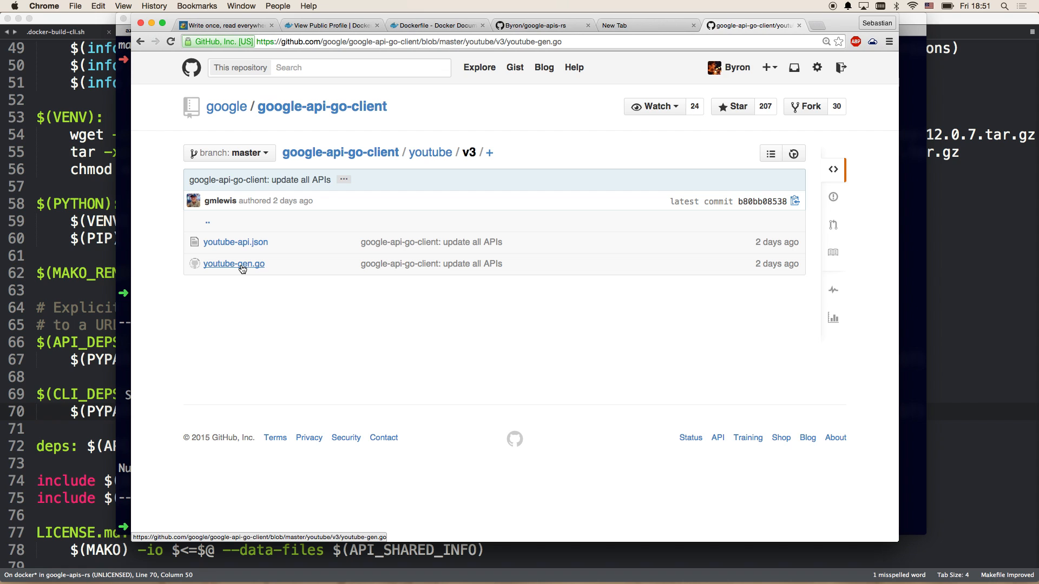
{"action": "mouse_move", "coordinate": [251, 285]}
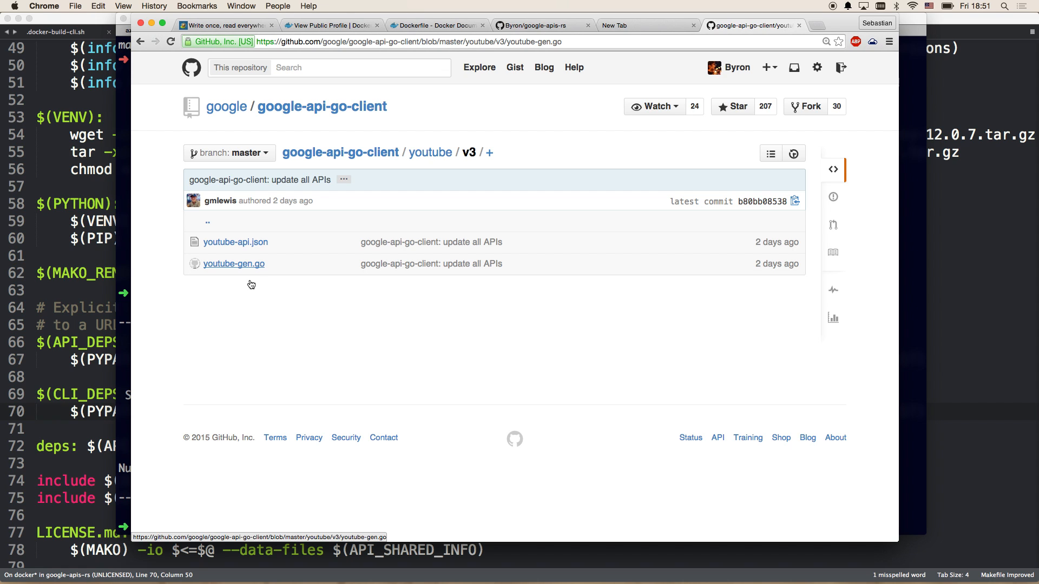
{"action": "left_click", "coordinate": [233, 264]}
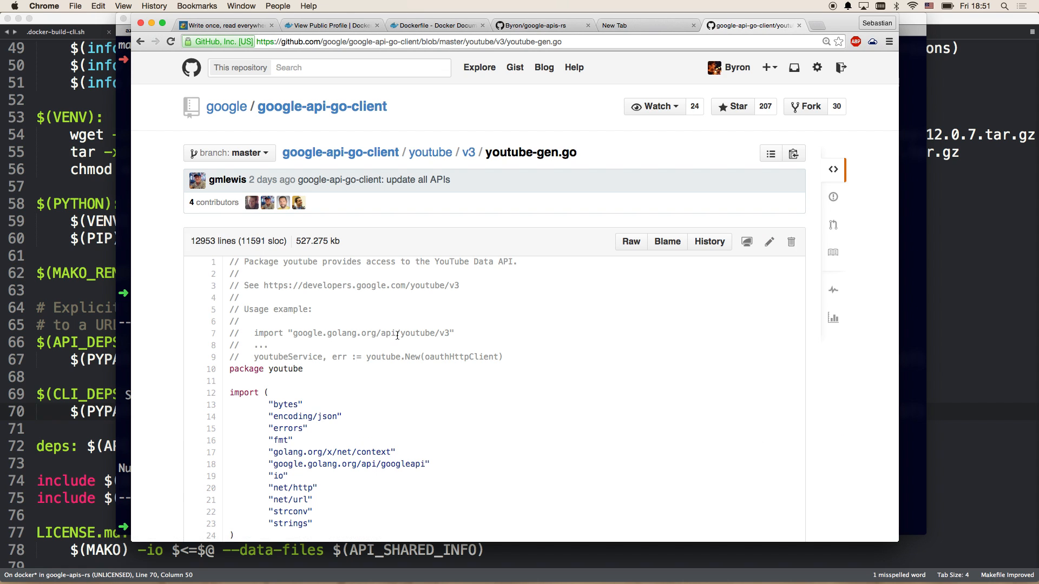
Scroll through youtube-gen.go, then return to the Byron/google-apis-rs tab.
{"action": "scroll", "scroll_direction": "down", "scroll_amount": 3}
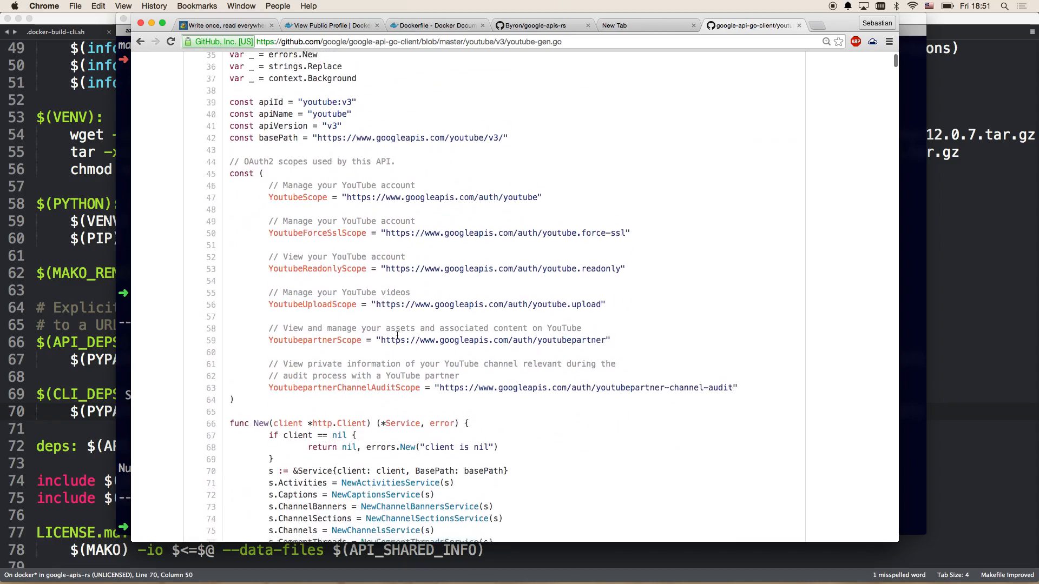
{"action": "scroll", "scroll_direction": "down", "scroll_amount": 3}
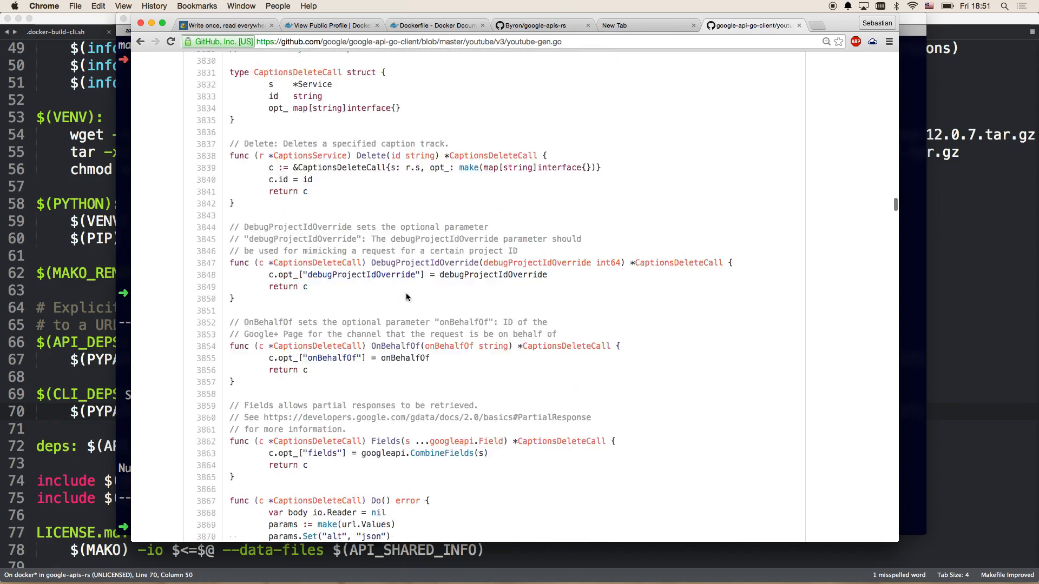
{"action": "scroll", "scroll_direction": "down", "scroll_amount": 3}
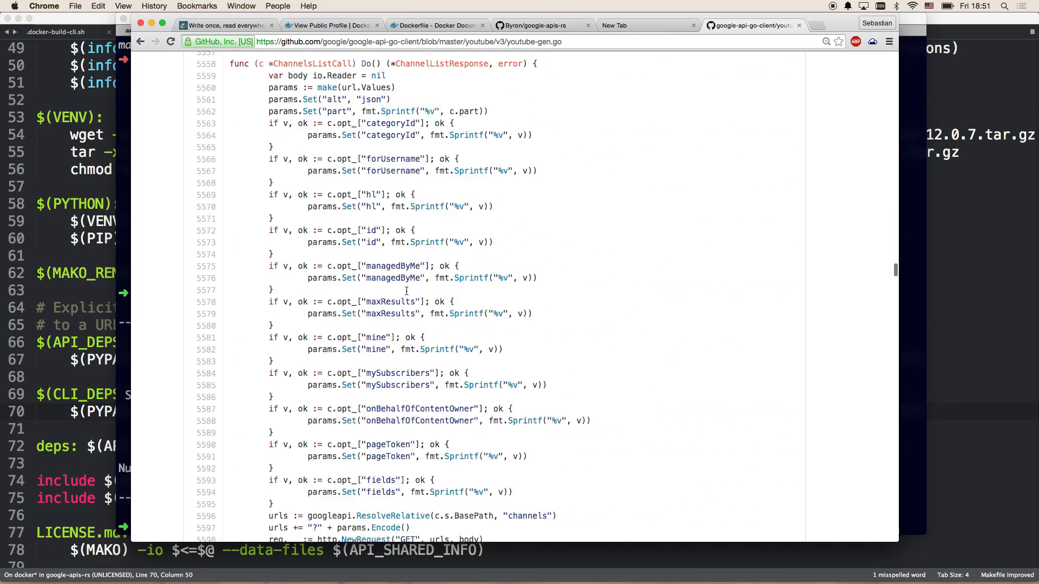
{"action": "scroll", "scroll_direction": "down", "scroll_amount": 3}
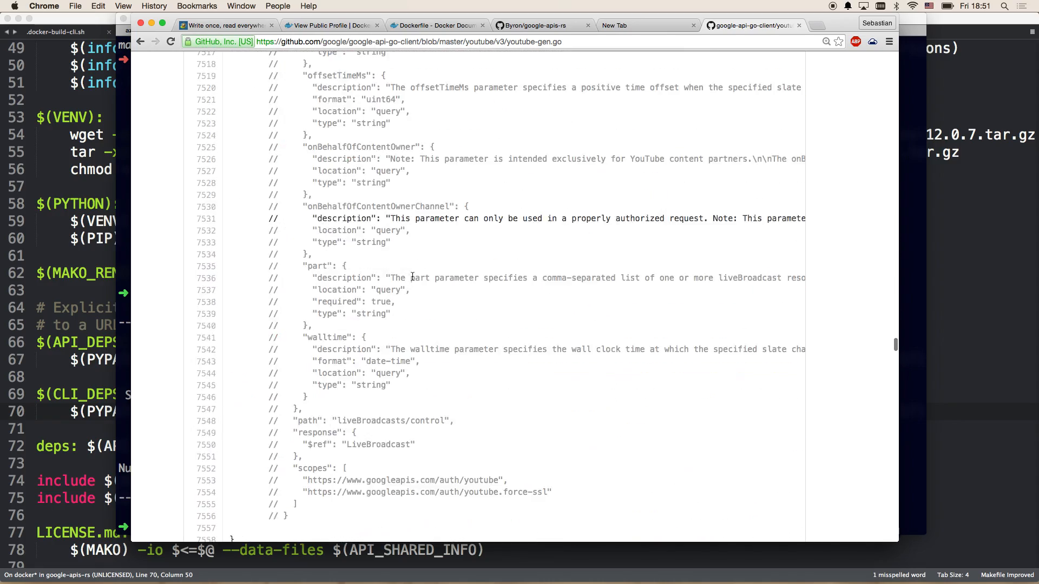
{"action": "scroll", "scroll_direction": "down", "scroll_amount": 3}
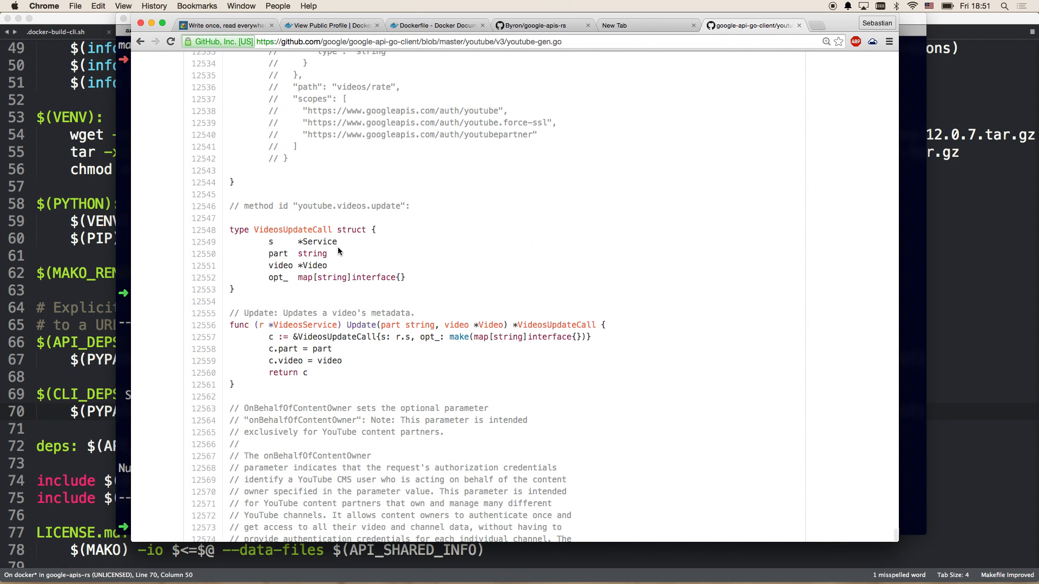
{"action": "mouse_move", "coordinate": [496, 249]}
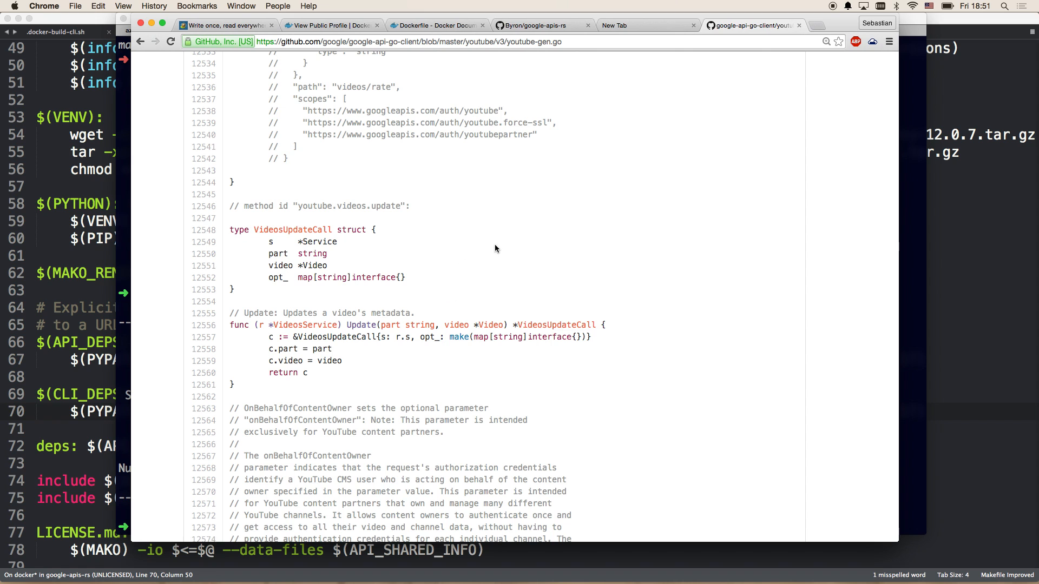
{"action": "mouse_move", "coordinate": [493, 256]}
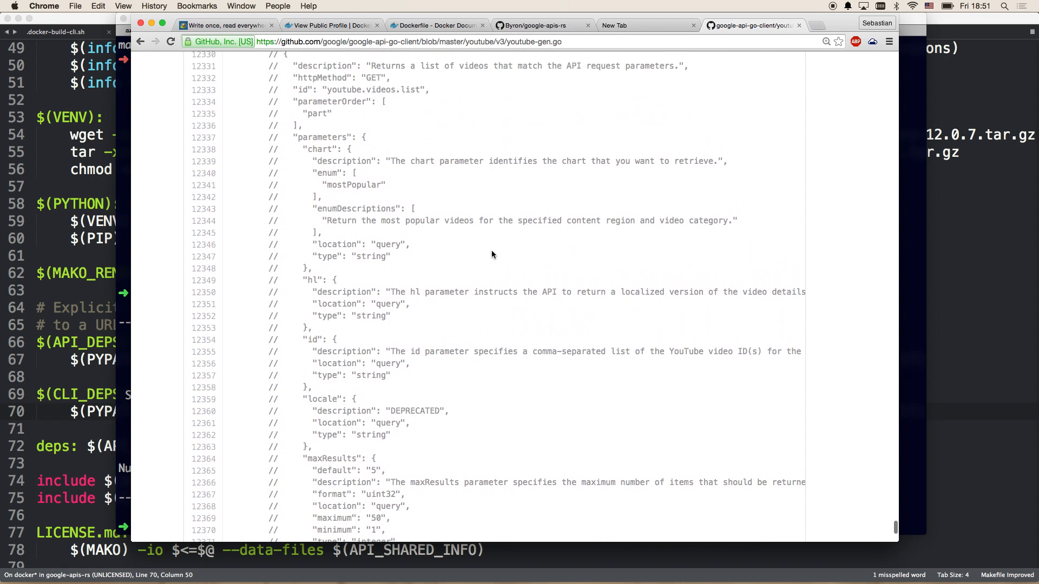
{"action": "left_click", "coordinate": [534, 25]}
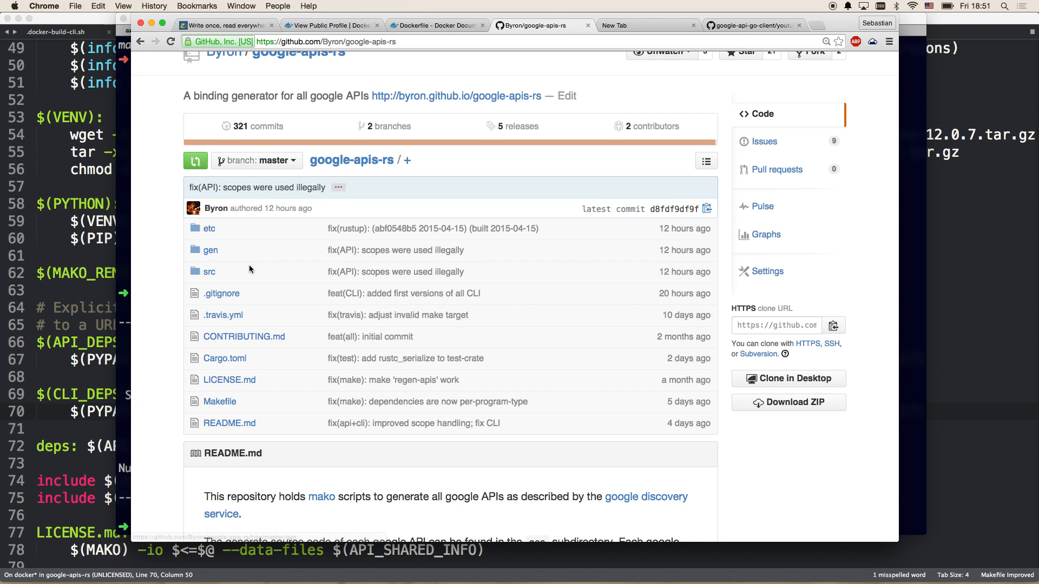
{"action": "mouse_move", "coordinate": [210, 251]}
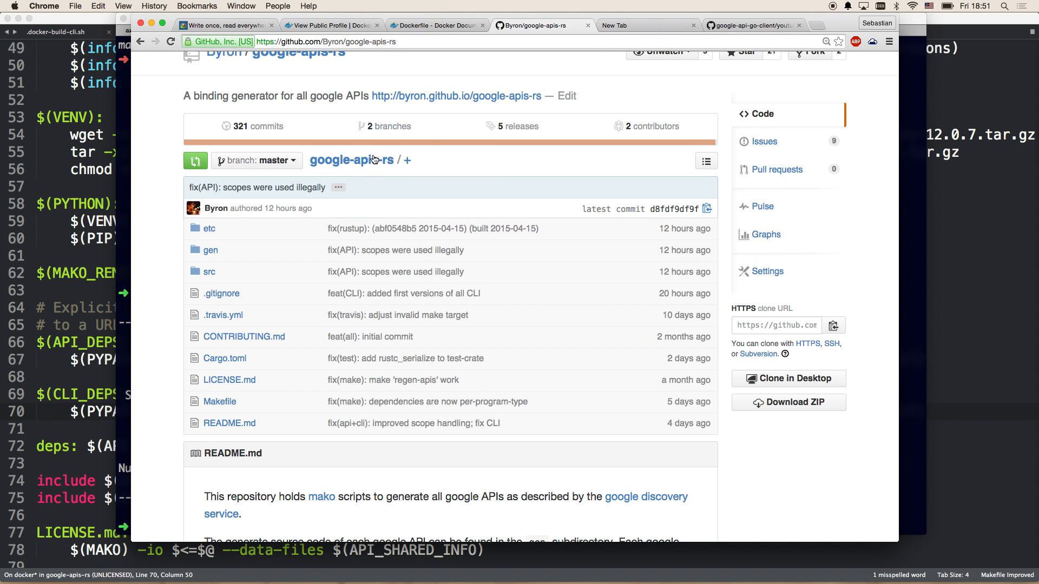
{"action": "mouse_move", "coordinate": [371, 225]}
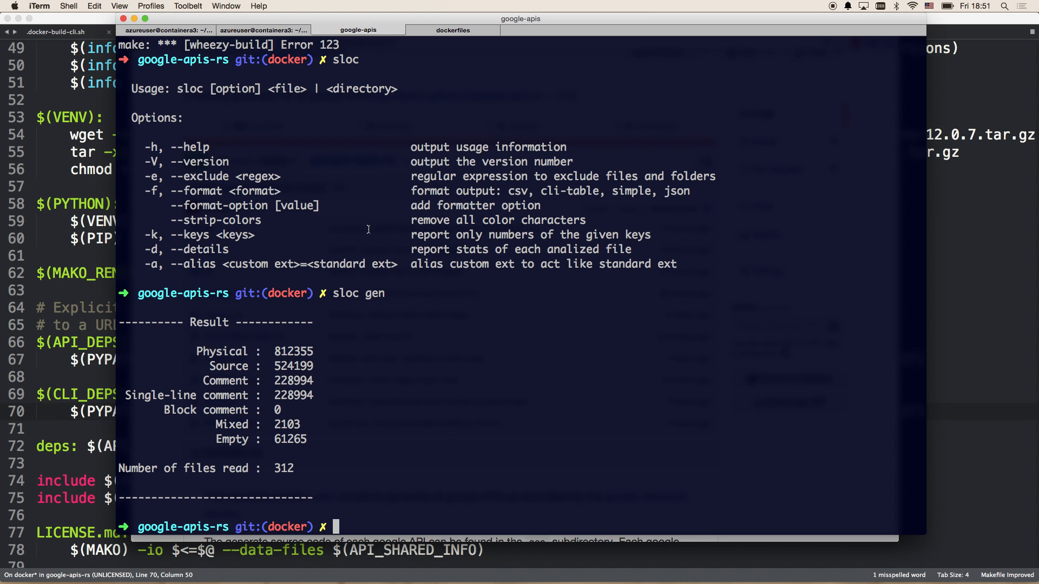
{"action": "mouse_move", "coordinate": [290, 351]}
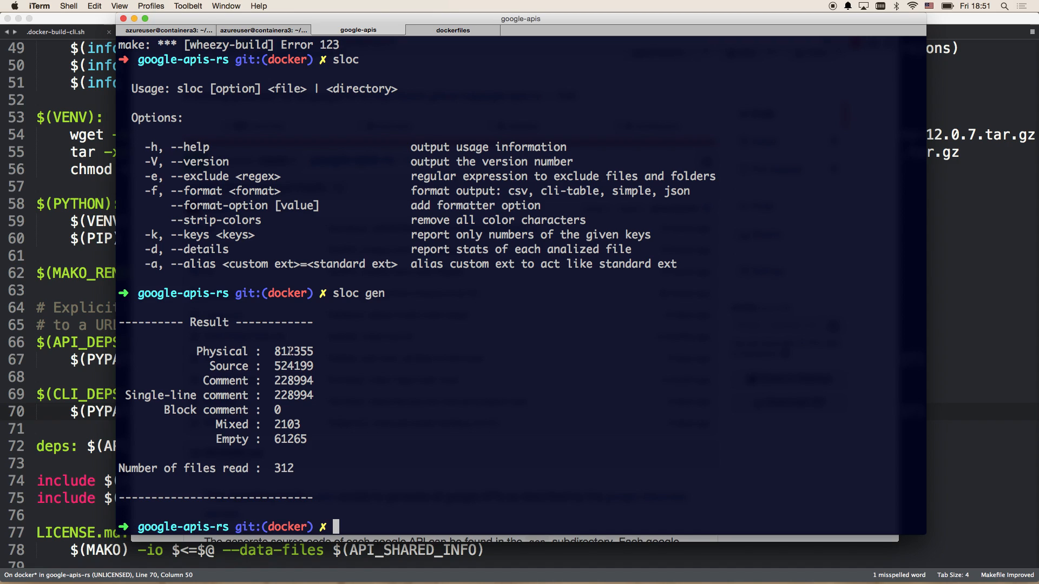
Select the 524199 Source line count in iTerm's sloc output and copy it.
{"action": "double_click", "coordinate": [292, 351]}
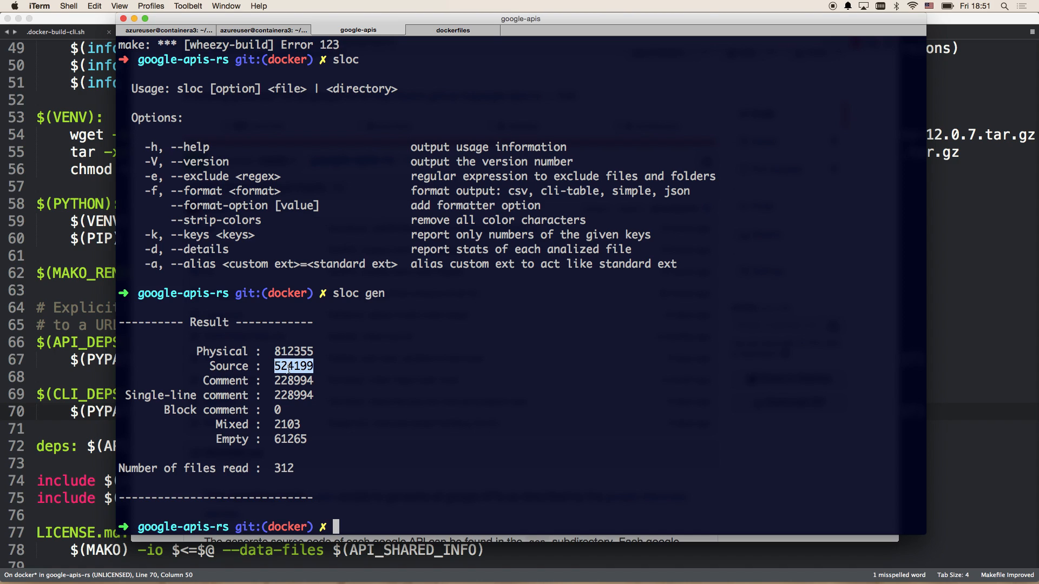
{"action": "key", "text": "Cmd+Tab"}
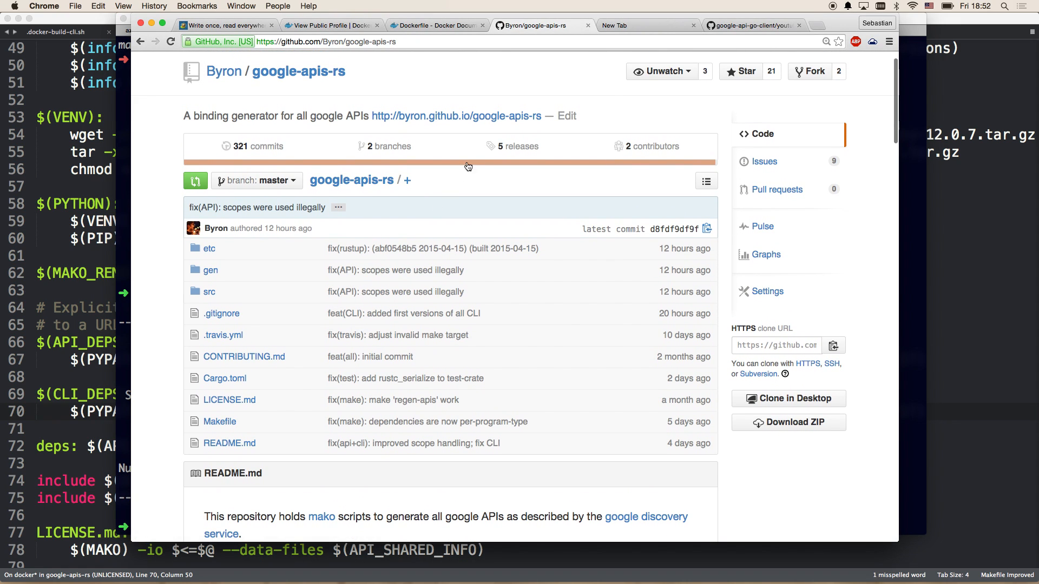
{"action": "mouse_move", "coordinate": [413, 210]}
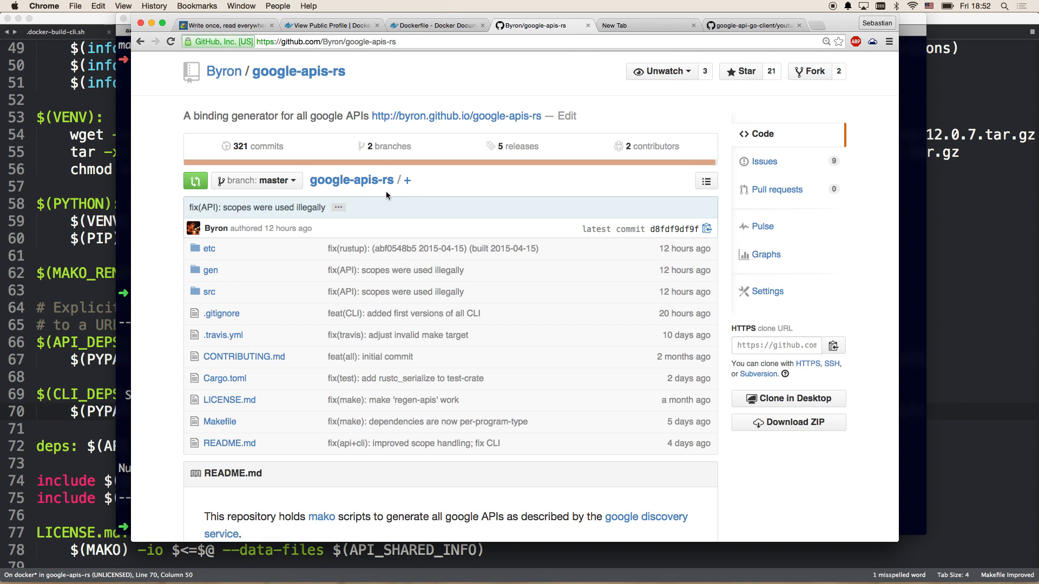
{"action": "mouse_move", "coordinate": [397, 208]}
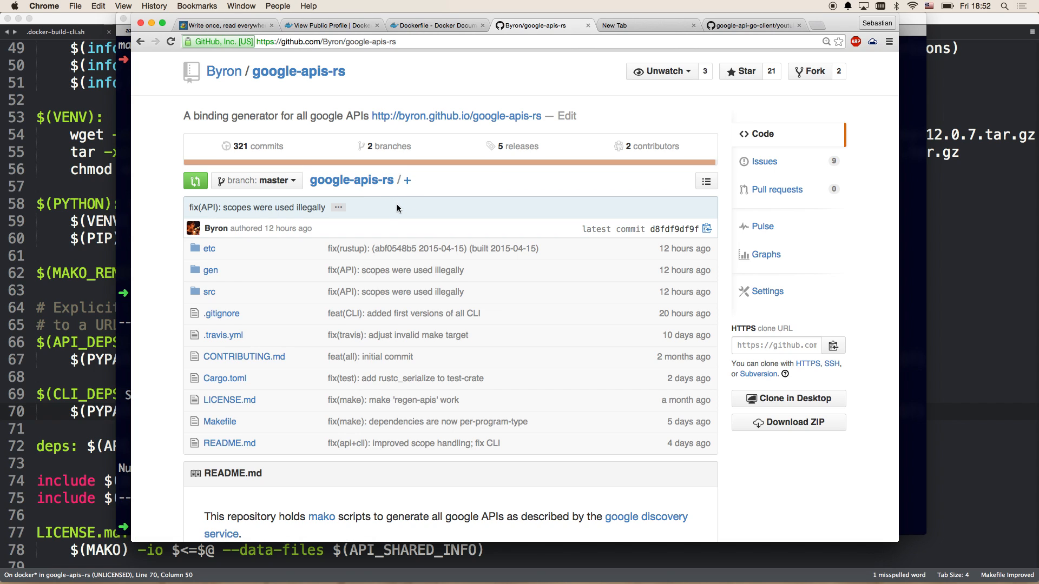
{"action": "mouse_move", "coordinate": [349, 190]}
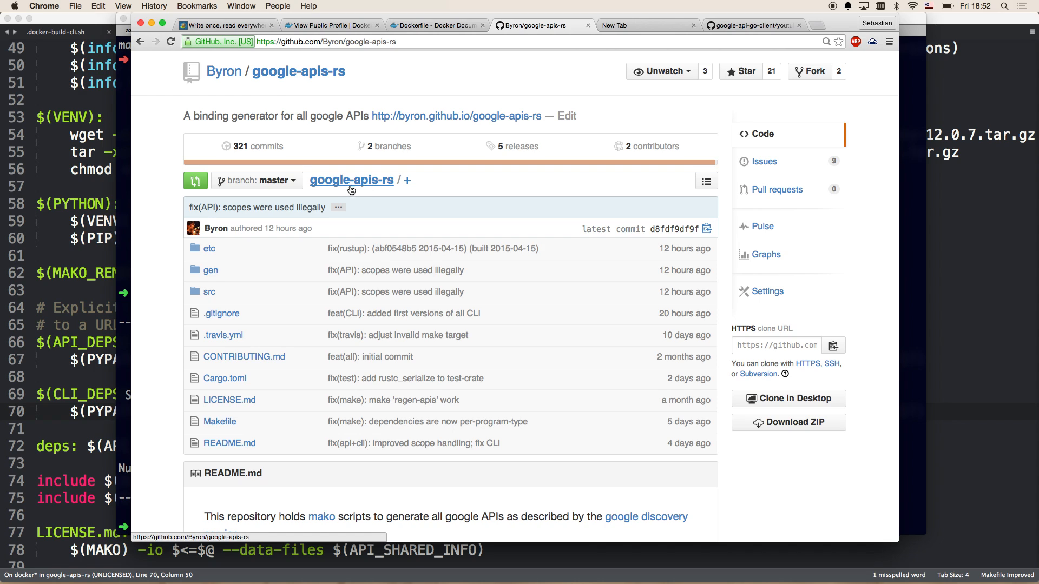
{"action": "mouse_move", "coordinate": [388, 184]}
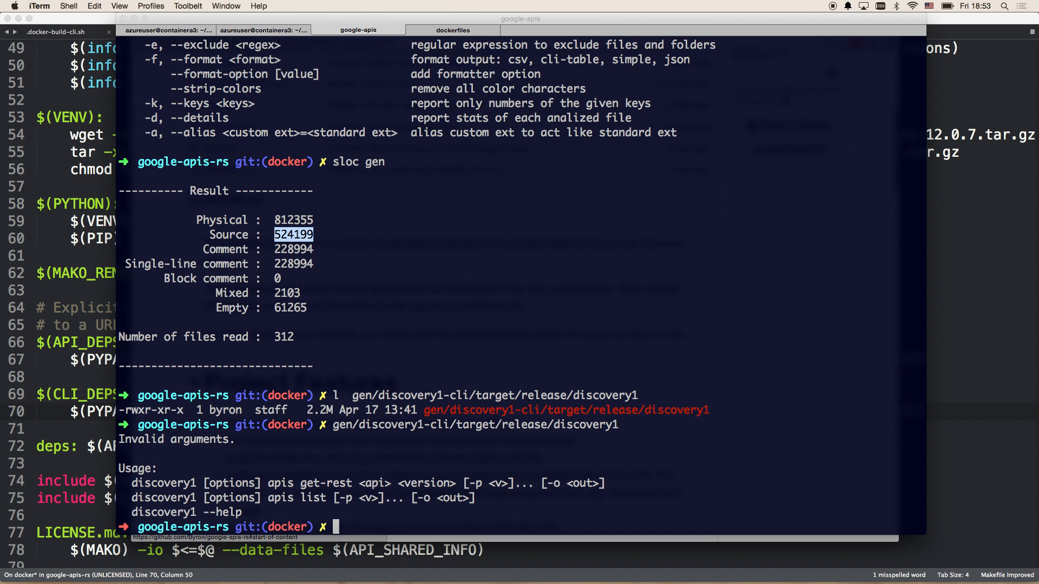
Type 'gox' into the Spotlight search over iTerm.
{"action": "type", "text": "gox"}
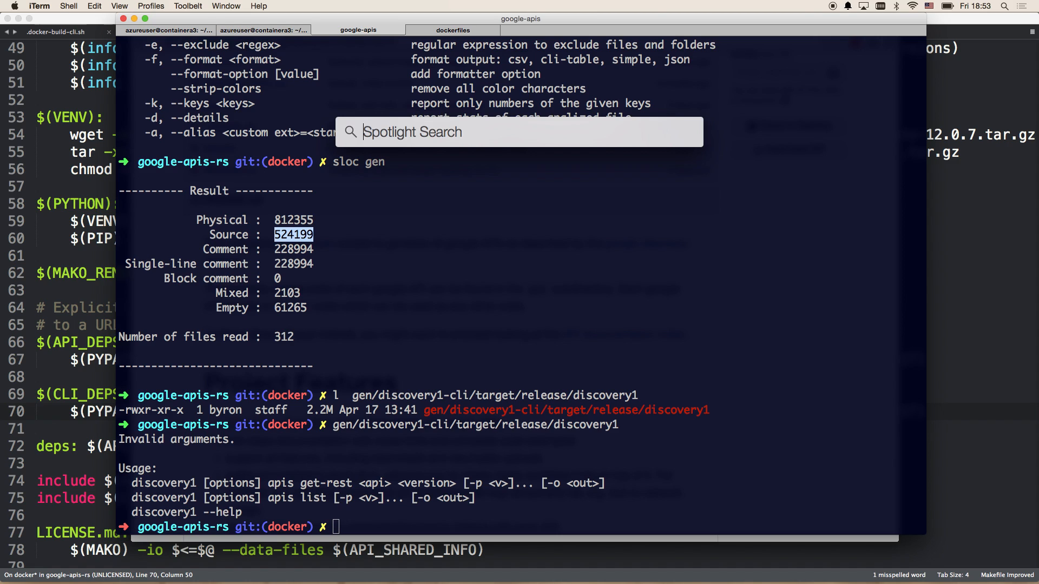
{"action": "mouse_move", "coordinate": [511, 323]}
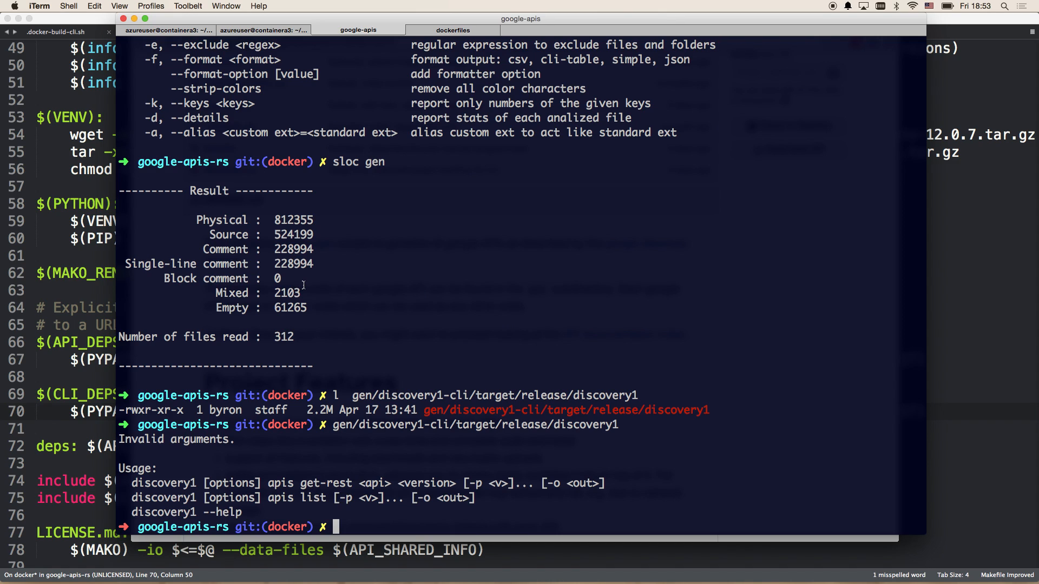
{"action": "mouse_move", "coordinate": [170, 479]}
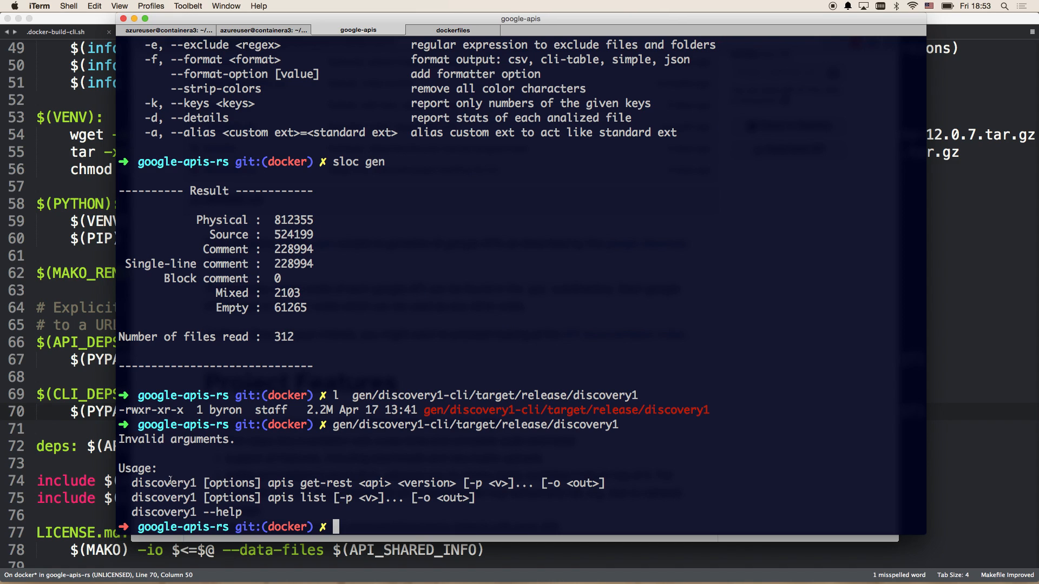
Select and copy the discovery1 name from iTerm's usage text, then return to Sublime Text.
{"action": "double_click", "coordinate": [164, 483]}
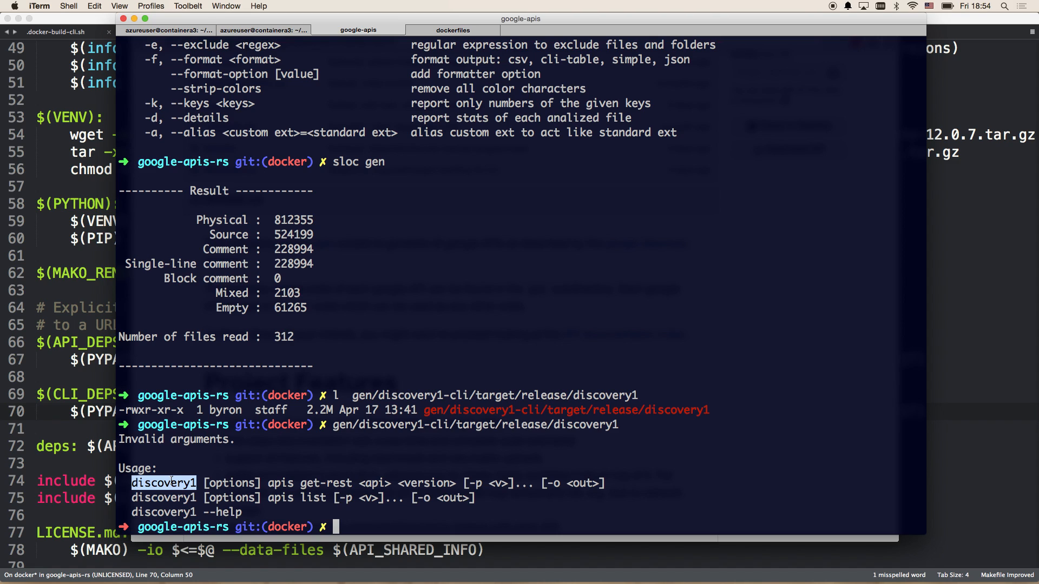
{"action": "key", "text": "cmd+tab"}
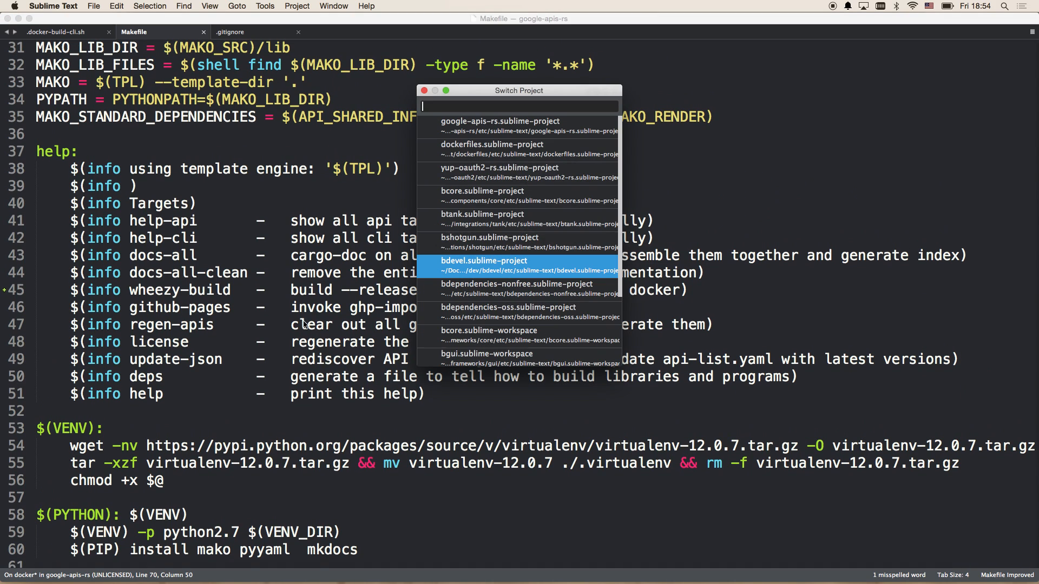
Filter projects by 'dock' and open dockerfiles.sublime-project.
{"action": "type", "text": "dock"}
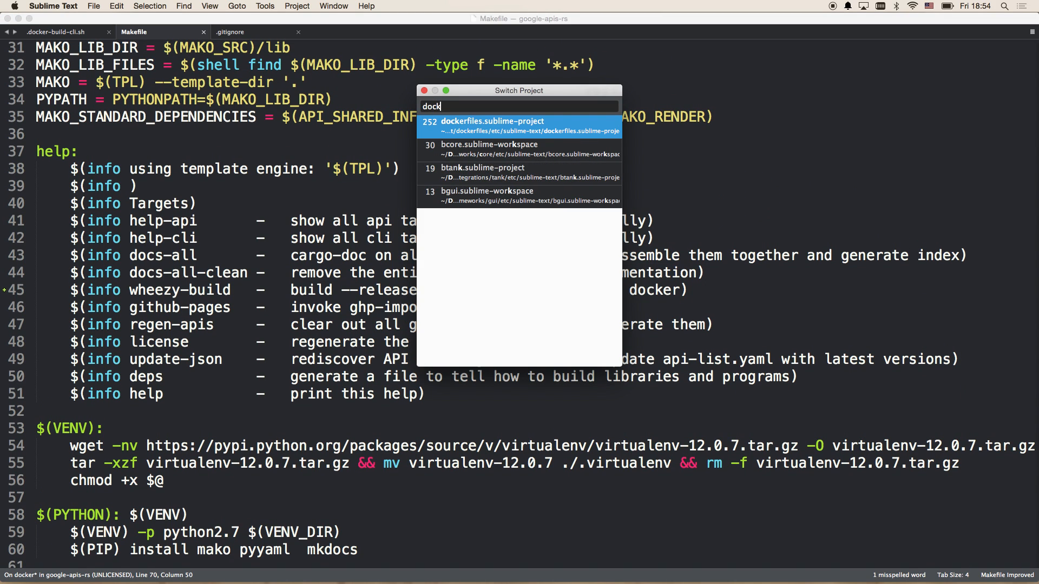
{"action": "left_click", "coordinate": [519, 126]}
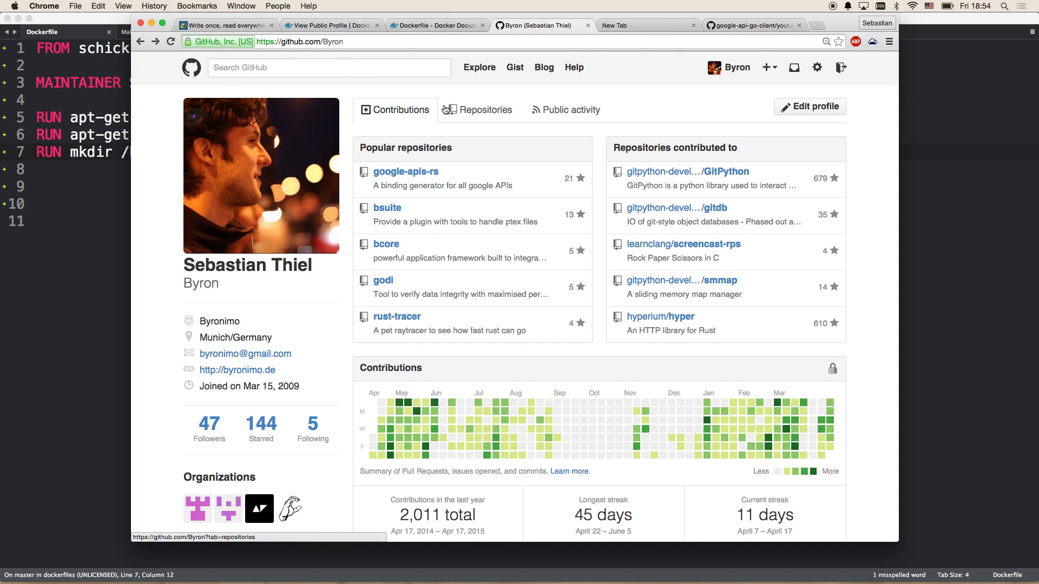
Open dockerfiles from the GitHub profile's Repositories list, then return to the Dockerfile.
{"action": "left_click", "coordinate": [484, 110]}
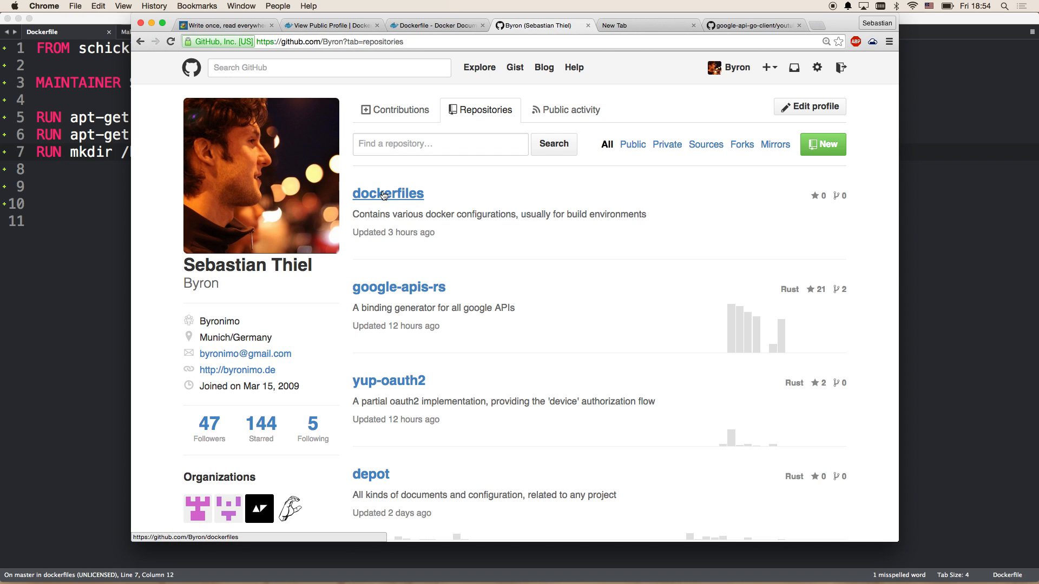
{"action": "left_click", "coordinate": [388, 193]}
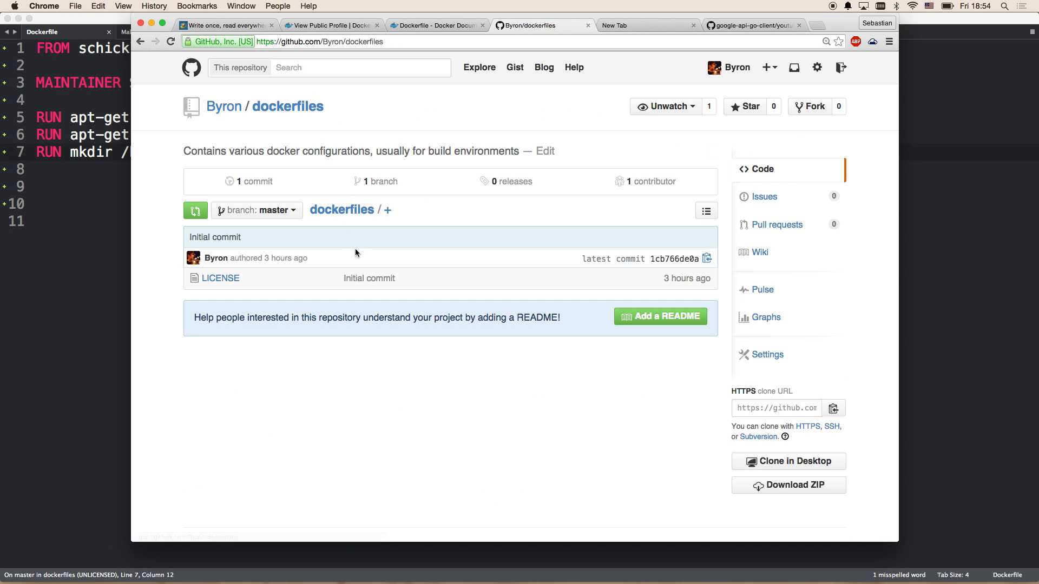
{"action": "mouse_move", "coordinate": [350, 283]}
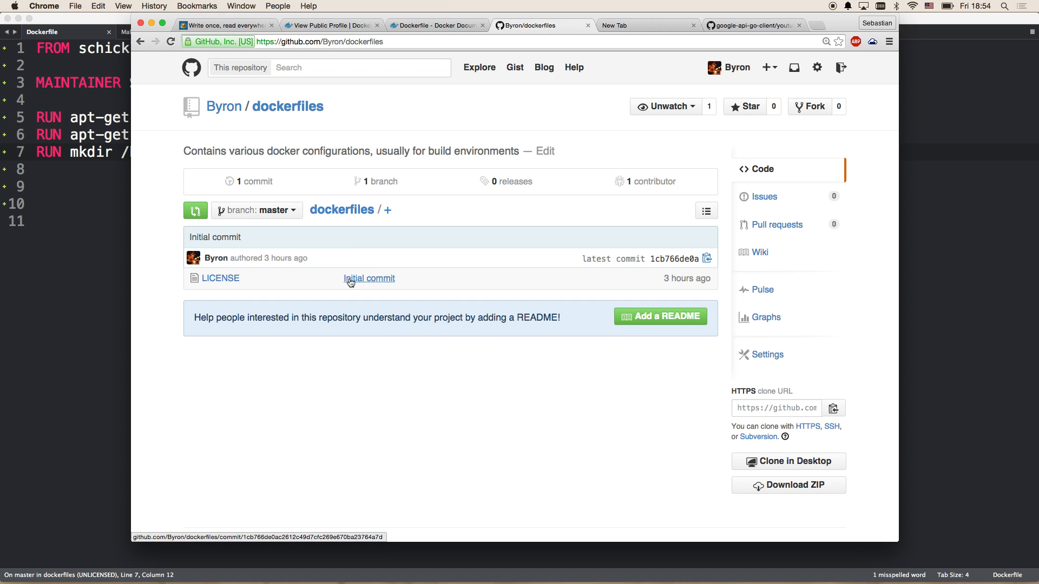
{"action": "key", "text": "Cmd+Tab"}
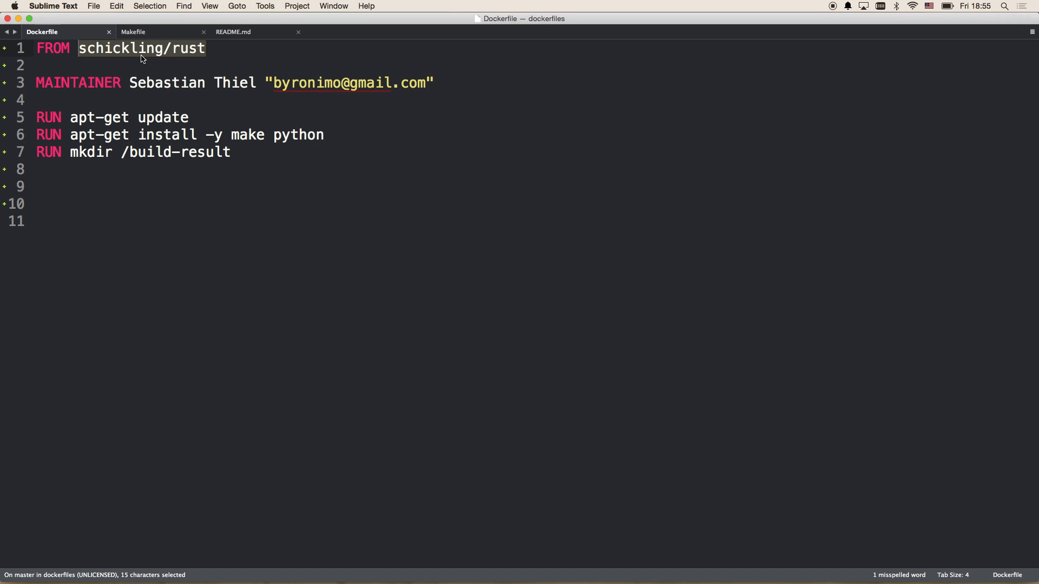
Inspect the Dockerfile's schickling/rust base image name and RUN lines, then switch to iTerm.
{"action": "left_click", "coordinate": [193, 48]}
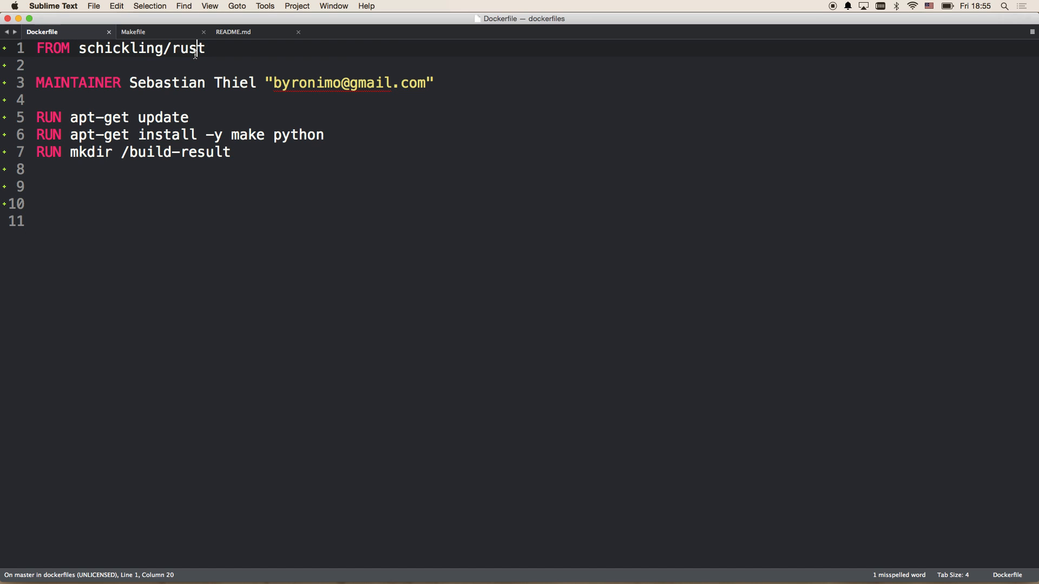
{"action": "double_click", "coordinate": [186, 48]}
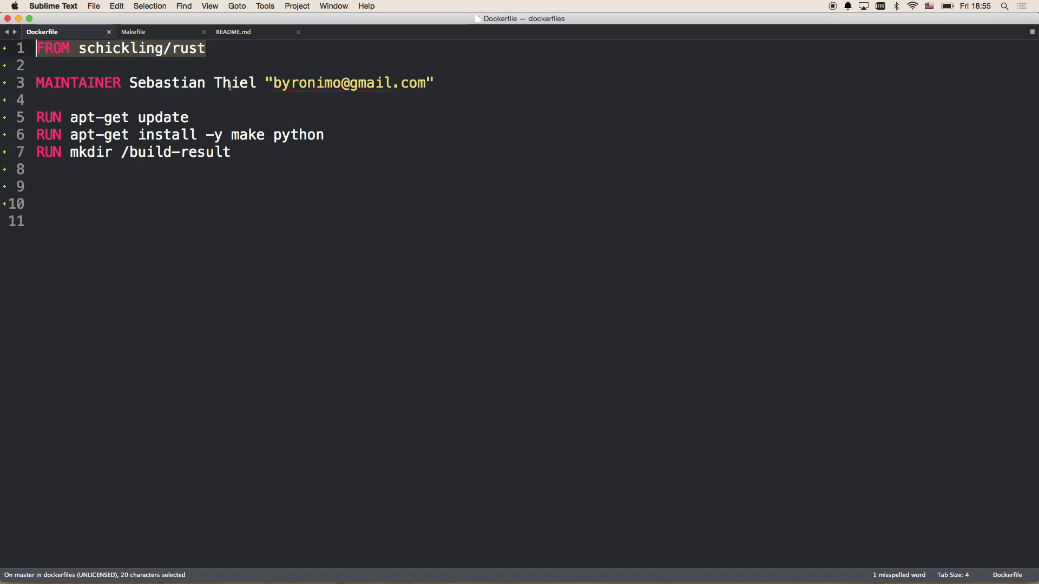
{"action": "left_click", "coordinate": [121, 48]}
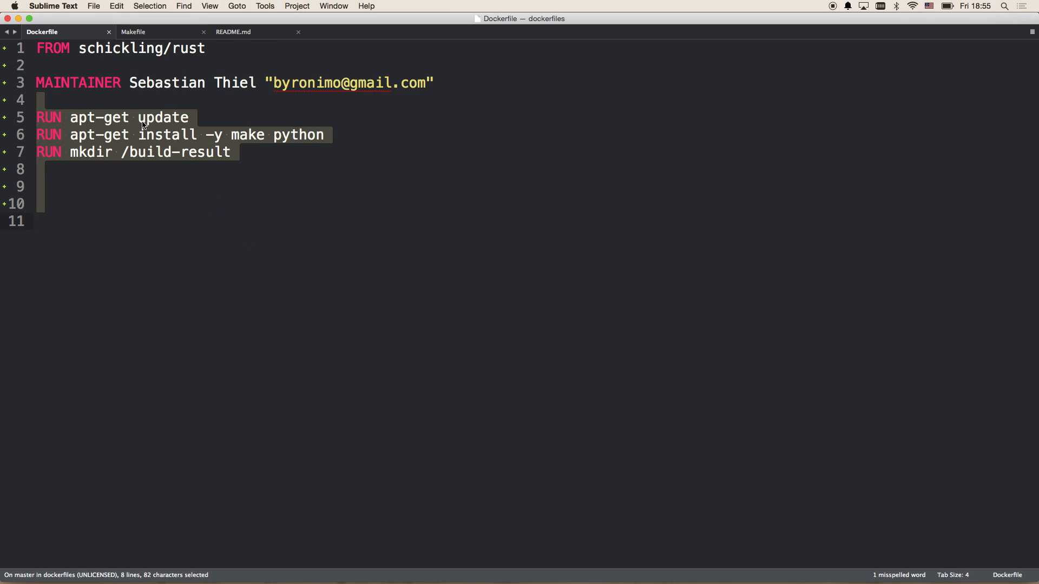
{"action": "left_click", "coordinate": [185, 169]}
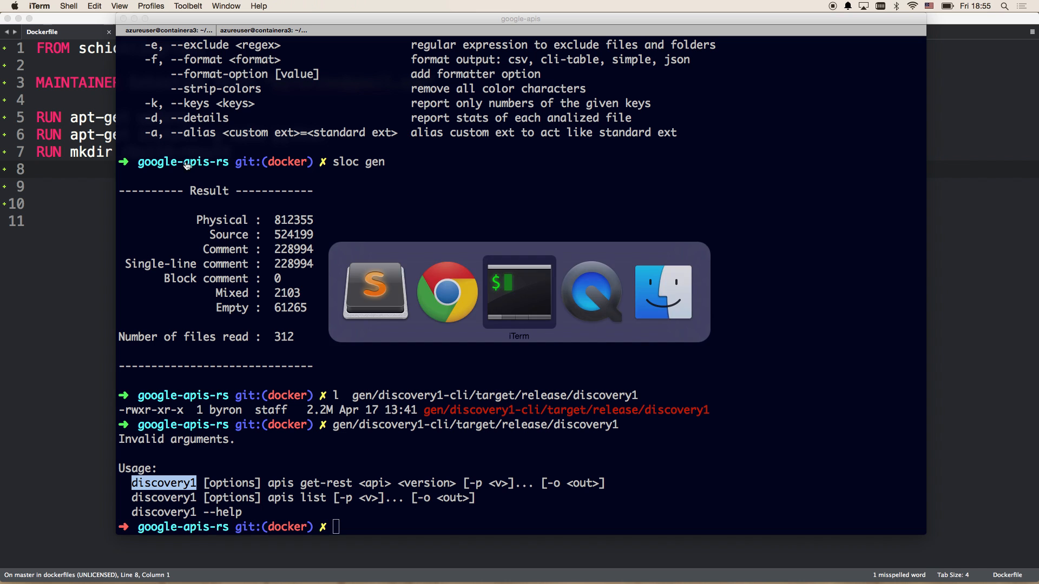
In the dockerfiles terminal session, run make image to build the debian-wheezy image.
{"action": "left_click", "coordinate": [451, 29]}
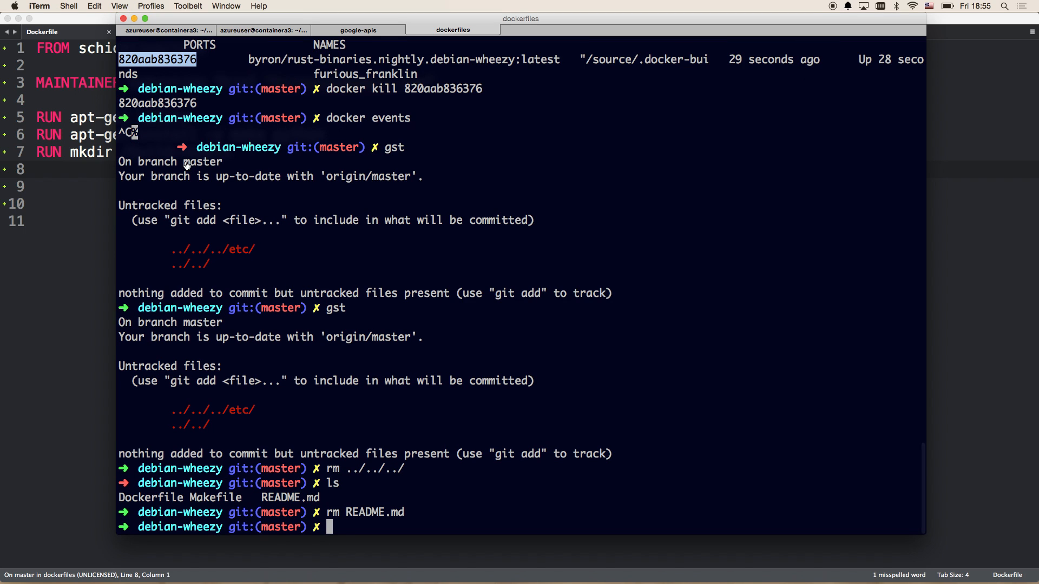
{"action": "mouse_move", "coordinate": [422, 547]}
{"action": "type", "text": "ls"}
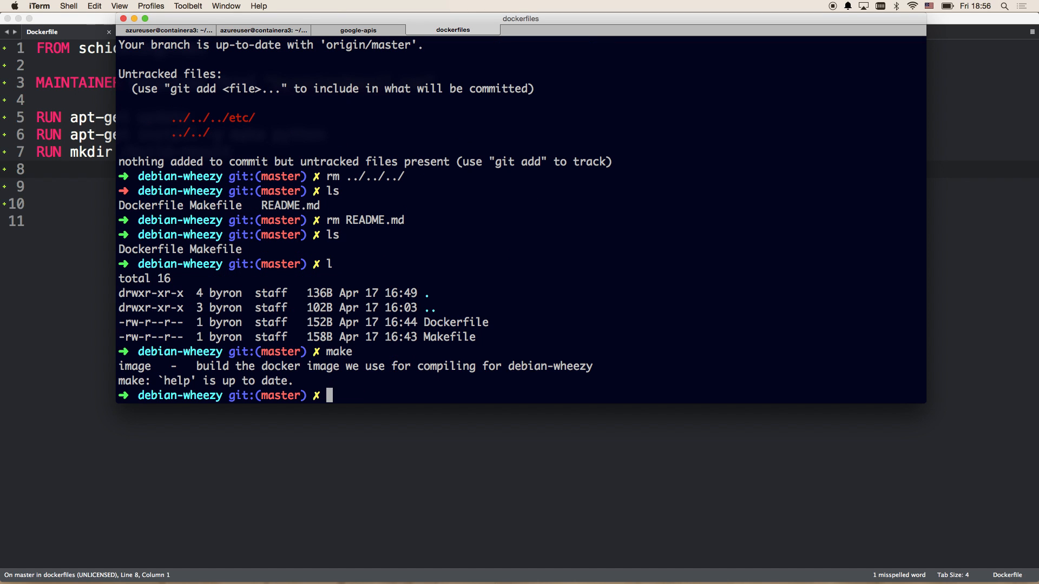
{"action": "type", "text": "make"}
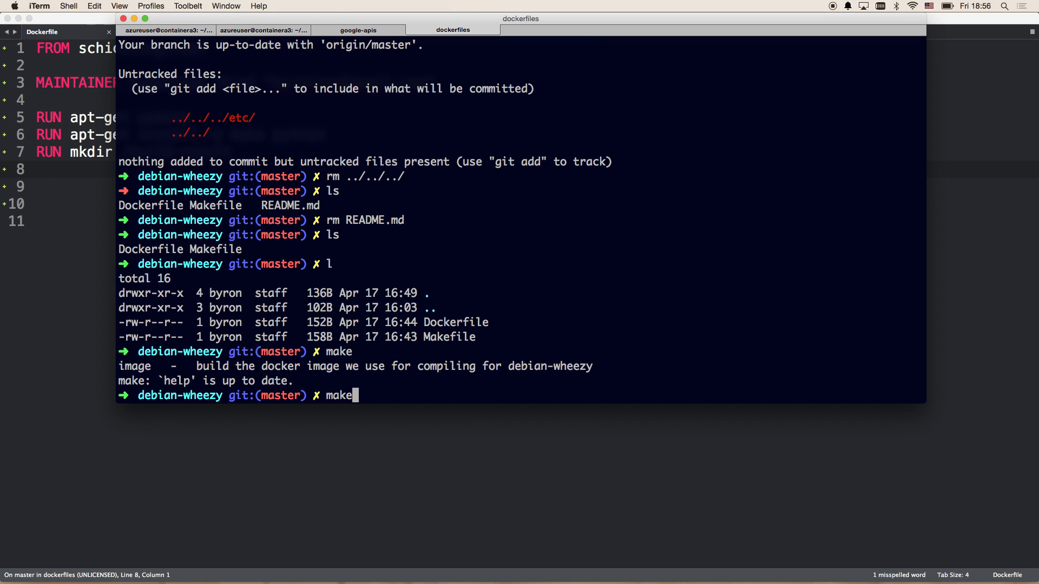
{"action": "type", "text": "image"}
{"action": "type", "text": "docke"}
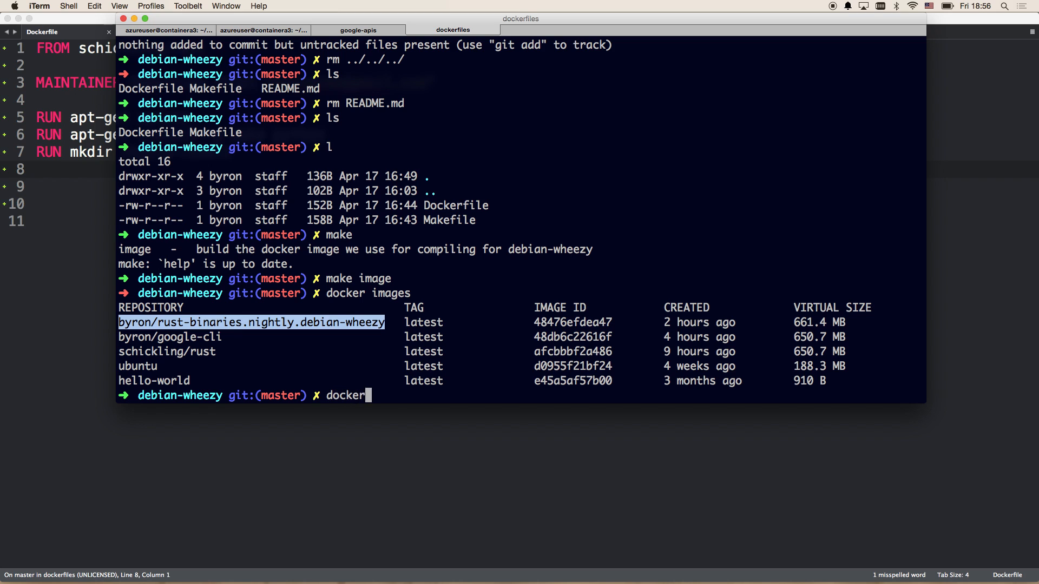
Attempt docker rmi on byron/rust-binaries.nightly.debian-wheezy, which a container blocks.
{"action": "type", "text": "rmi byron/rust-binaries.nightly.debian-wheezy"}
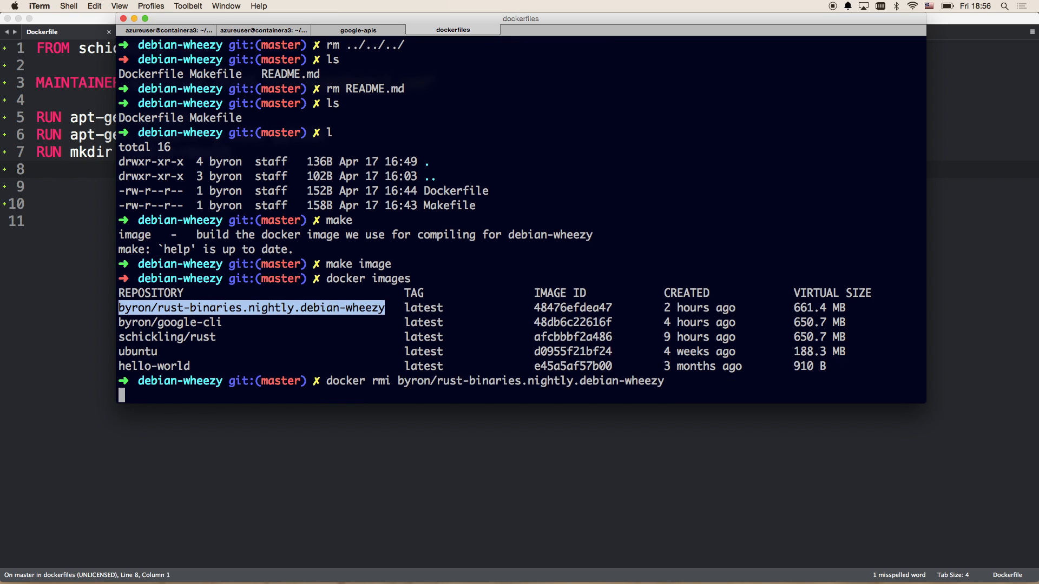
{"action": "key", "text": "Return"}
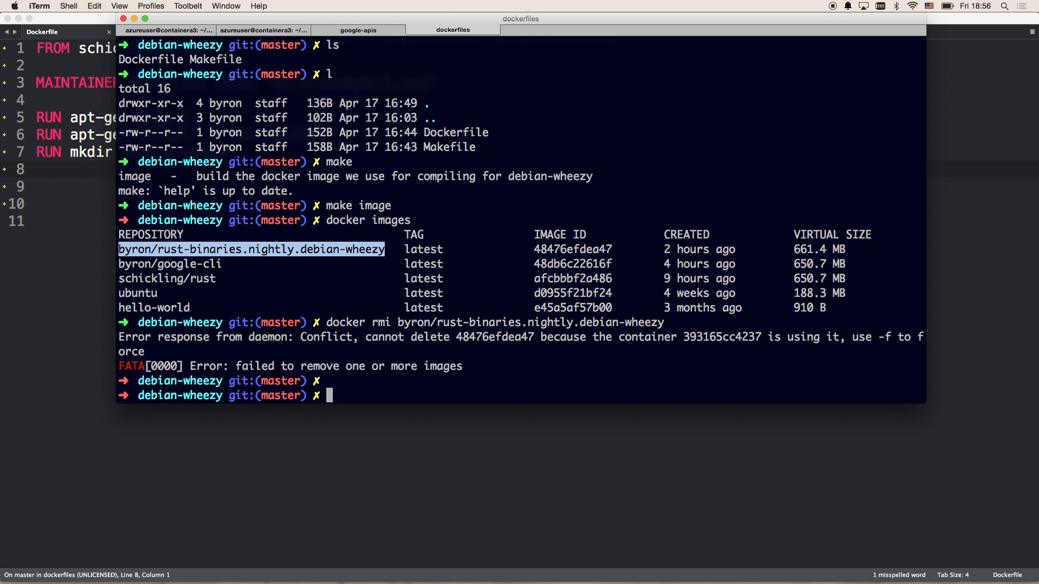
{"action": "type", "text": "docker rmi byron/rust-binaries.nightly.debian-wheezy"}
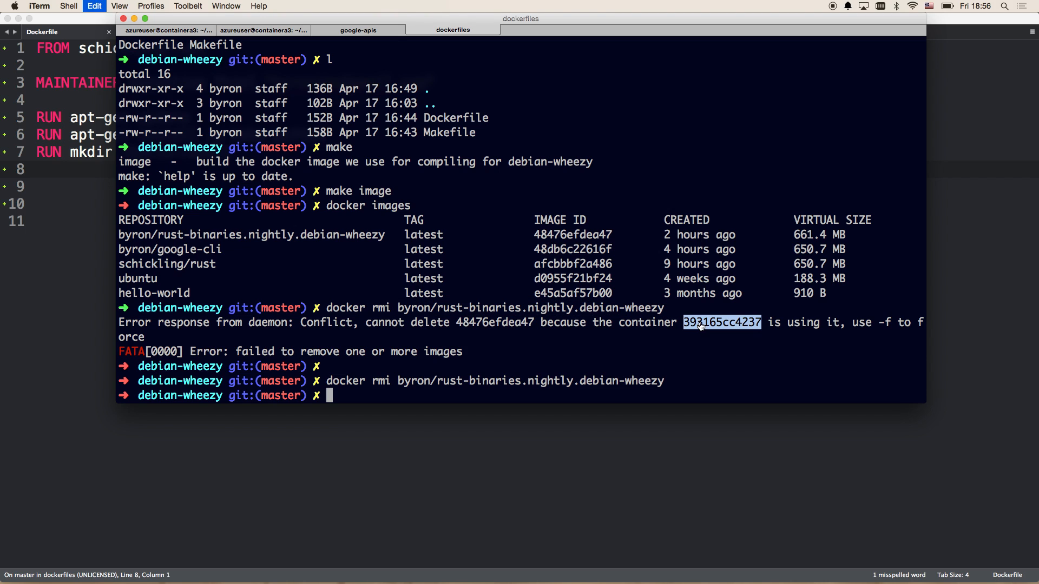
{"action": "type", "text": "doce"}
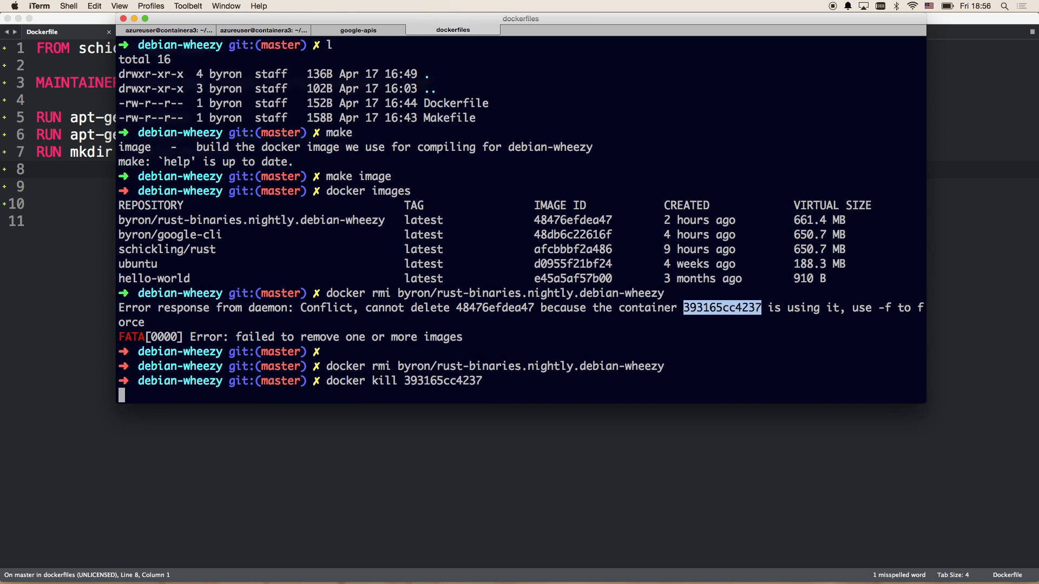
Check the google-apis session, then rerun docker rmi on the debian-wheezy image.
{"action": "left_click", "coordinate": [357, 29]}
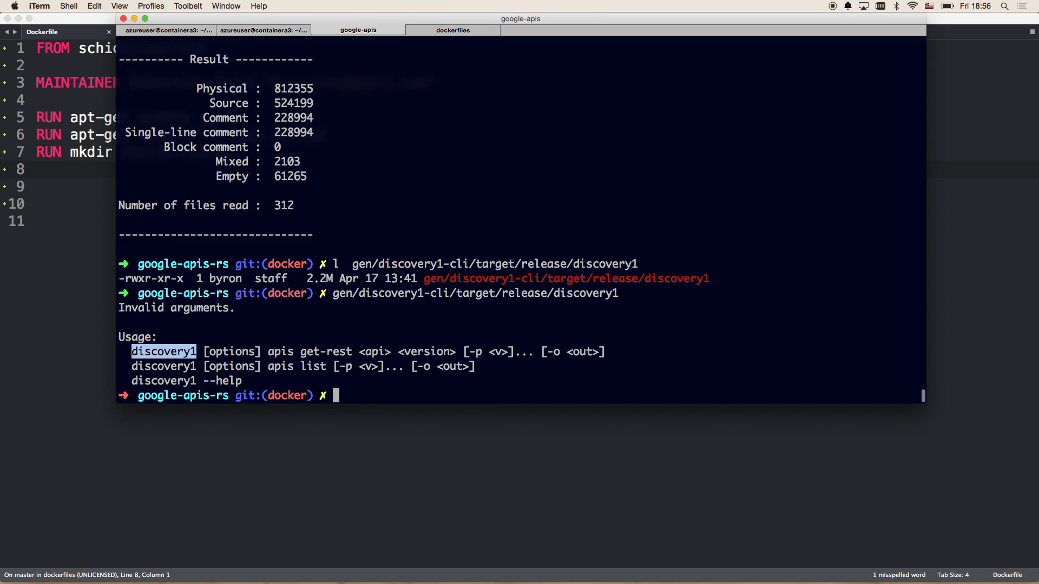
{"action": "left_click", "coordinate": [451, 30]}
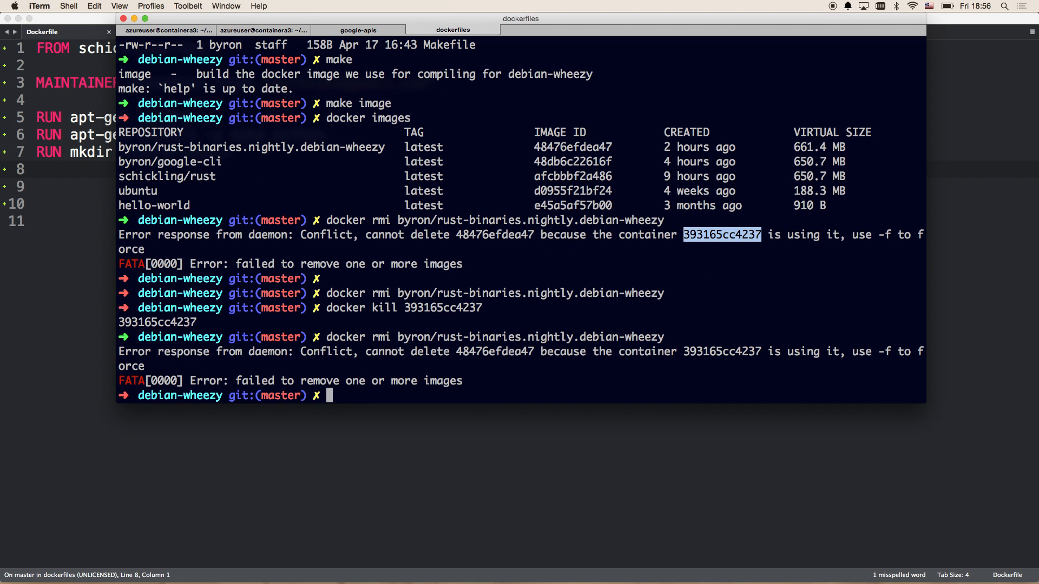
{"action": "mouse_move", "coordinate": [834, 249]}
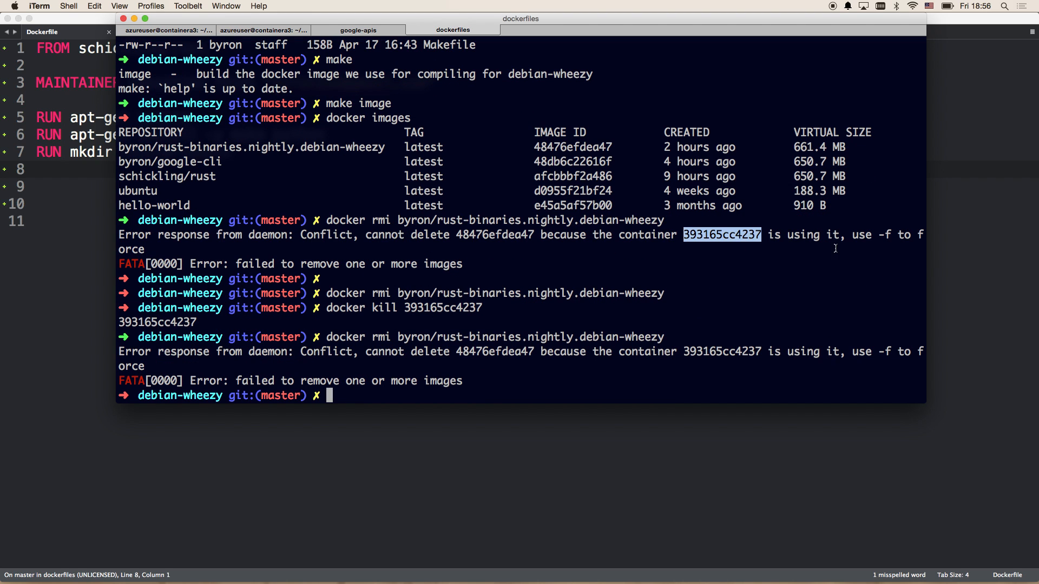
{"action": "type", "text": "docker rmi byron/rust-binaries.nightly.debian-wheezy"}
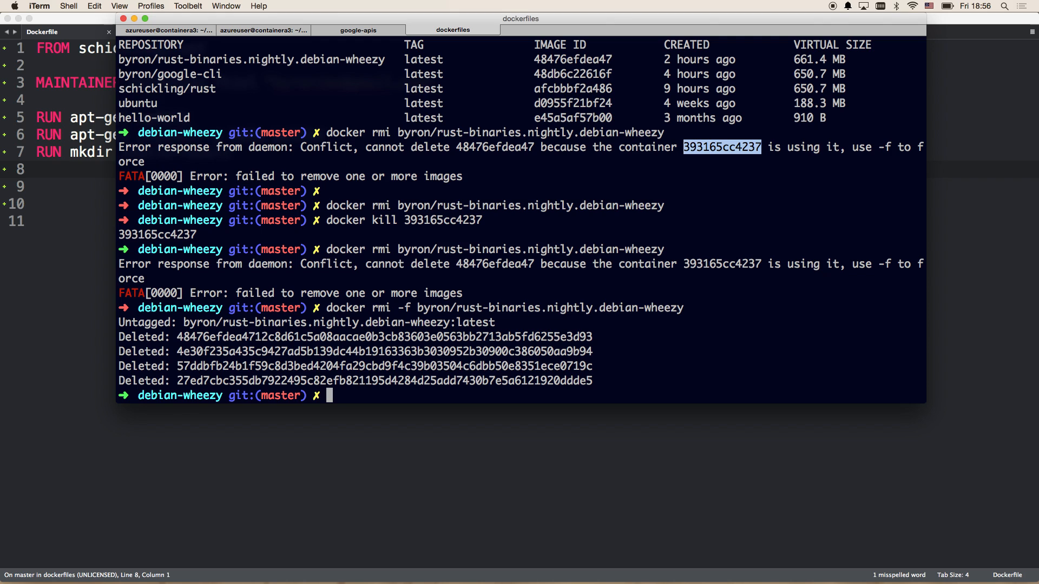
{"action": "type", "text": "docker ps"}
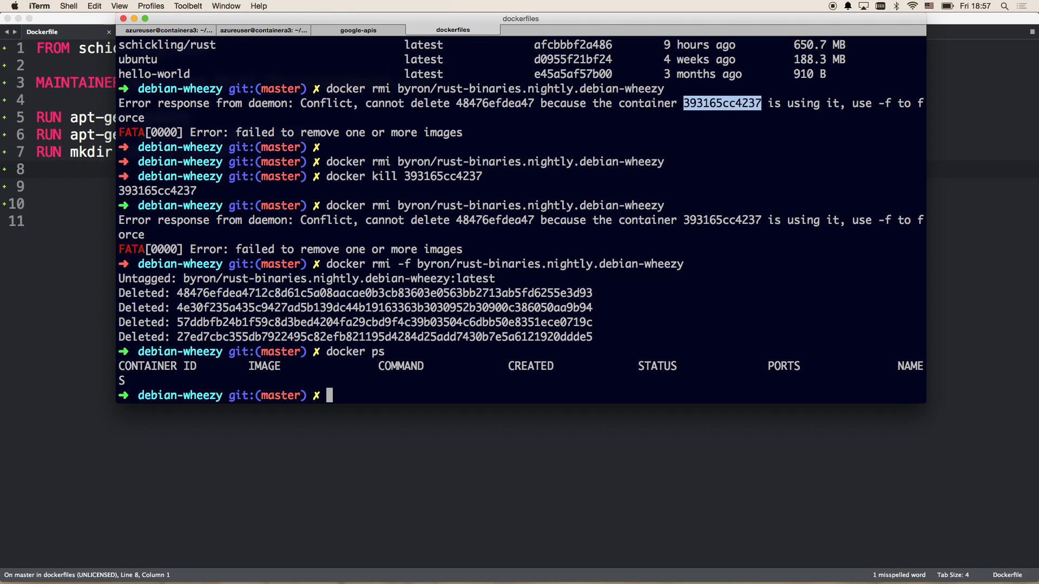
{"action": "type", "text": "make image"}
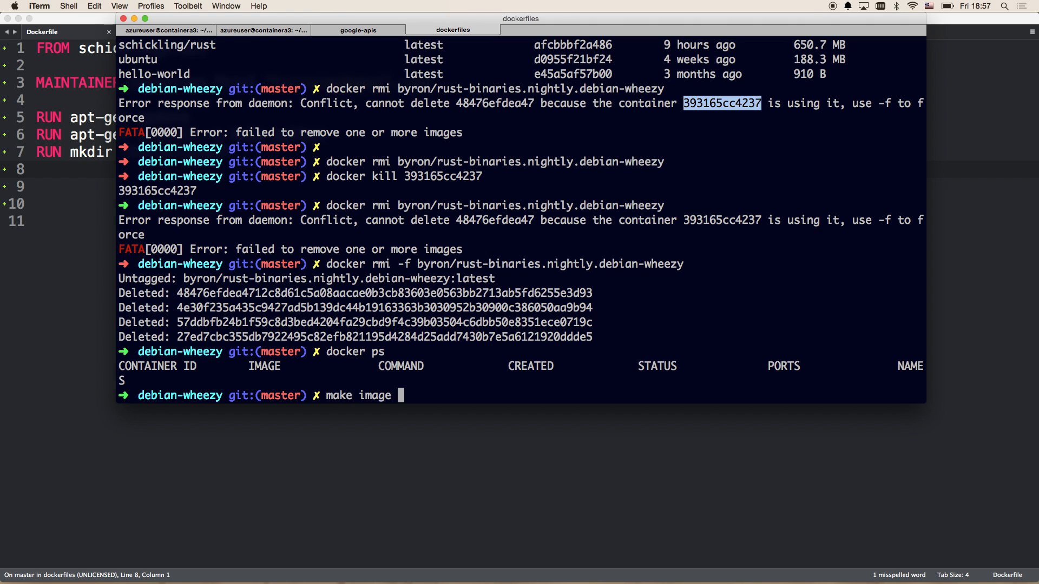
Rebuild the debian-wheezy image with make image and pick out its repository name.
{"action": "key", "text": "Return"}
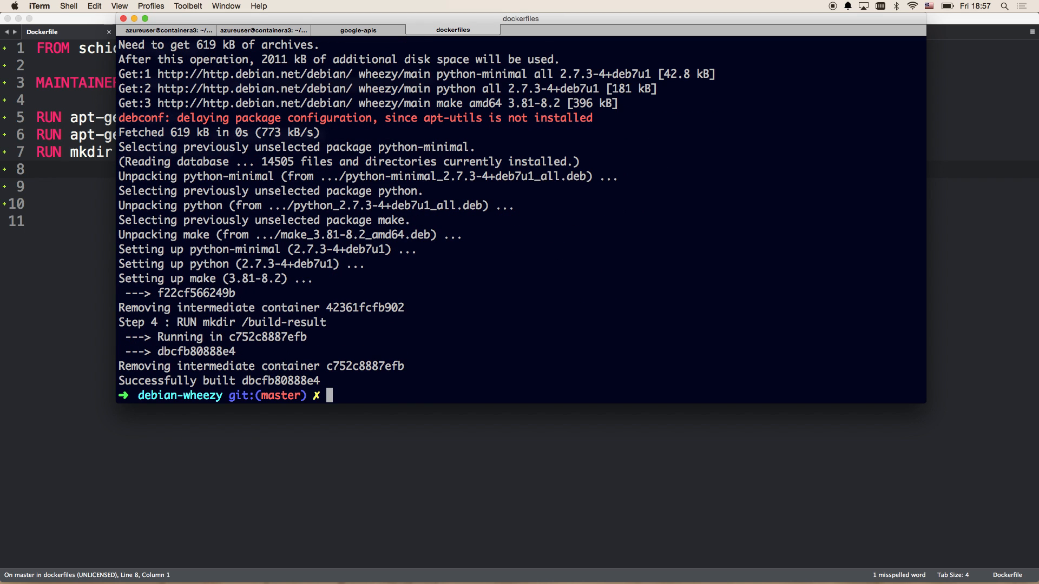
{"action": "left_click", "coordinate": [358, 29]}
{"action": "type", "text": "docker images"}
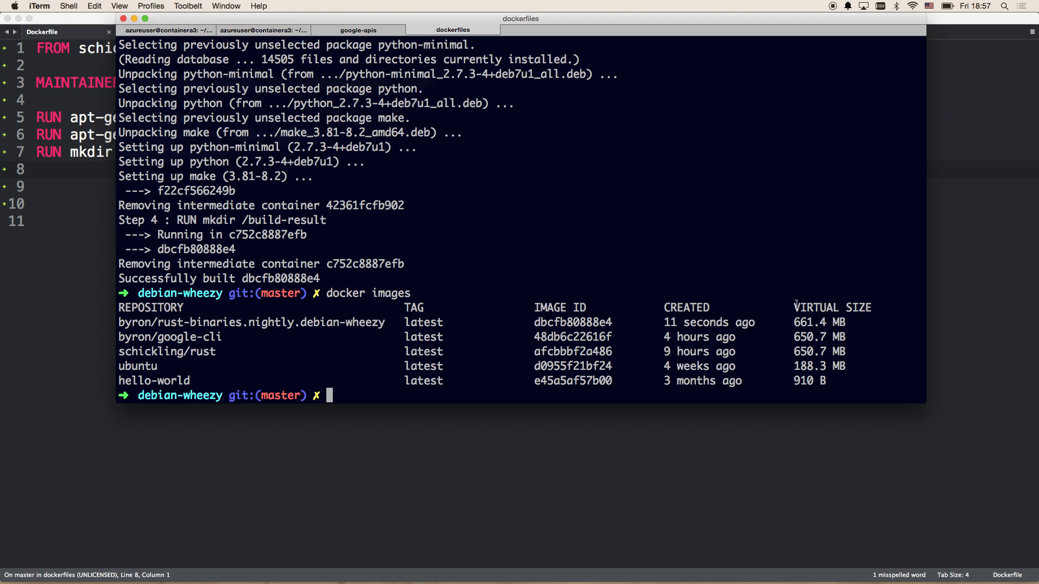
{"action": "double_click", "coordinate": [251, 323]}
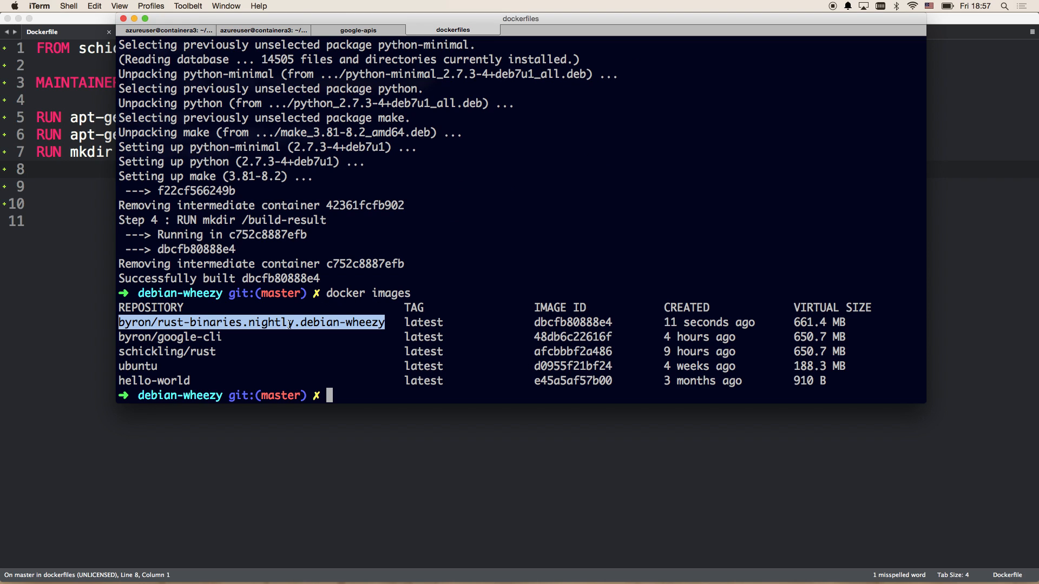
{"action": "mouse_move", "coordinate": [527, 323]}
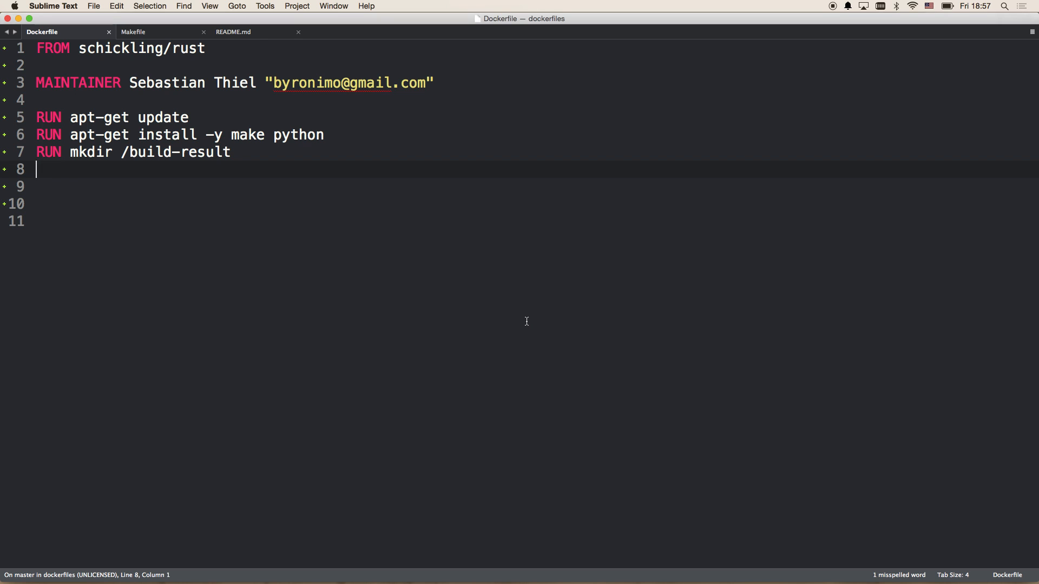
Compare the Makefile and Dockerfile tabs, selecting the Dockerfile's three RUN lines.
{"action": "left_click", "coordinate": [133, 32]}
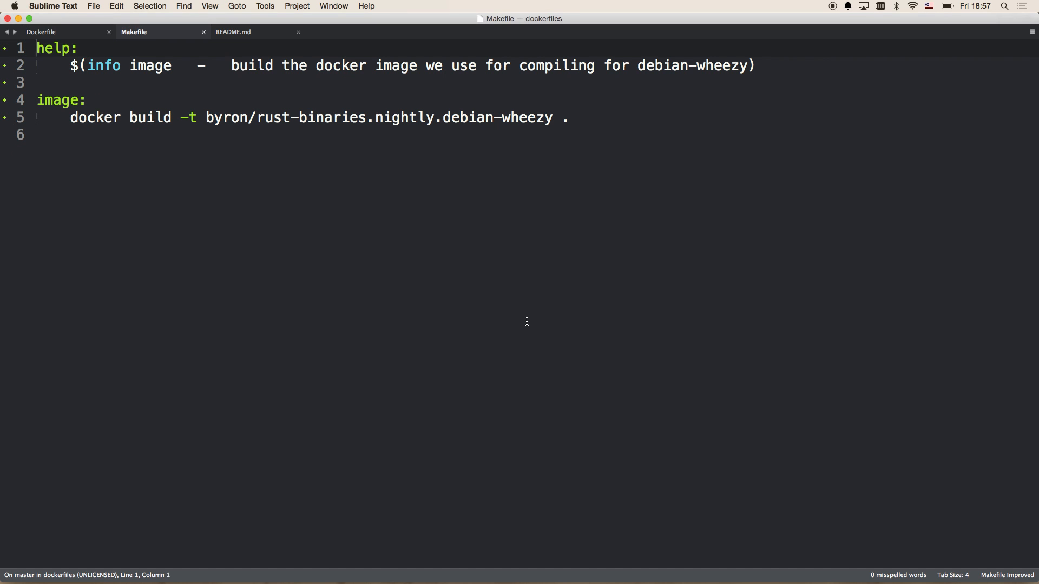
{"action": "left_click", "coordinate": [43, 31]}
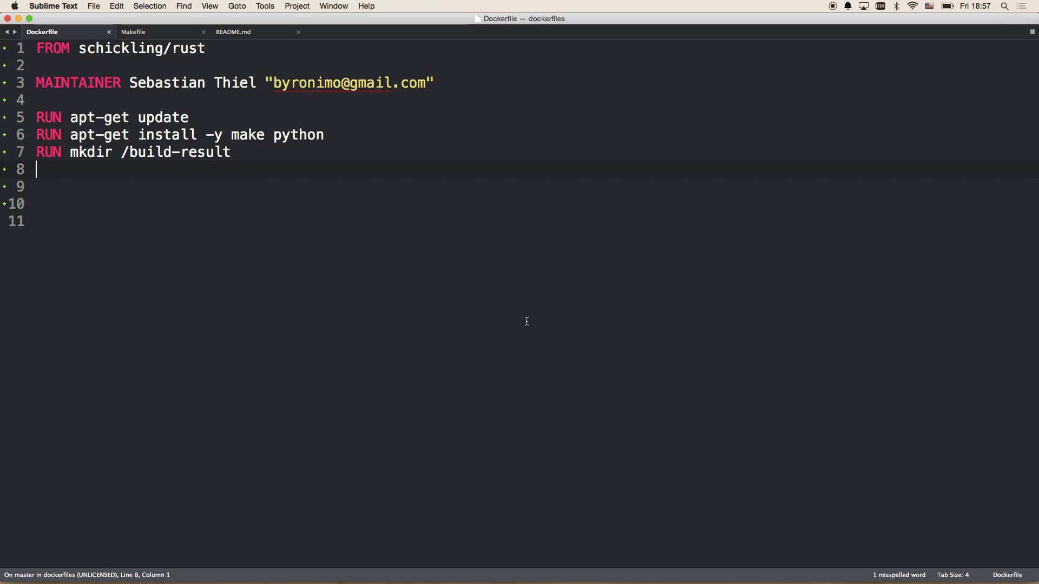
{"action": "left_click_drag", "start_coordinate": [37, 117], "coordinate": [37, 169]}
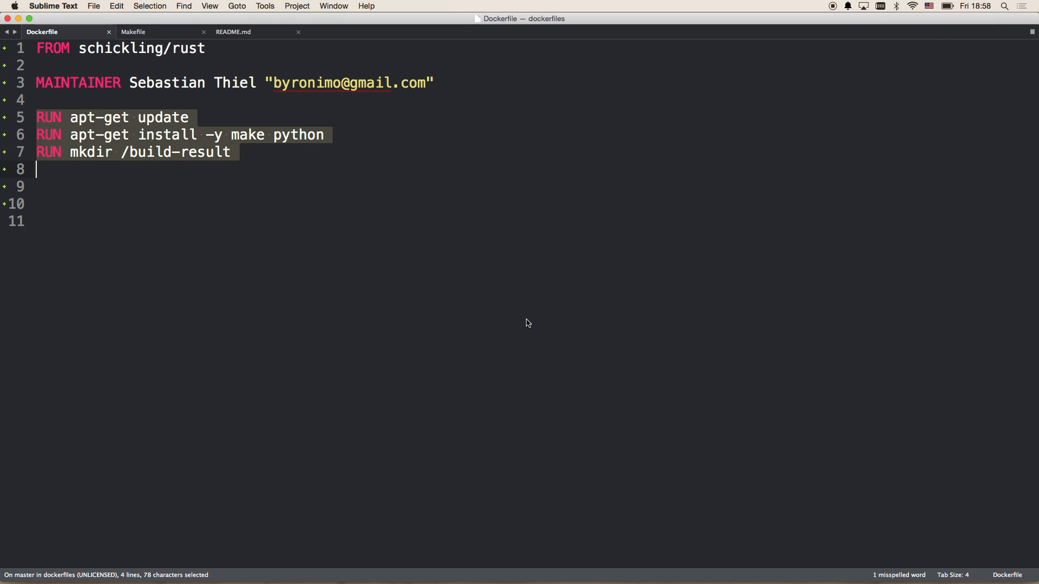
{"action": "left_click", "coordinate": [132, 32]}
{"action": "type", "text": "goo"}
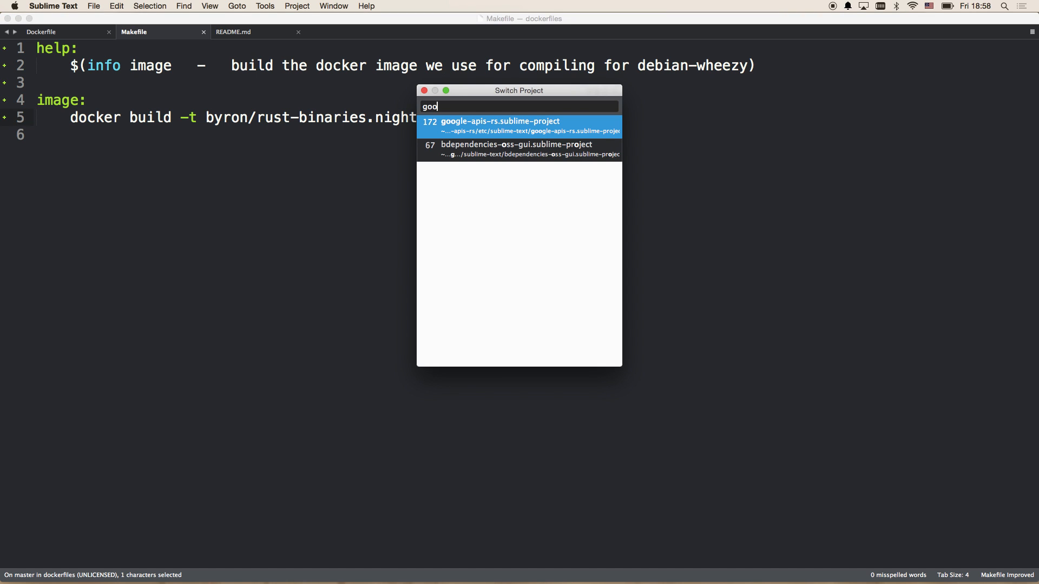
Open the google-apis-rs project and run make in iTerm to print its targets.
{"action": "left_click", "coordinate": [519, 122]}
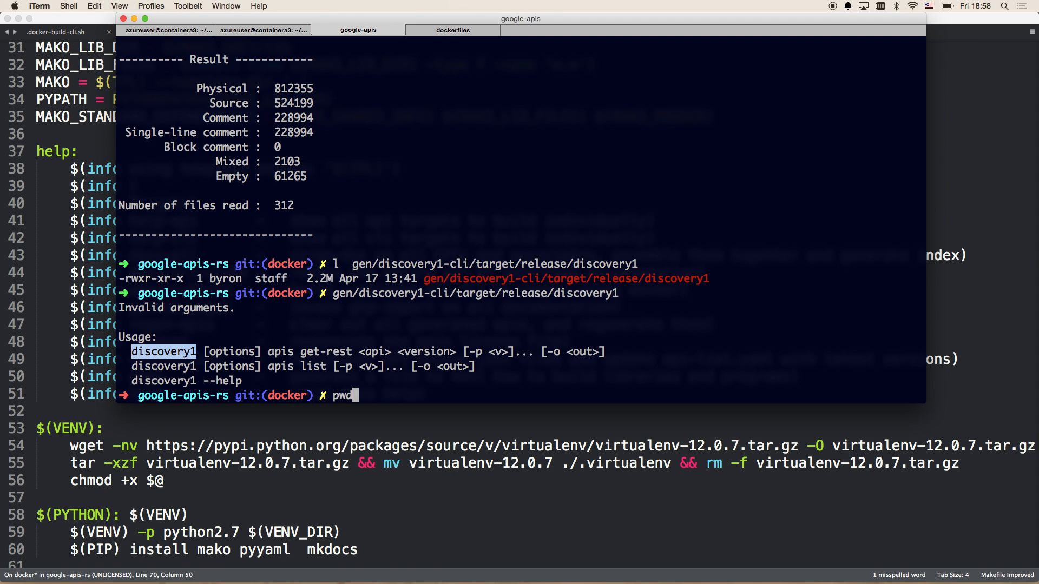
{"action": "type", "text": "make"}
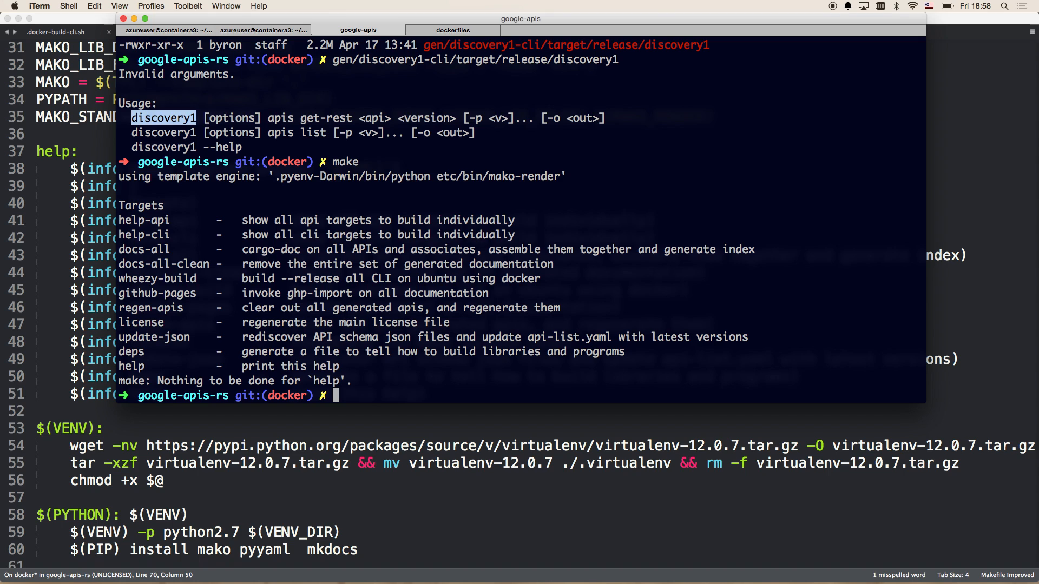
{"action": "type", "text": "make"}
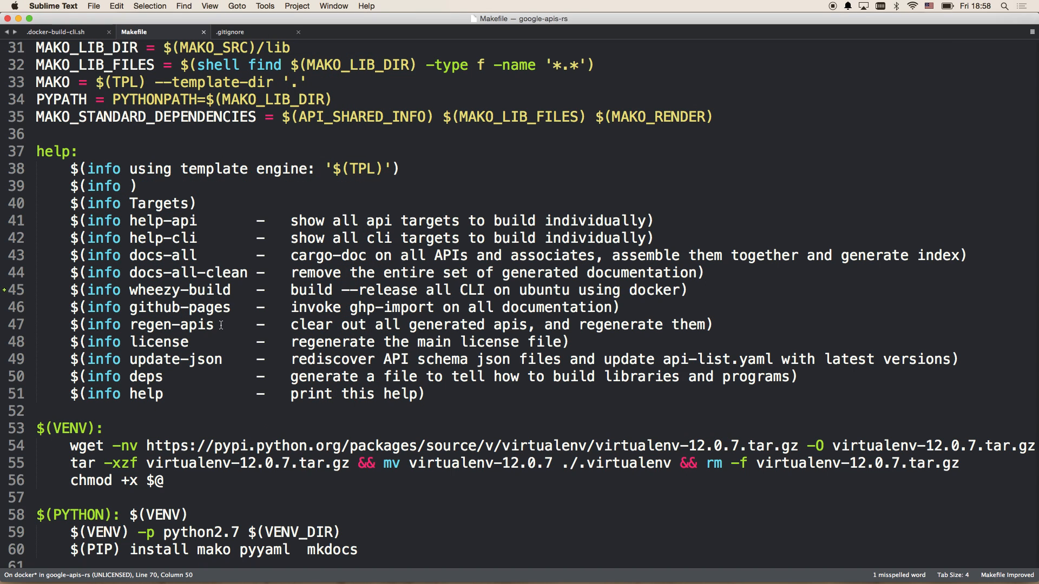
Highlight 'wheezy' and scroll the Makefile down to the wheezy-build recipe at lines 82–85.
{"action": "double_click", "coordinate": [153, 290]}
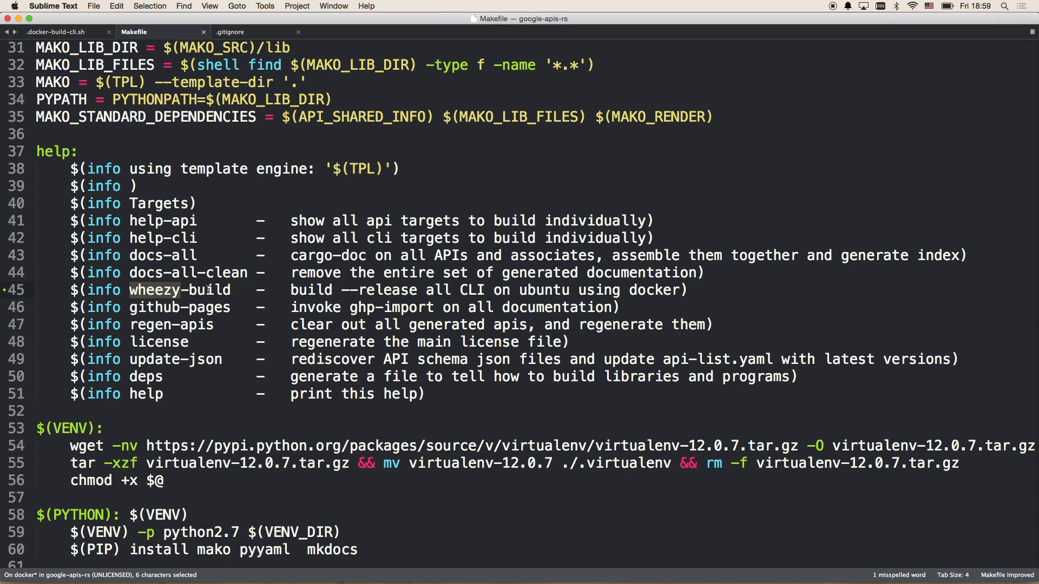
{"action": "scroll", "scroll_direction": "down", "scroll_amount": 3}
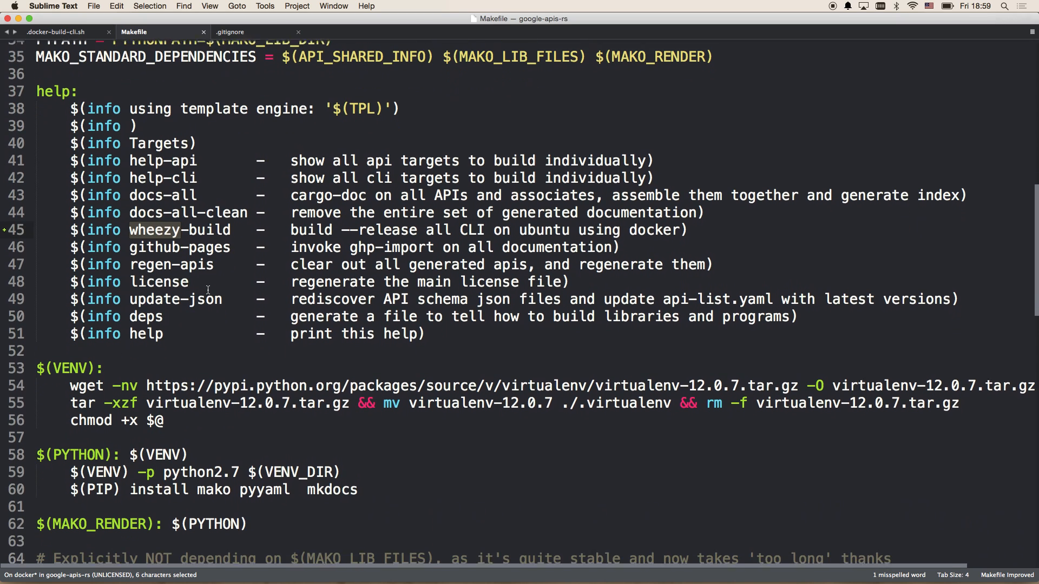
{"action": "scroll", "scroll_direction": "down", "scroll_amount": 3}
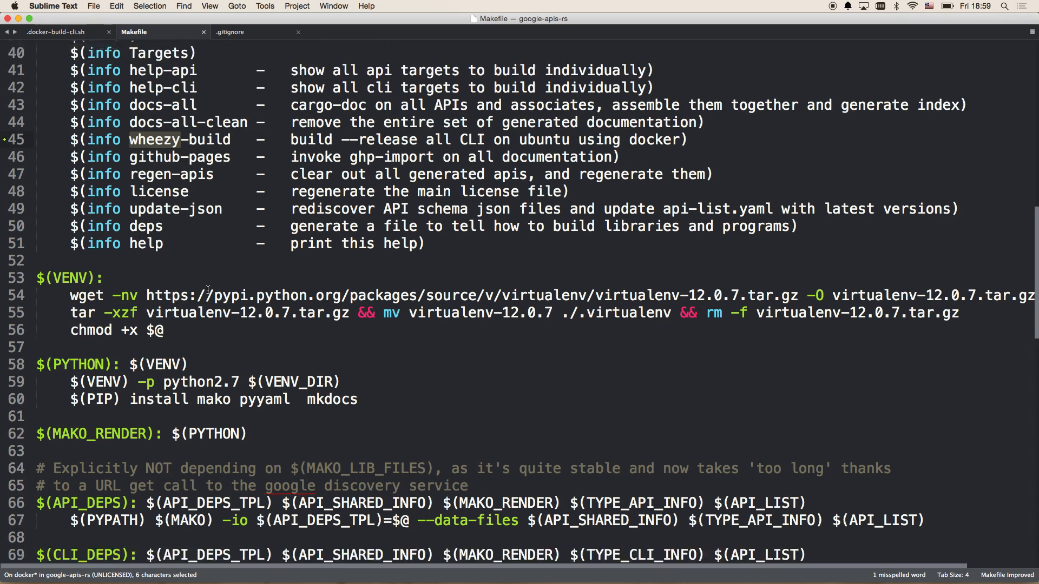
{"action": "scroll", "scroll_direction": "down", "scroll_amount": 3}
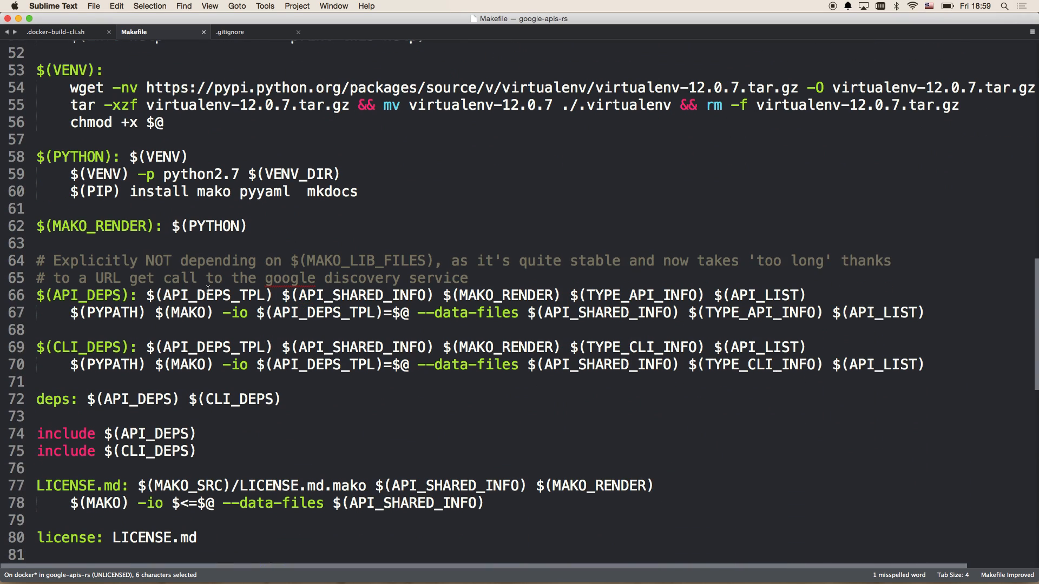
{"action": "scroll", "scroll_direction": "down", "scroll_amount": 3}
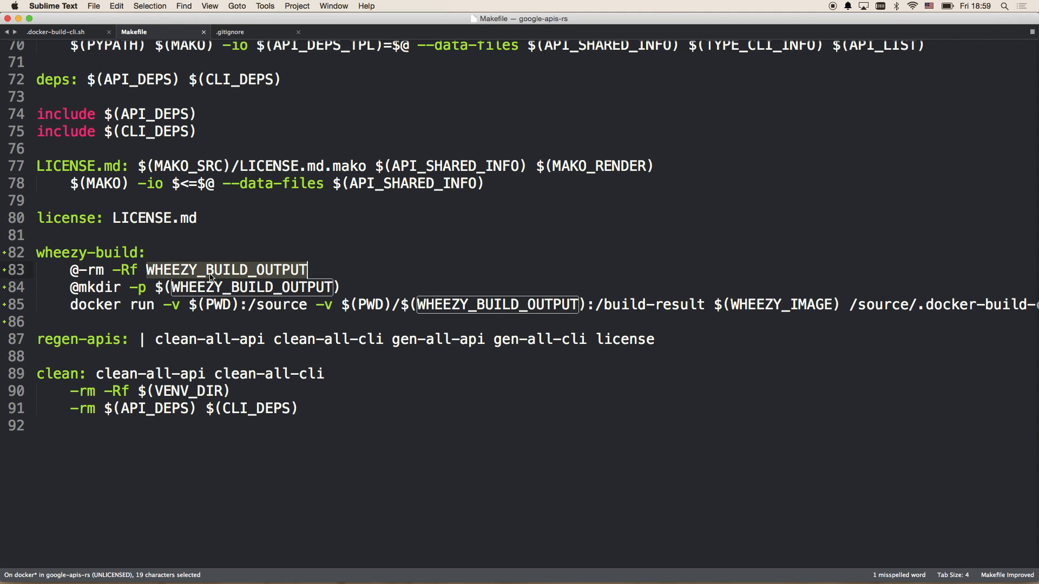
{"action": "mouse_move", "coordinate": [222, 276]}
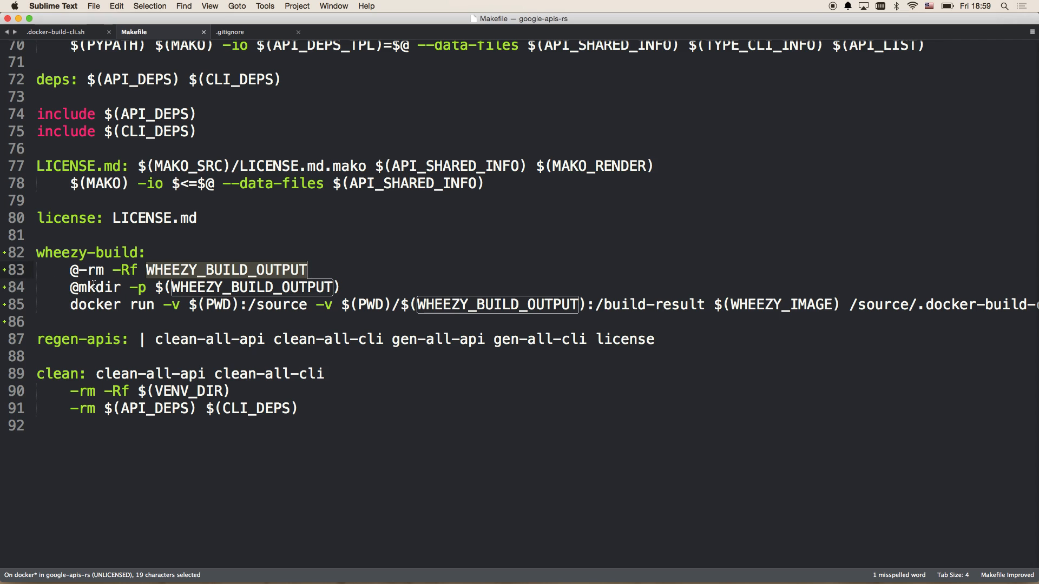
Read through the wheezy-build docker run volume mounts, including PWD, WHEEZY_BUILD_OUTPUT and build paths.
{"action": "left_click", "coordinate": [96, 305]}
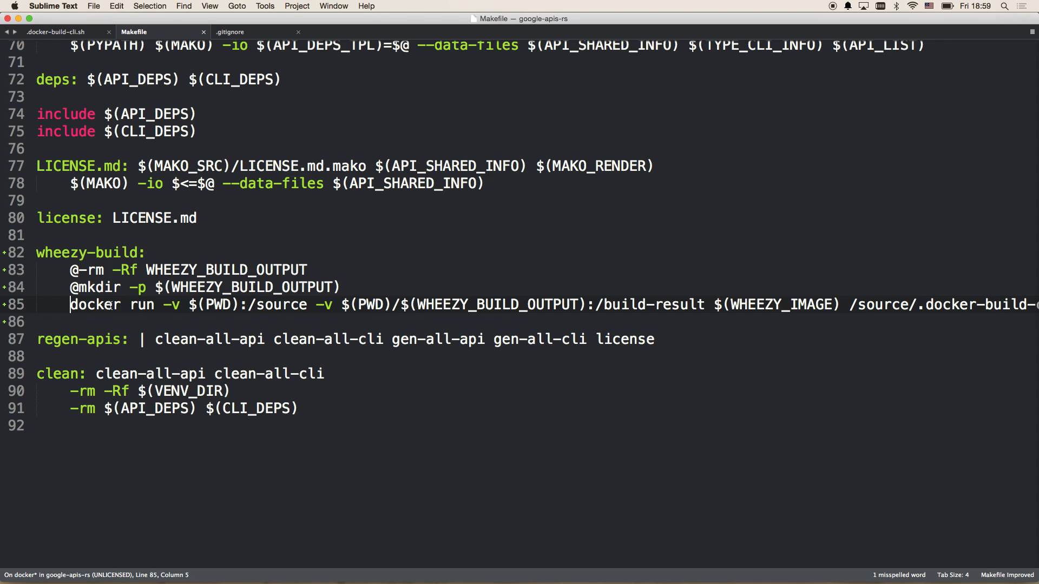
{"action": "scroll", "scroll_direction": "right", "scroll_amount": 3}
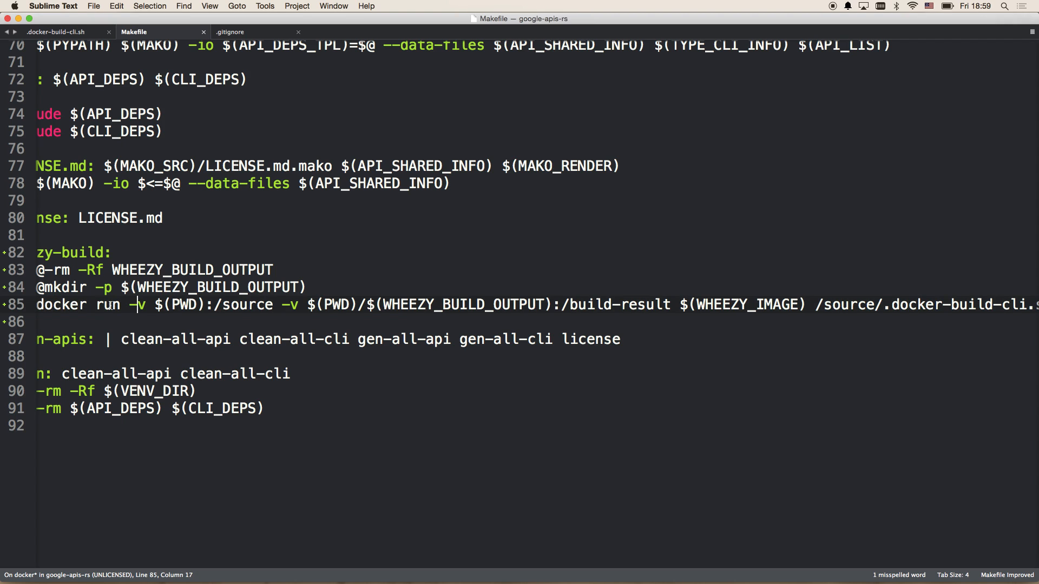
{"action": "left_click_drag", "start_coordinate": [130, 305], "coordinate": [298, 305]}
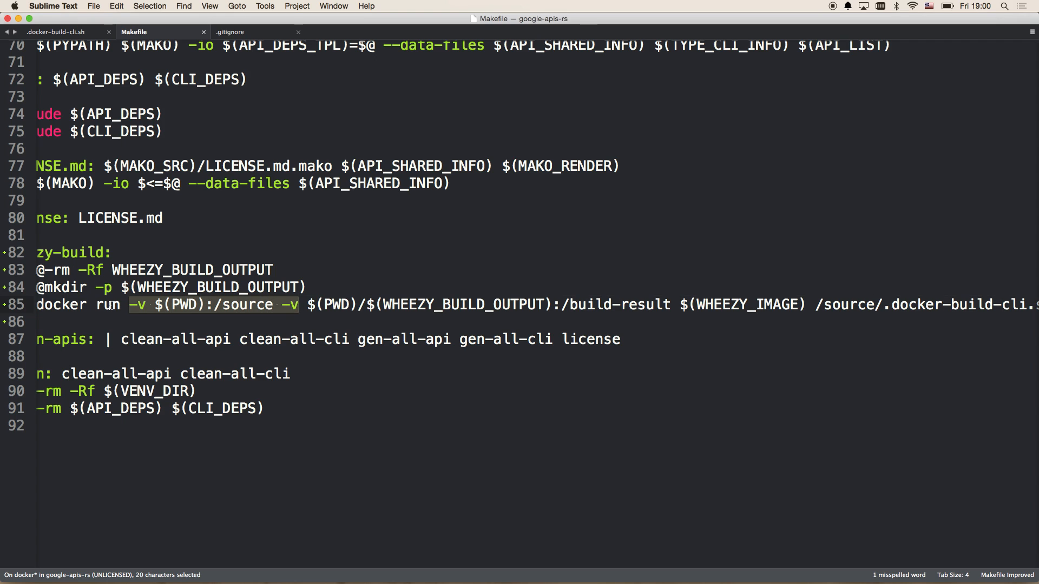
{"action": "left_click", "coordinate": [196, 305]}
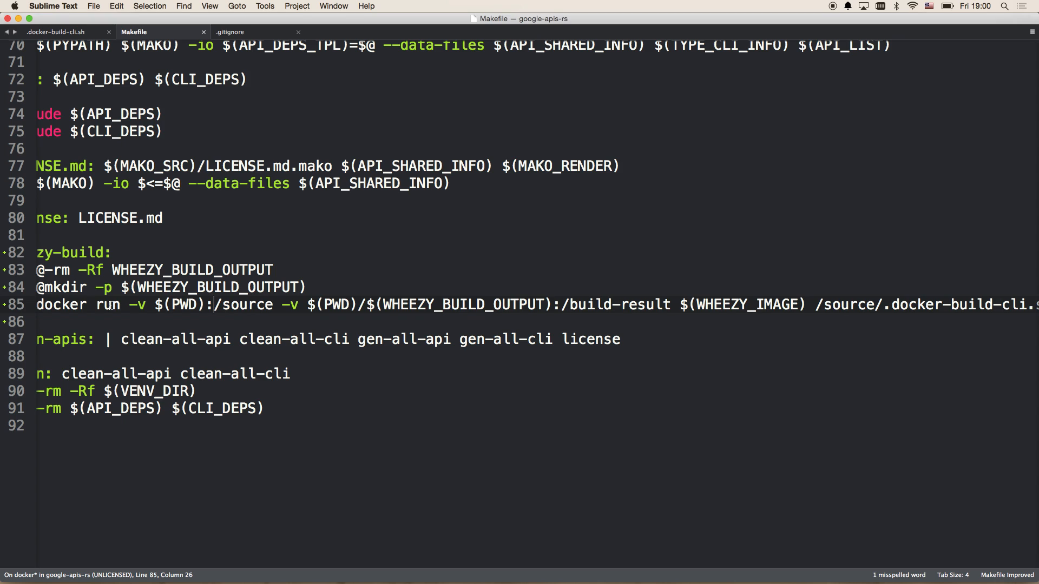
{"action": "double_click", "coordinate": [241, 304]}
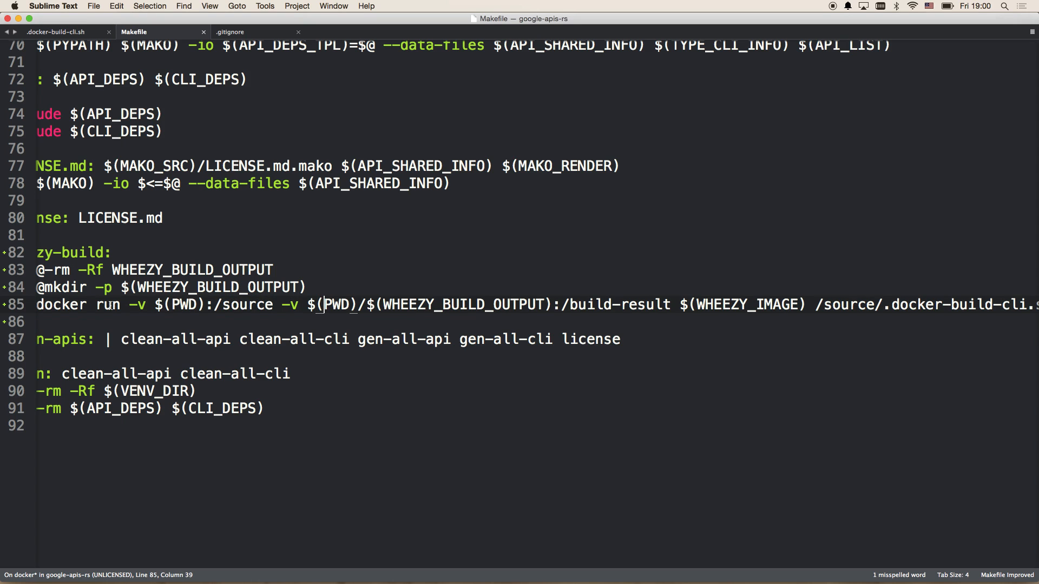
{"action": "double_click", "coordinate": [337, 305]}
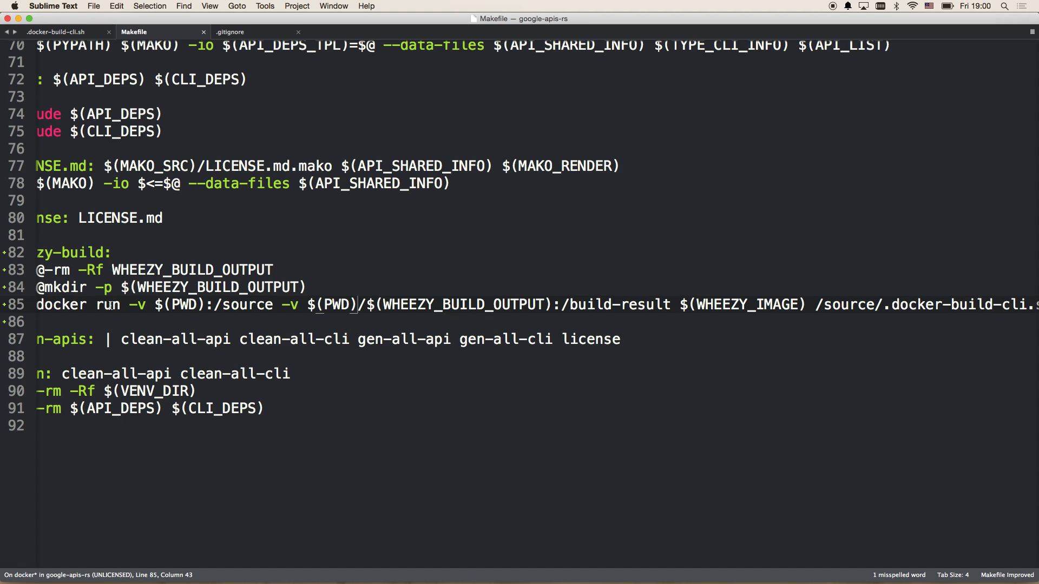
{"action": "left_click", "coordinate": [324, 304]}
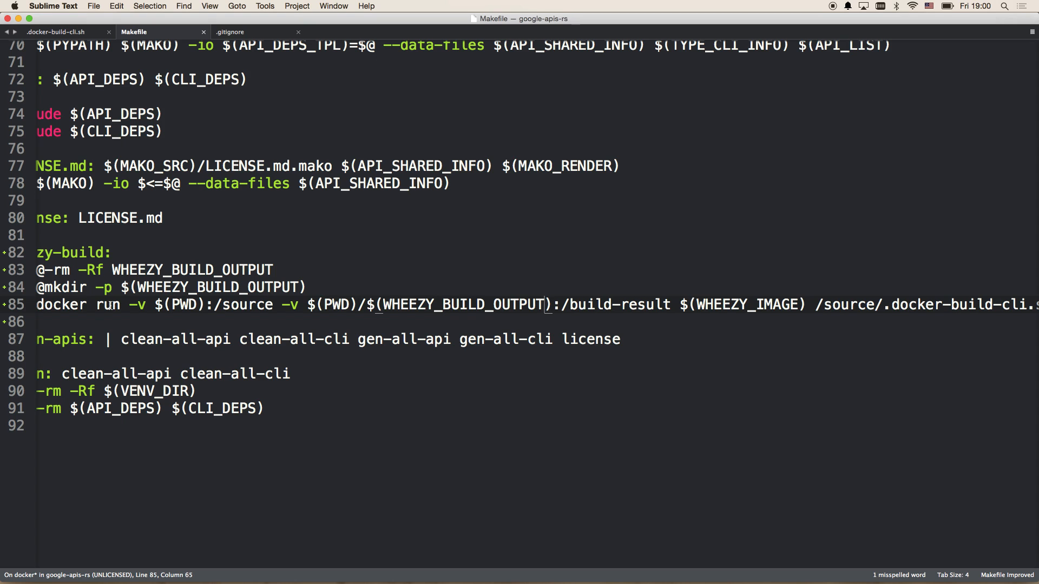
{"action": "double_click", "coordinate": [460, 304]}
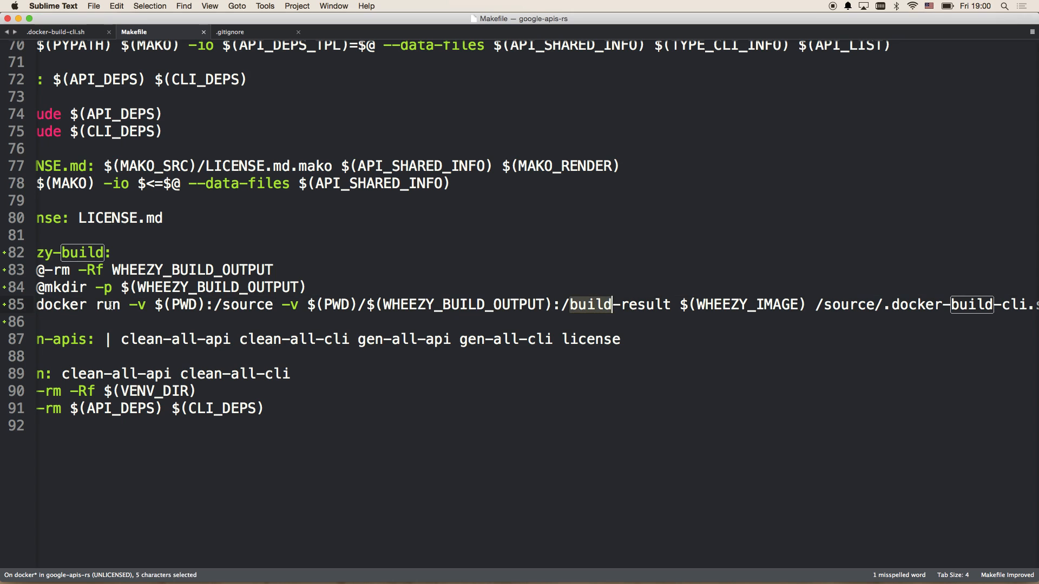
Inspect the WHEEZY_IMAGE variable and the /source path of the build script.
{"action": "double_click", "coordinate": [751, 305]}
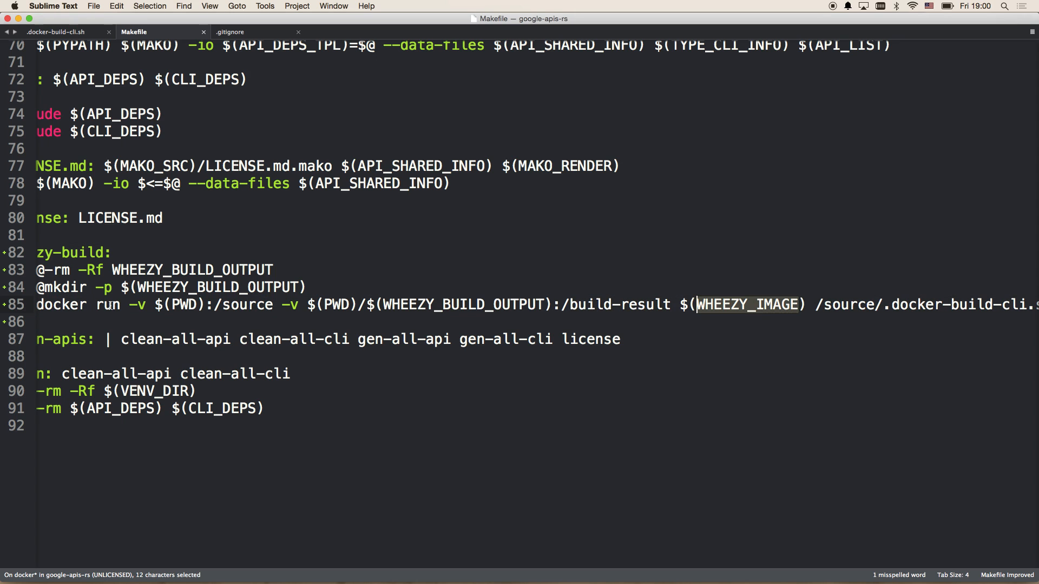
{"action": "key", "text": "cmd+f"}
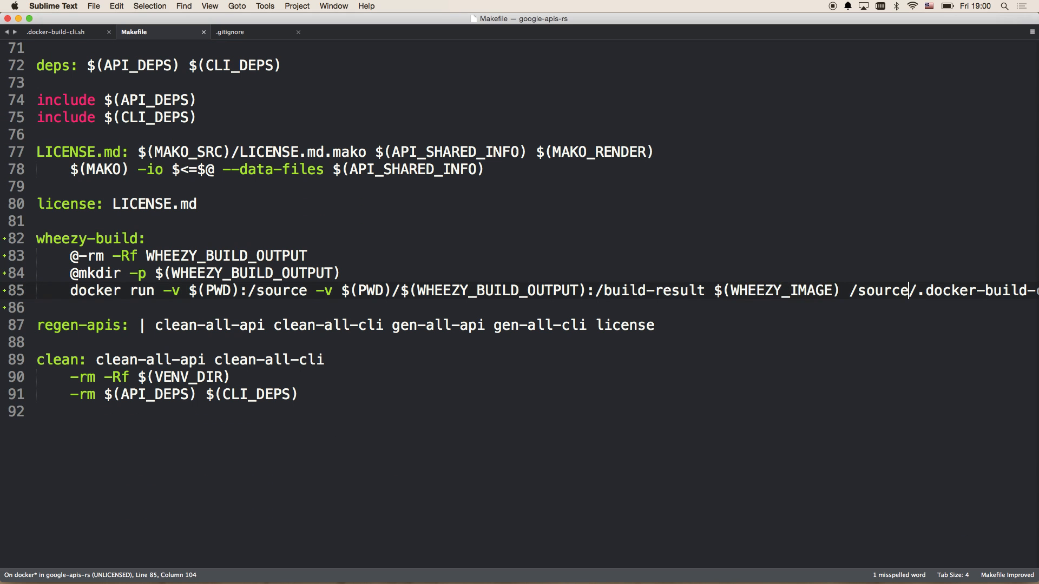
{"action": "scroll", "scroll_direction": "right", "scroll_amount": 3}
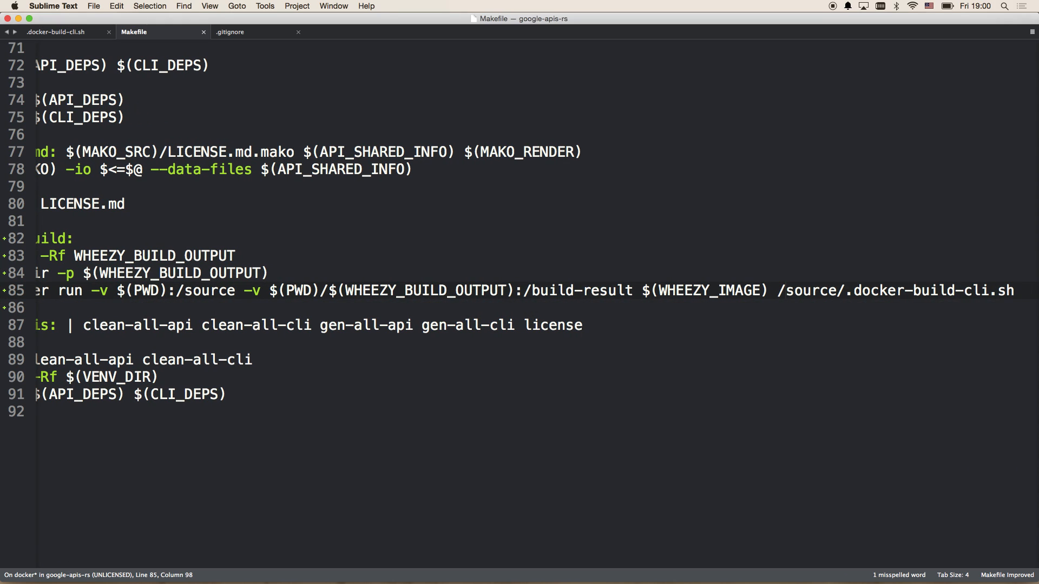
{"action": "double_click", "coordinate": [899, 290]}
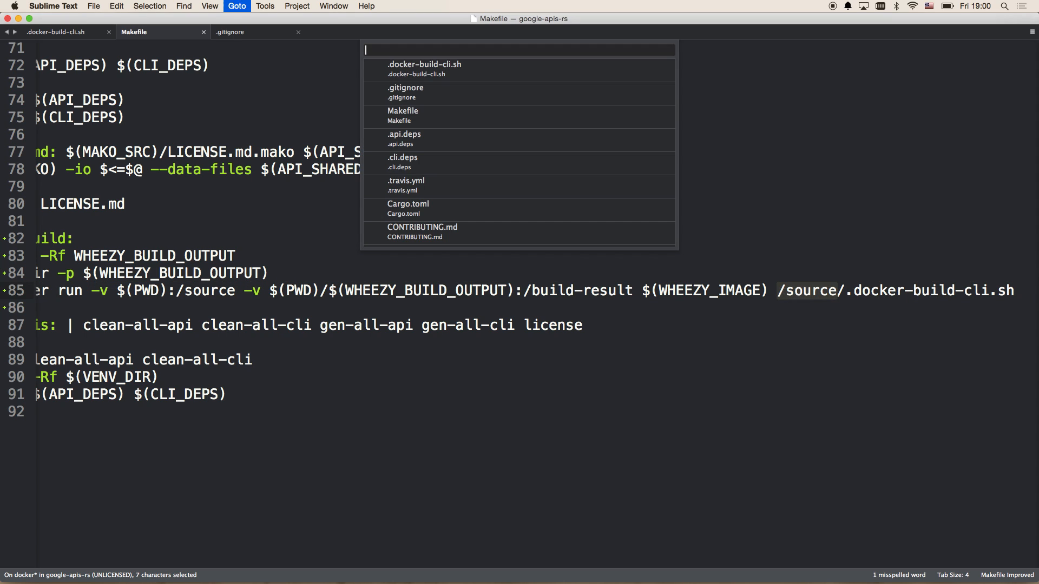
Open .docker-build-cli.sh and review its make and find/copy lines.
{"action": "left_click", "coordinate": [424, 69]}
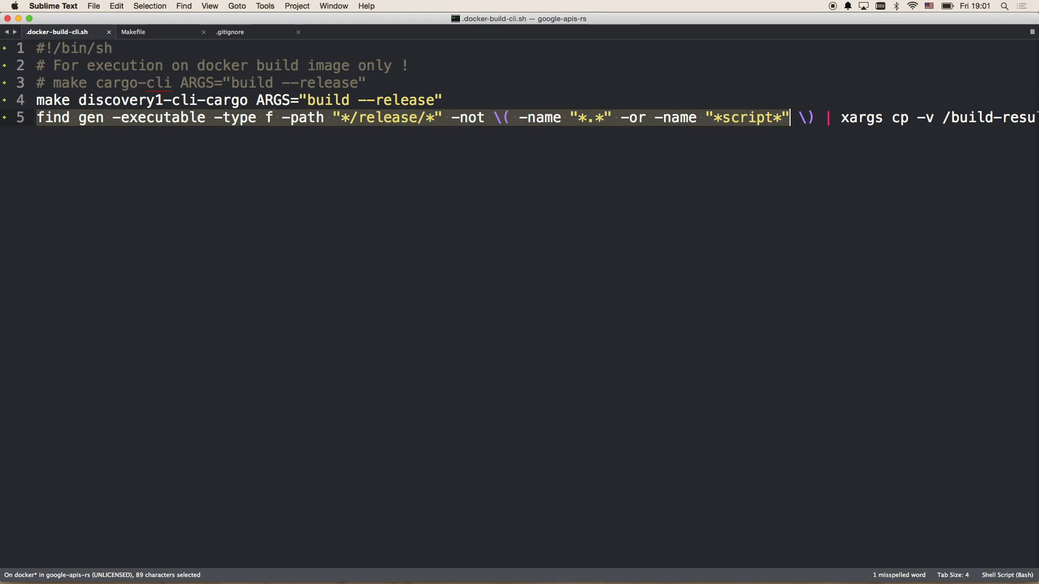
{"action": "left_click", "coordinate": [721, 117]}
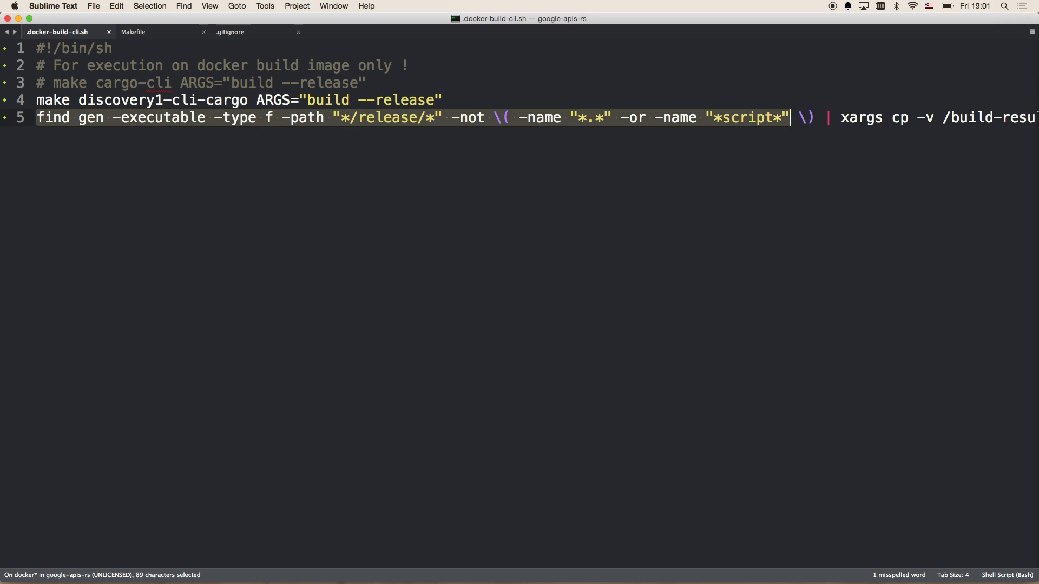
{"action": "left_click", "coordinate": [883, 117]}
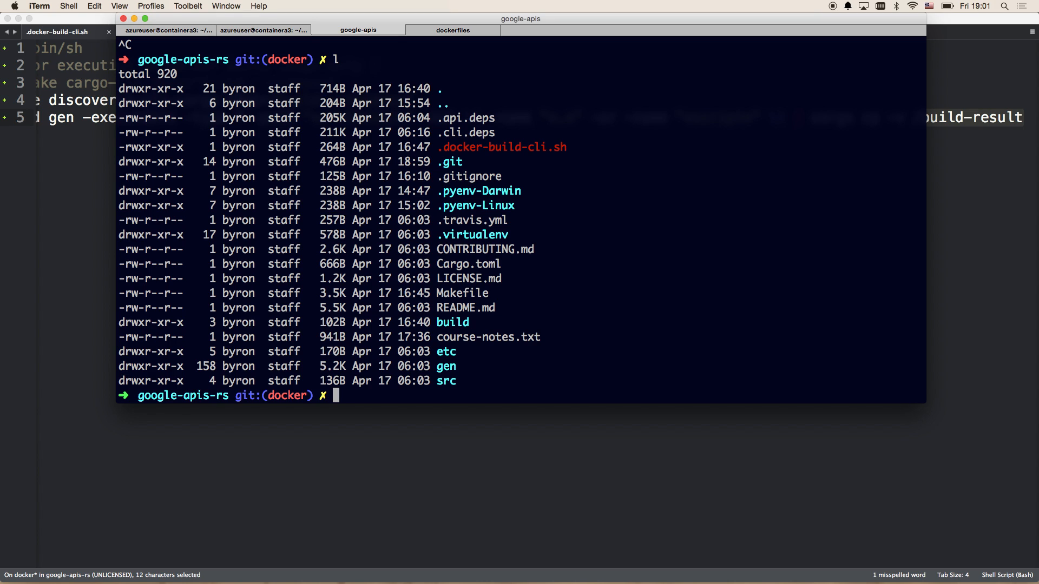
Launch make wheezy-build so cargo starts downloading crate dependencies.
{"action": "type", "text": "make"}
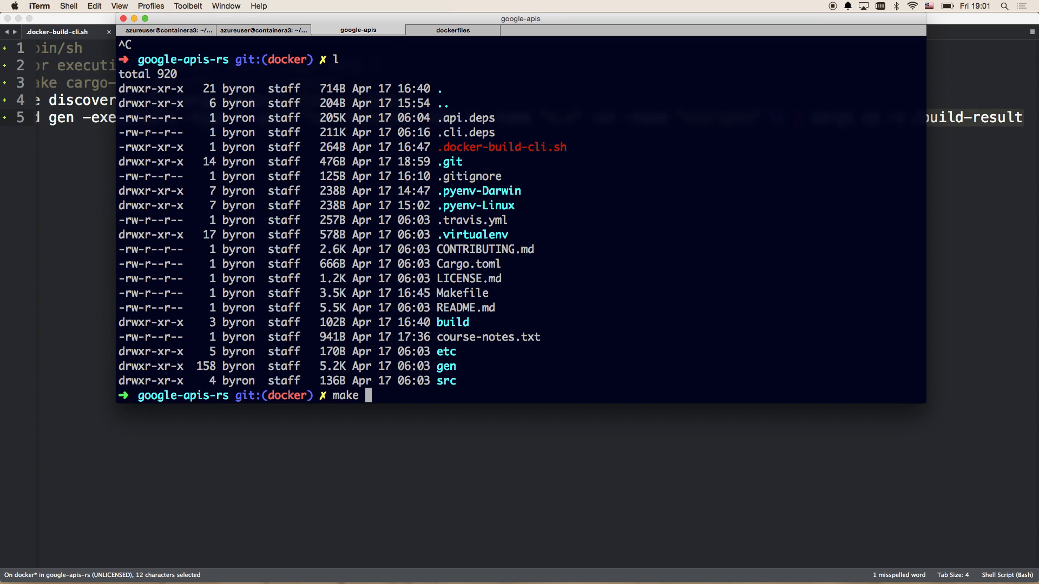
{"action": "type", "text": "wheezy-"}
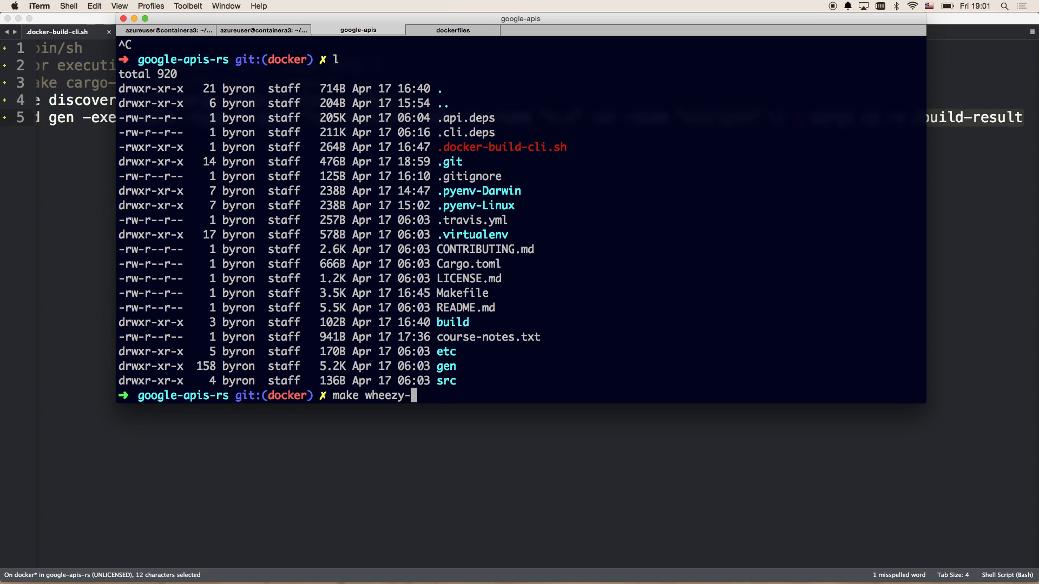
{"action": "type", "text": "build"}
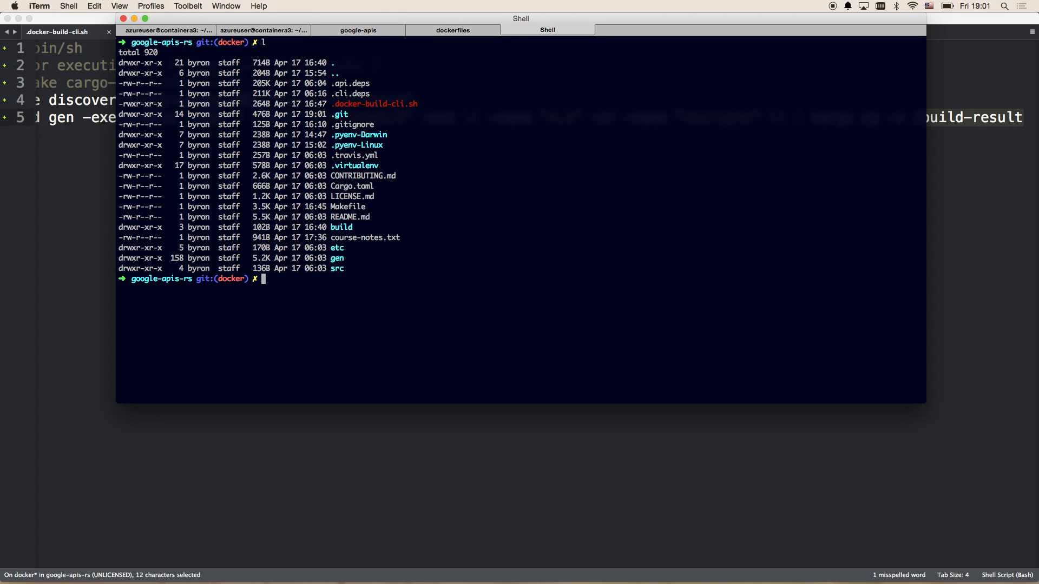
Change into build/wheezy-x64/ in a second shell.
{"action": "type", "text": "cd"}
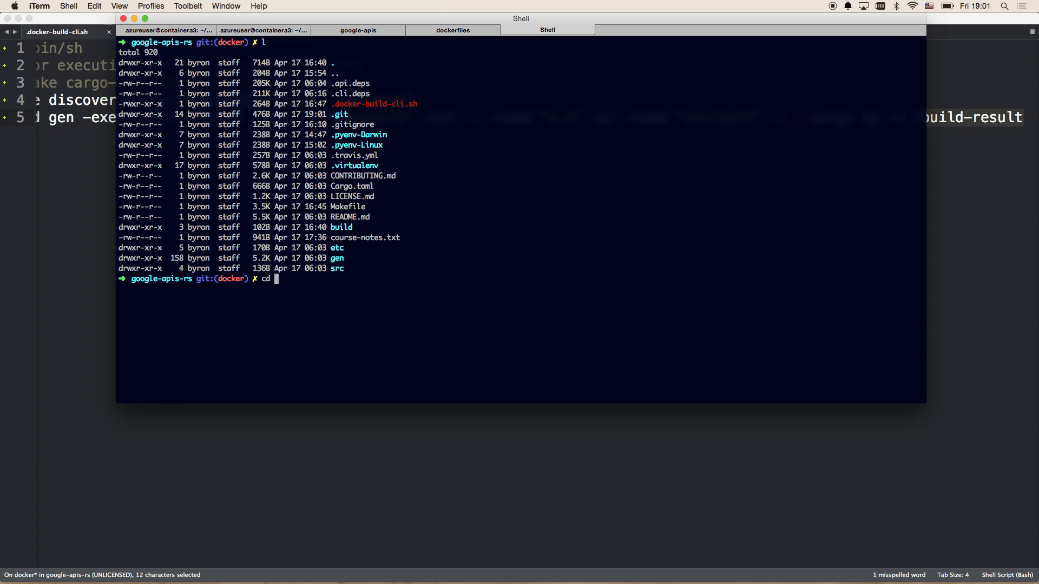
{"action": "type", "text": "build/wheezy-x64/"}
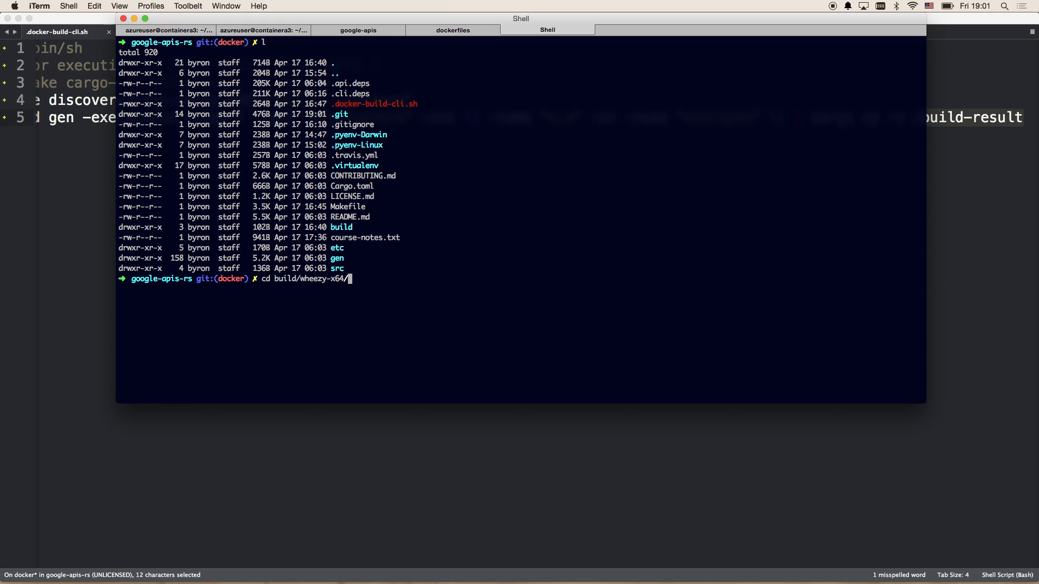
{"action": "key", "text": "Enter"}
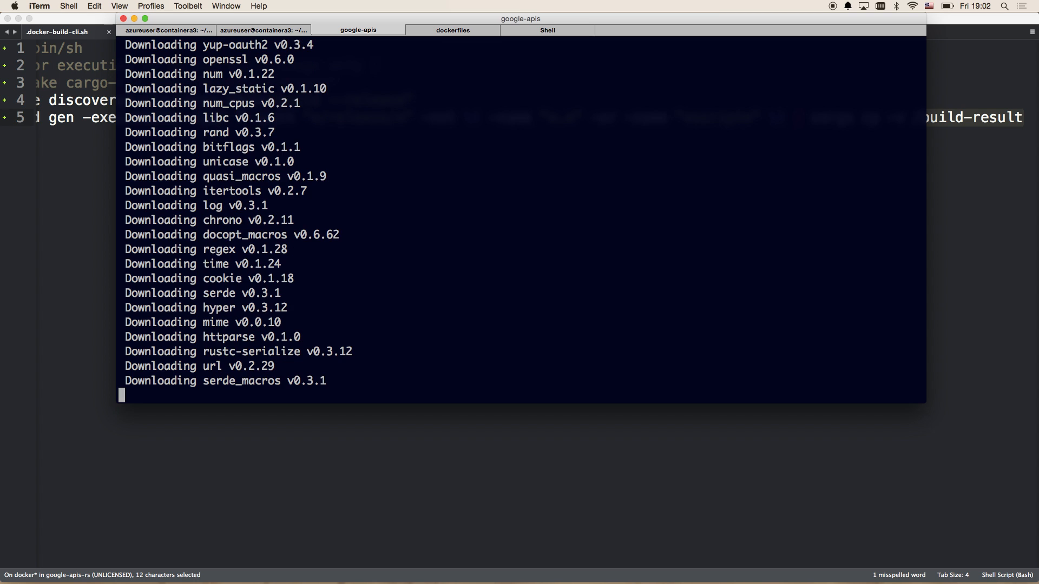
Search htop for the docker process, then return to the build tab showing Error 101.
{"action": "left_click", "coordinate": [547, 30]}
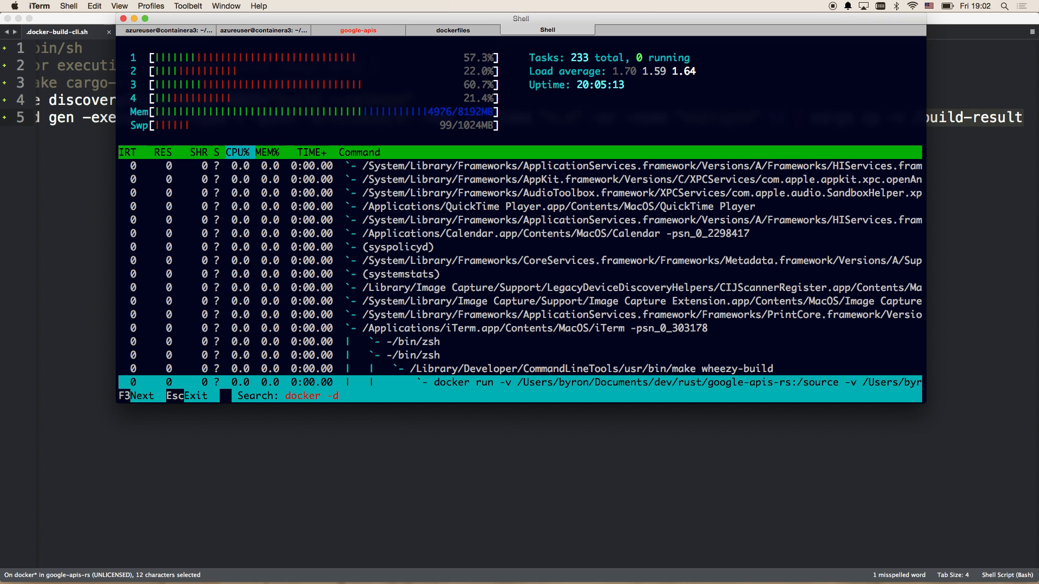
{"action": "key", "text": "Escape"}
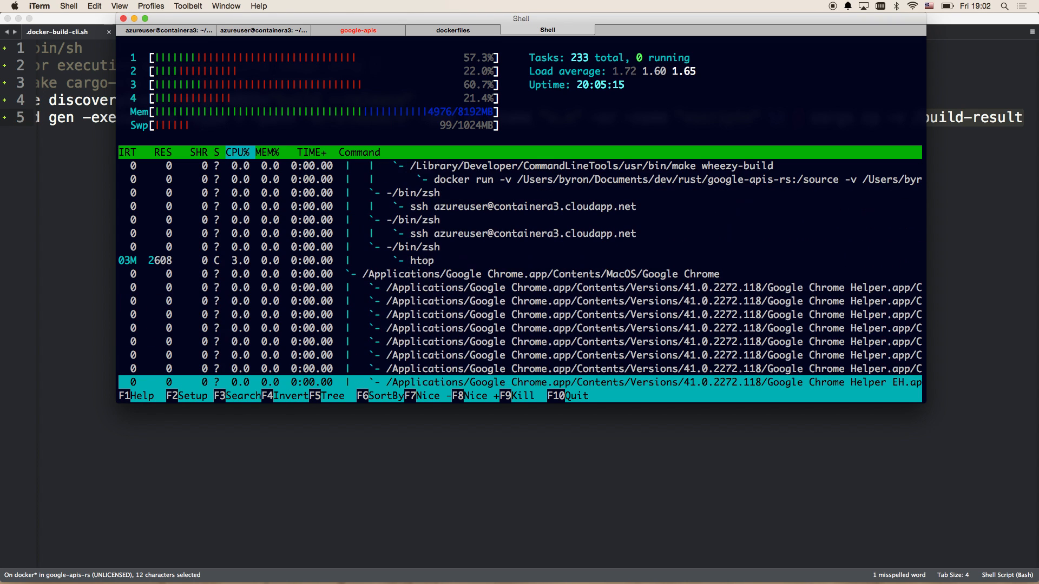
{"action": "type", "text": "docker"}
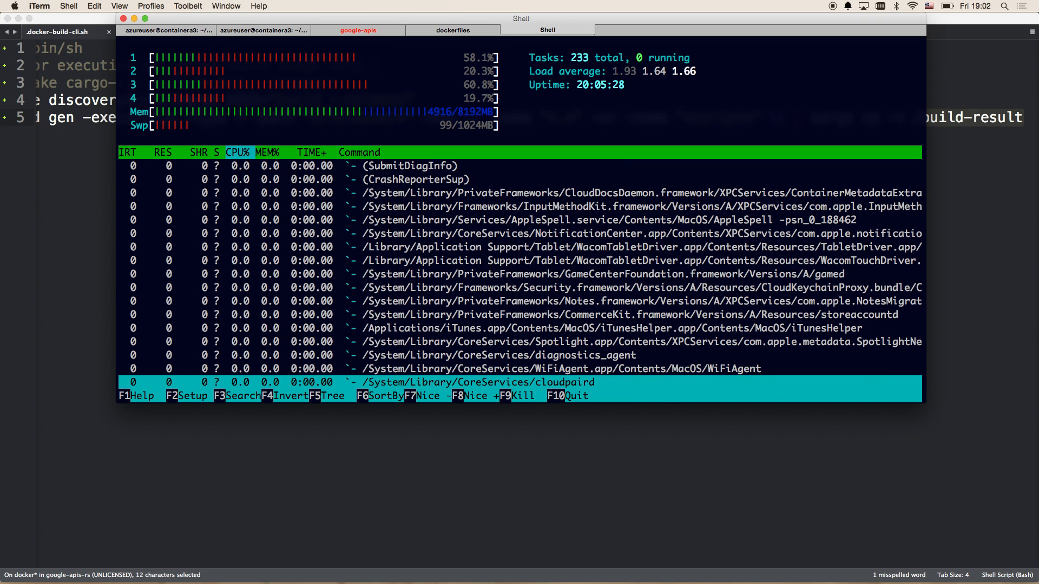
{"action": "left_click", "coordinate": [356, 31]}
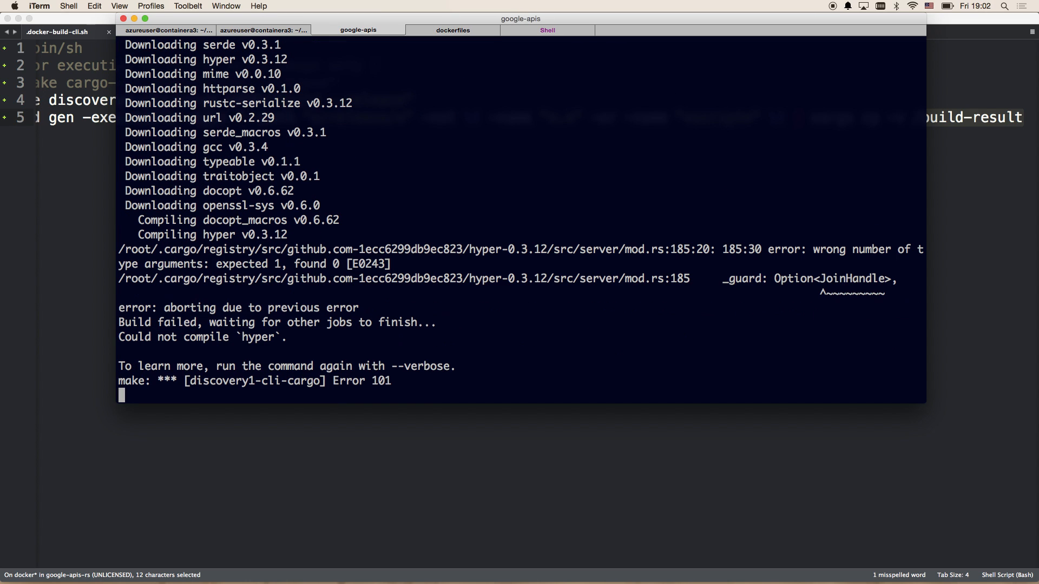